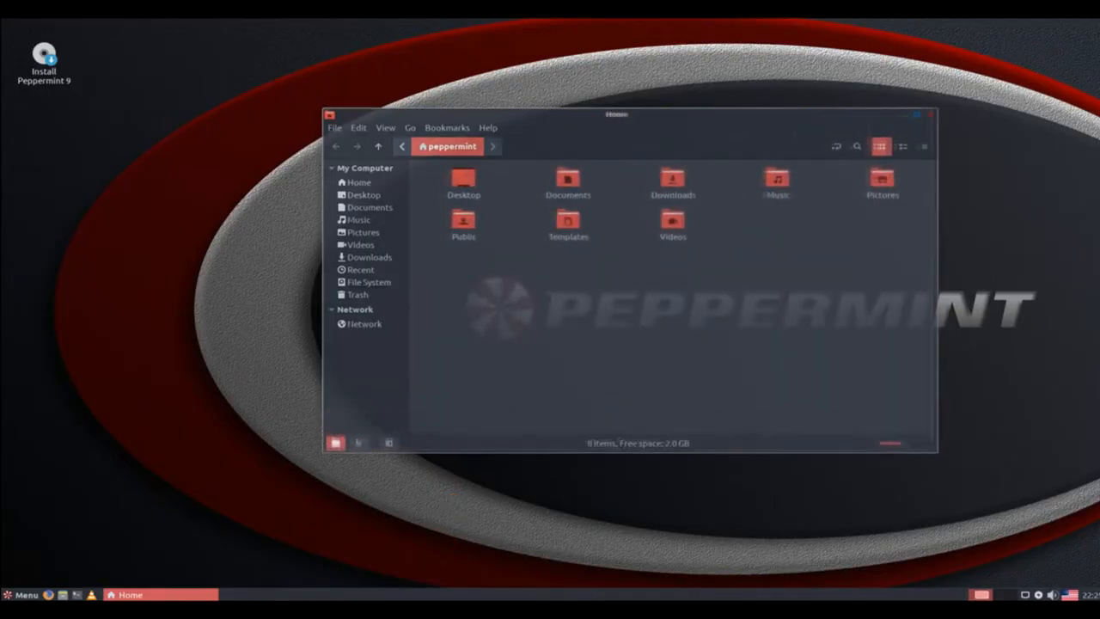
# - View Nemo's About box reporting version 3.6.5, then close Nemo
pyautogui.click(488, 127)
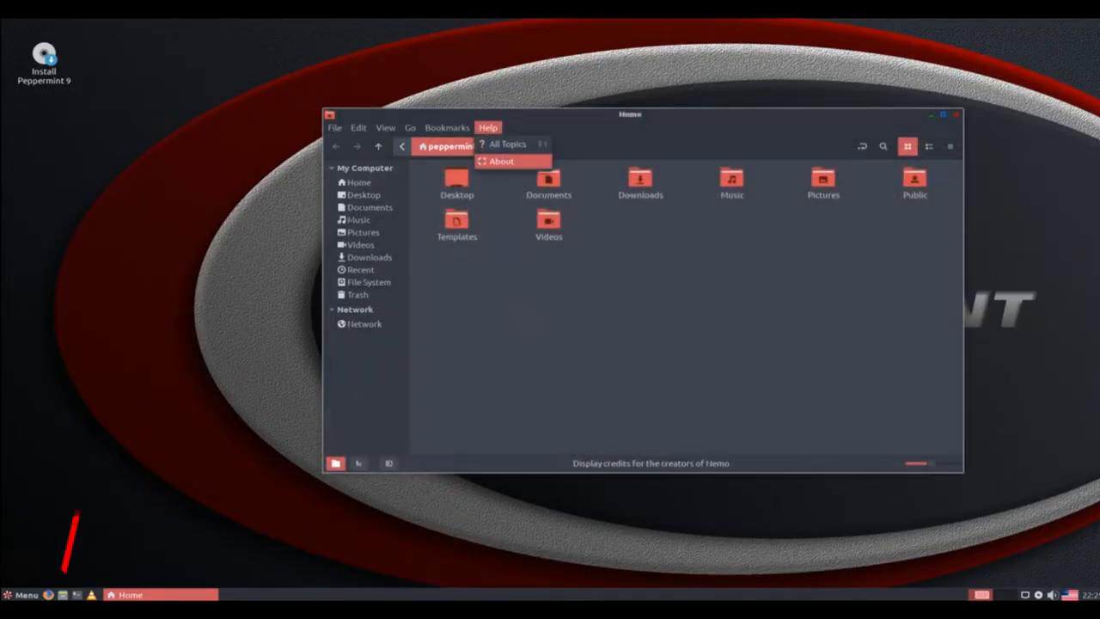
pyautogui.click(503, 162)
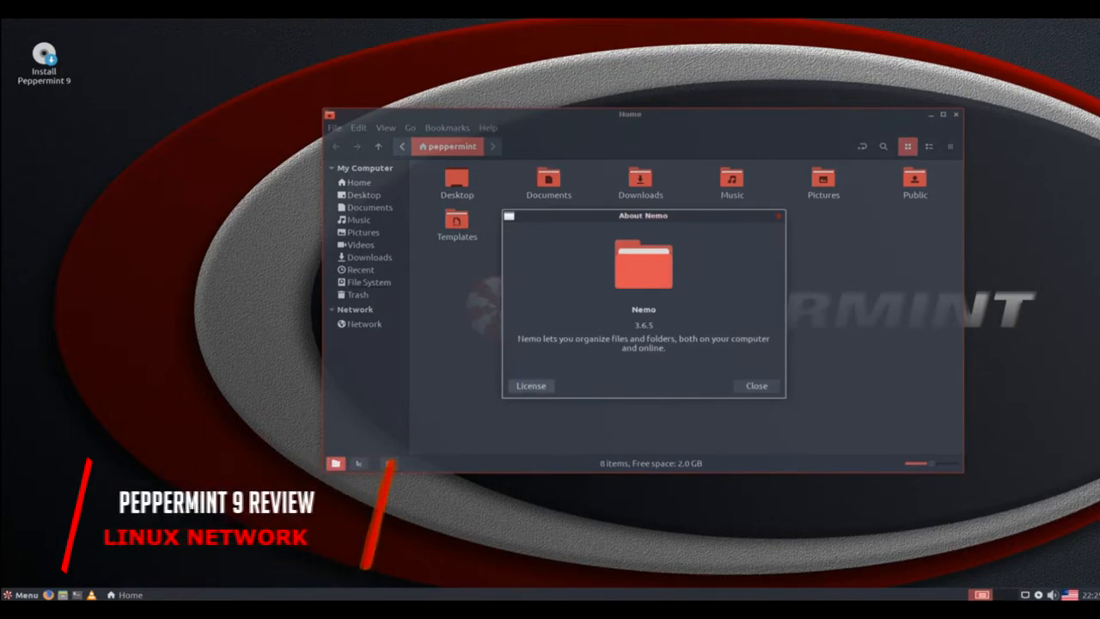
pyautogui.click(757, 385)
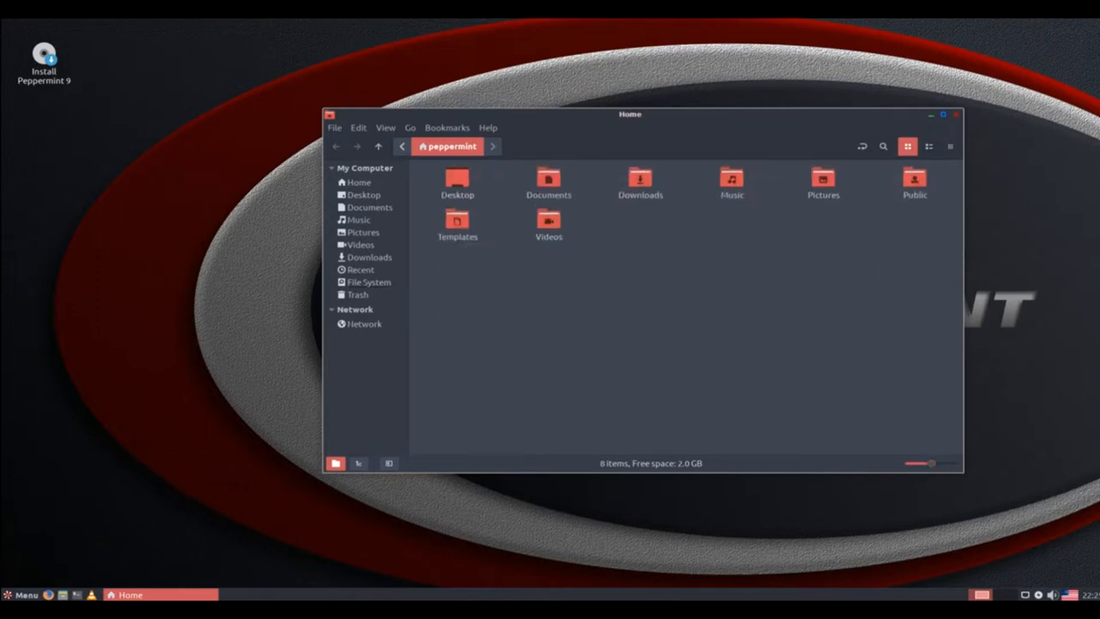
pyautogui.click(952, 114)
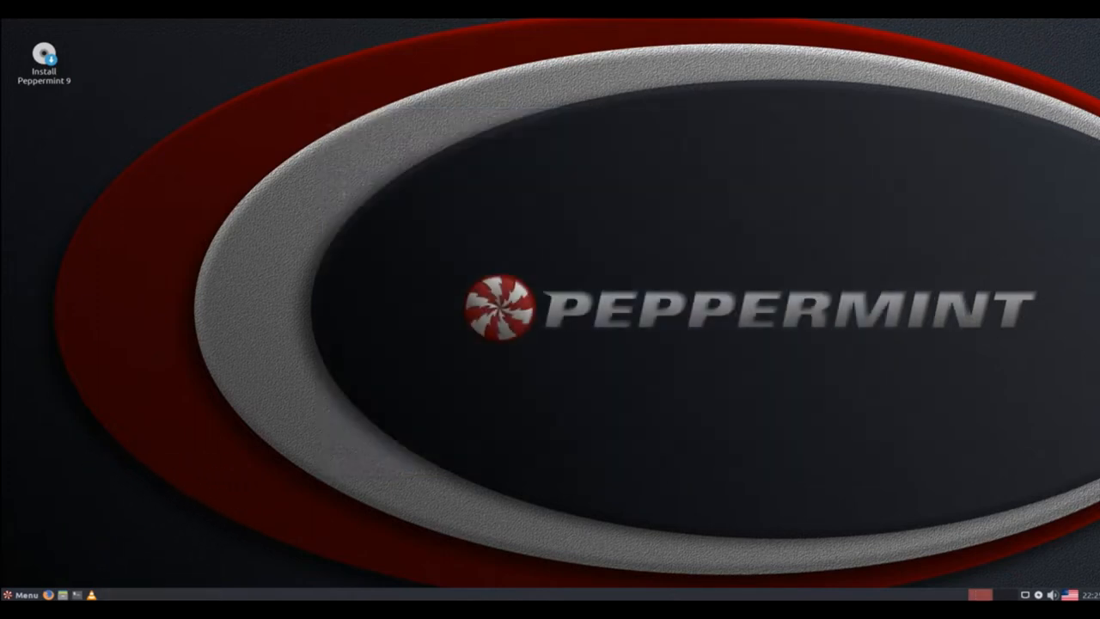
# - Browse the application menu's All and Accessories lists down to Task Manager
pyautogui.click(26, 592)
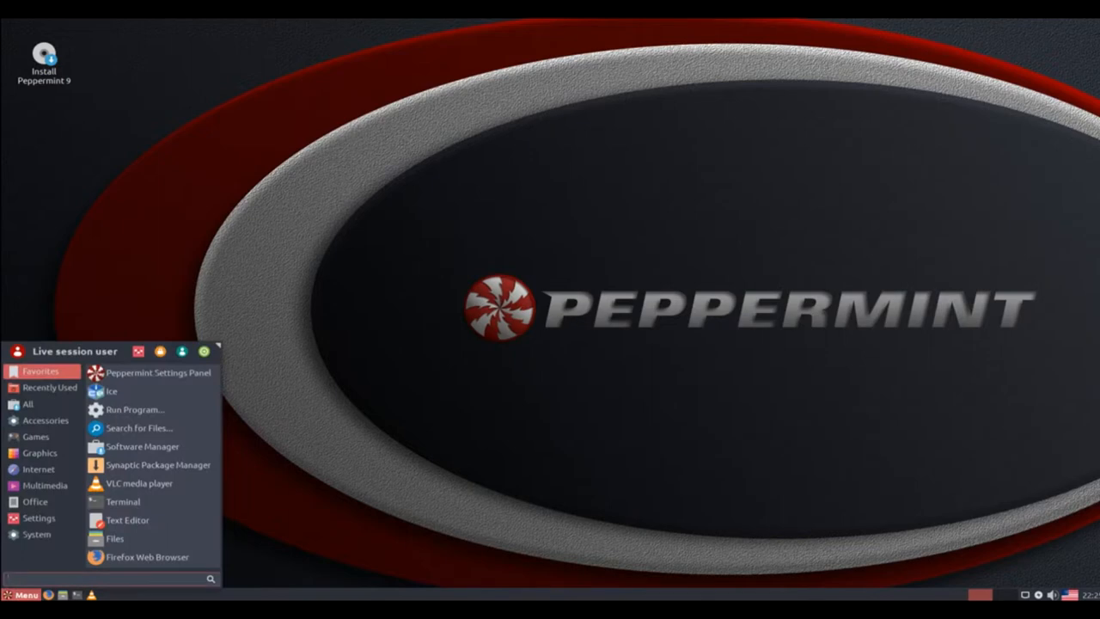
pyautogui.moveTo(137, 409)
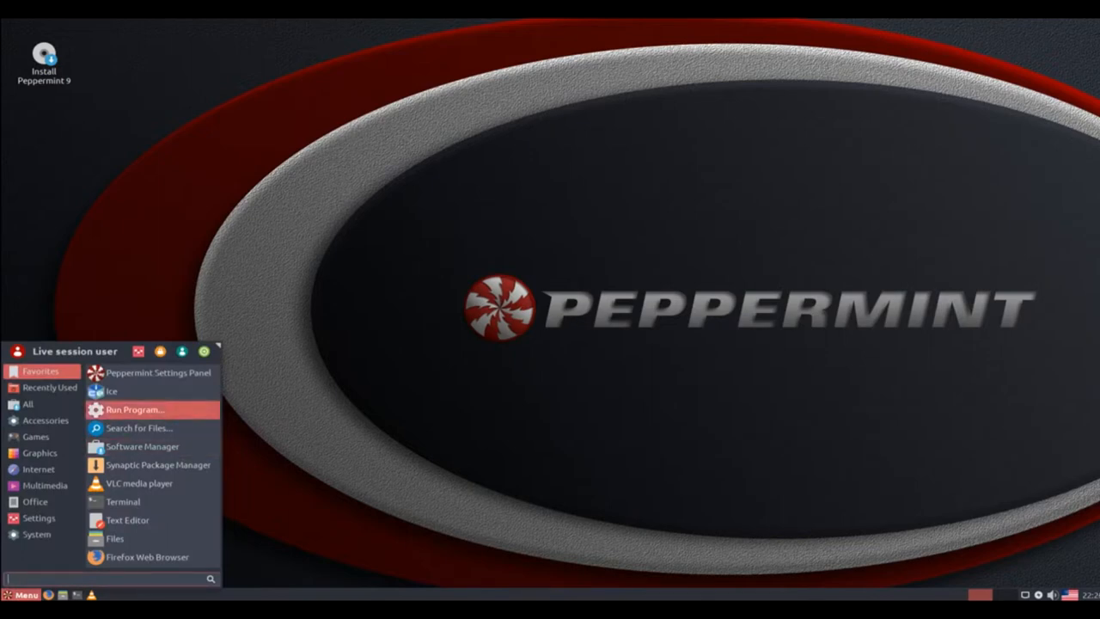
pyautogui.moveTo(158, 373)
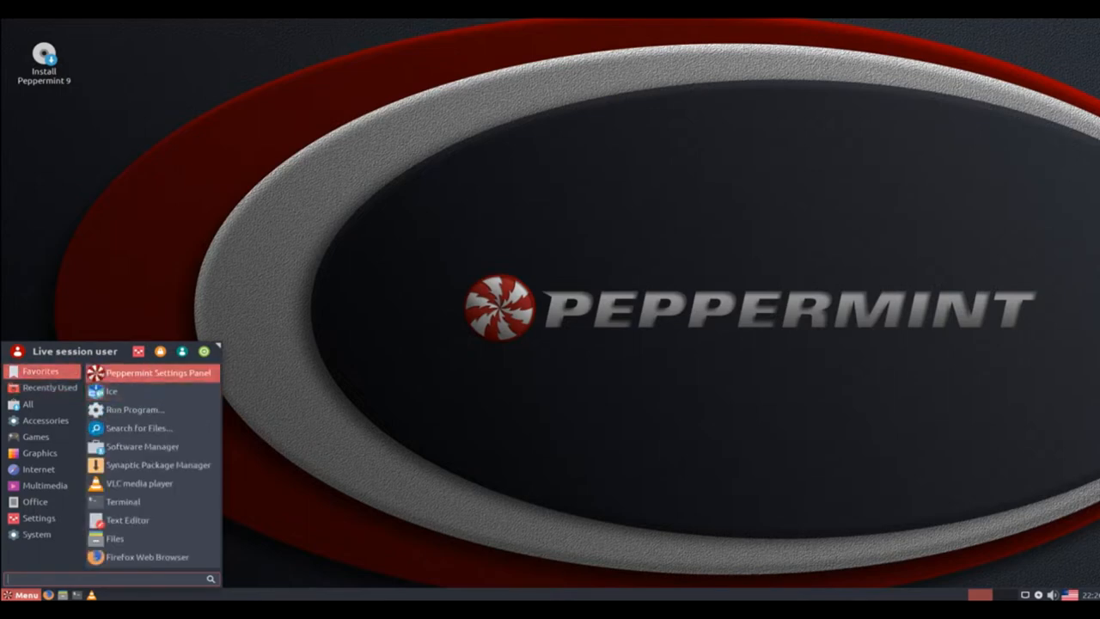
pyautogui.moveTo(158, 464)
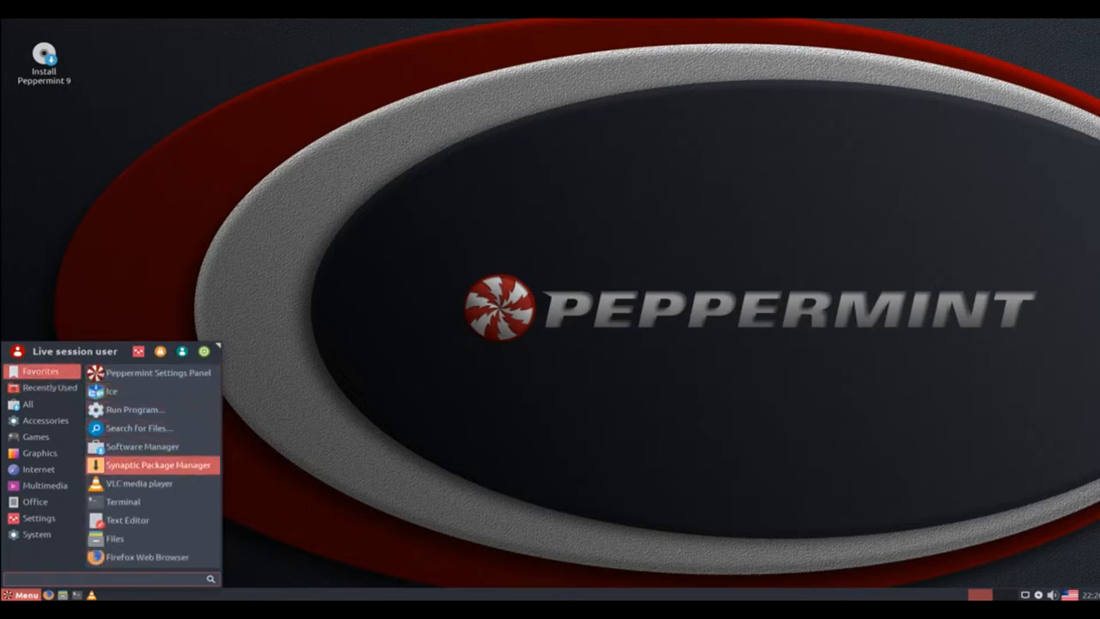
pyautogui.moveTo(148, 557)
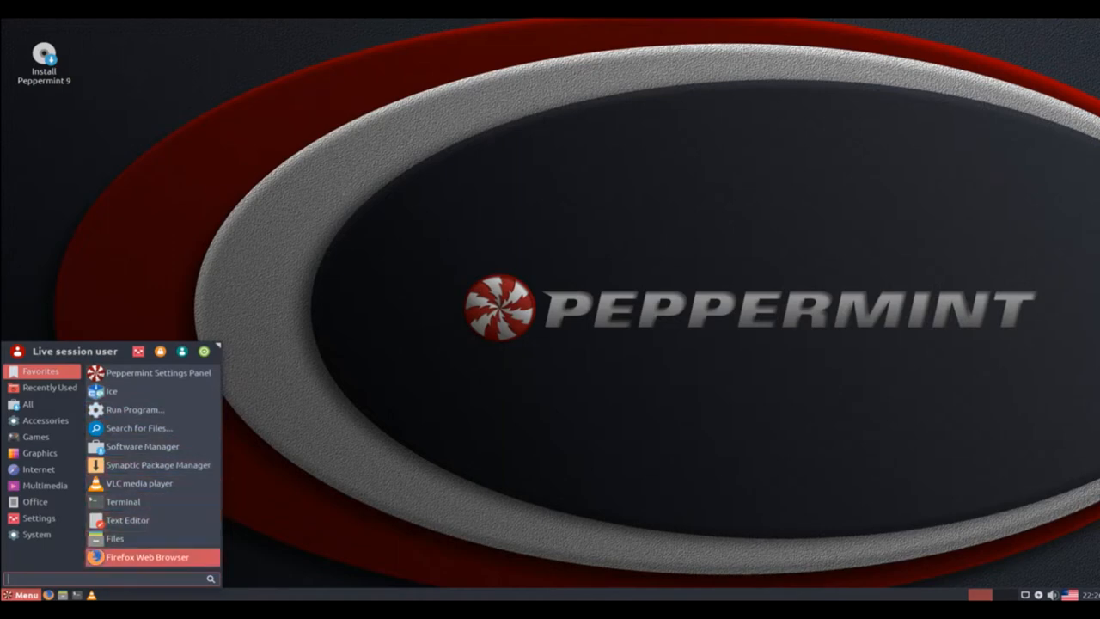
pyautogui.click(28, 402)
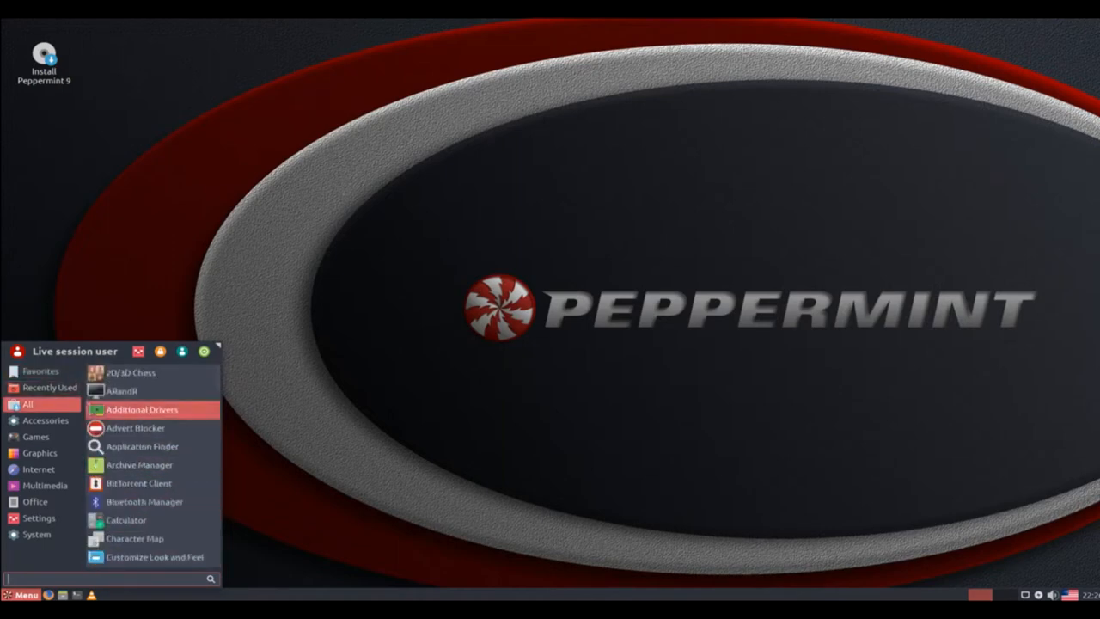
pyautogui.click(45, 420)
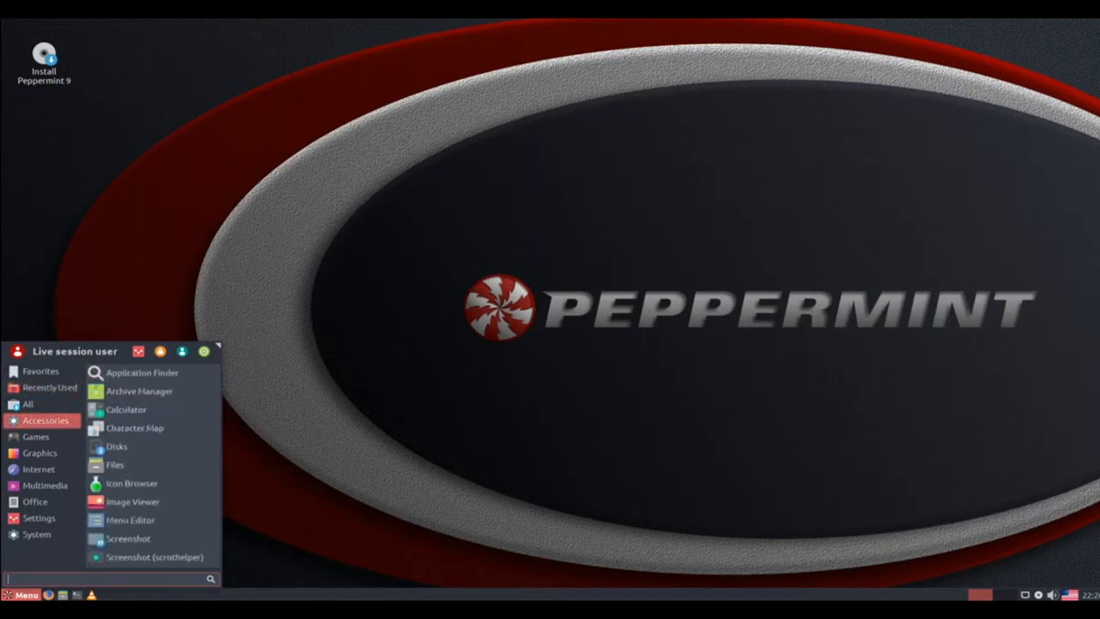
pyautogui.moveTo(117, 447)
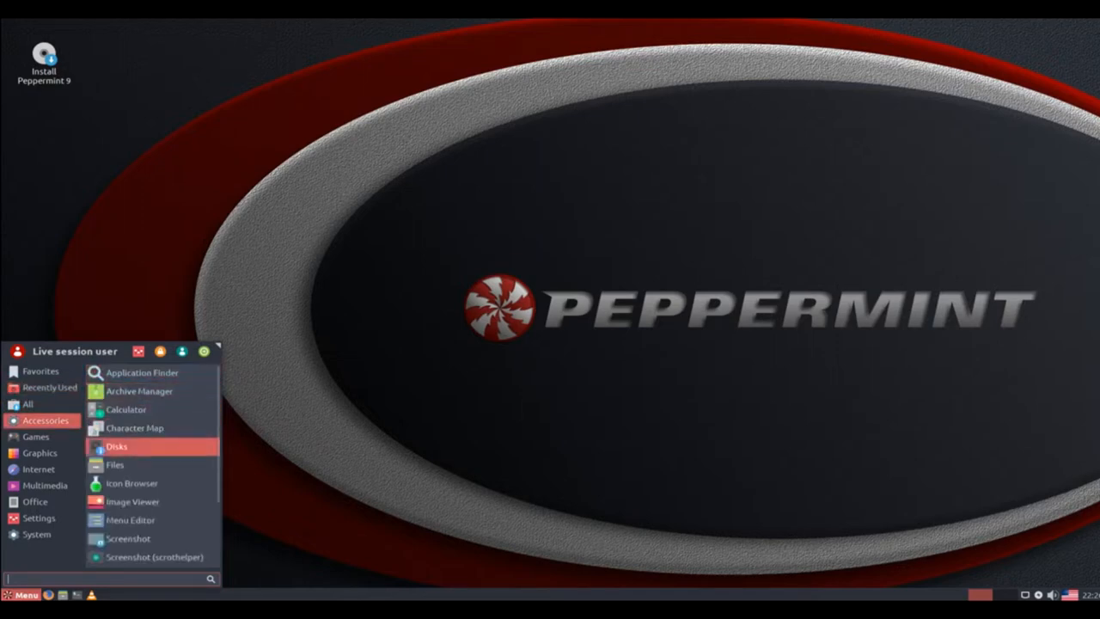
pyautogui.moveTo(127, 538)
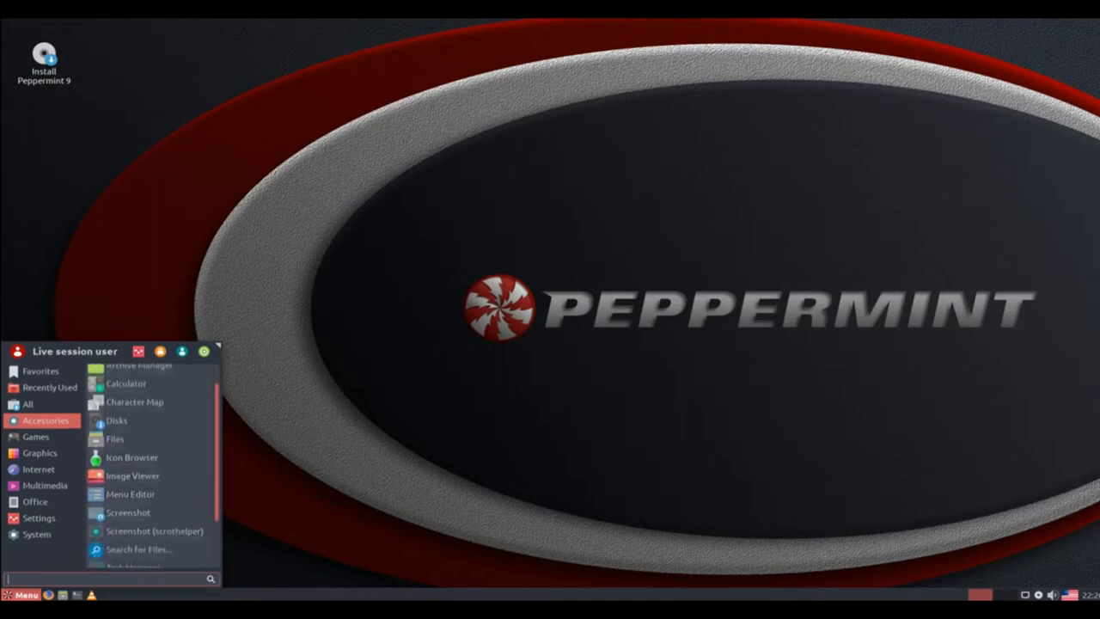
pyautogui.scroll(-3)
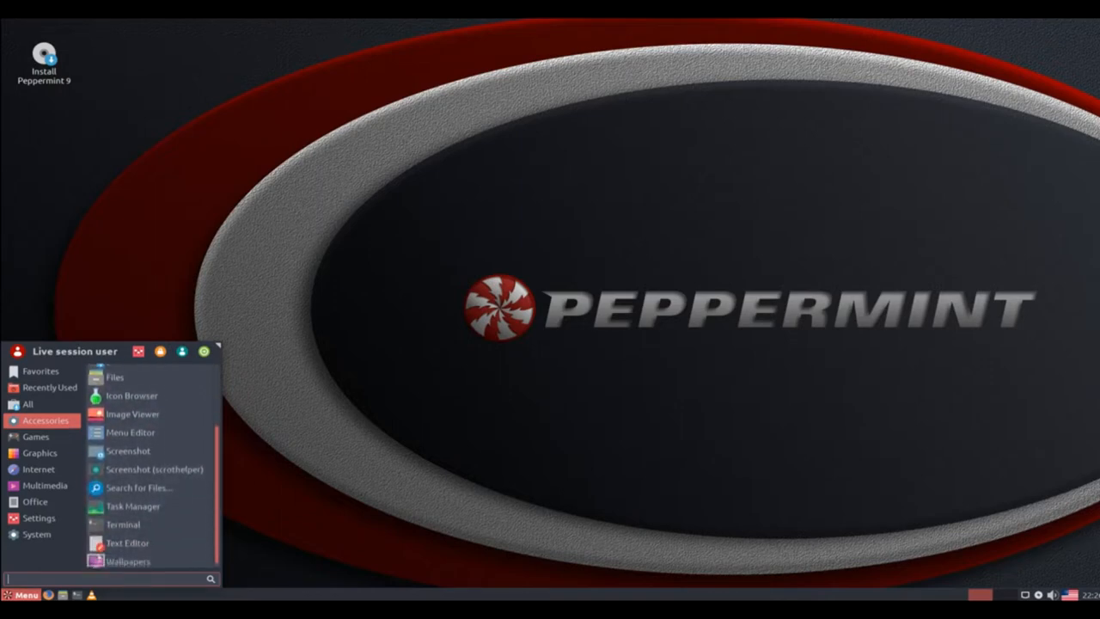
pyautogui.moveTo(134, 502)
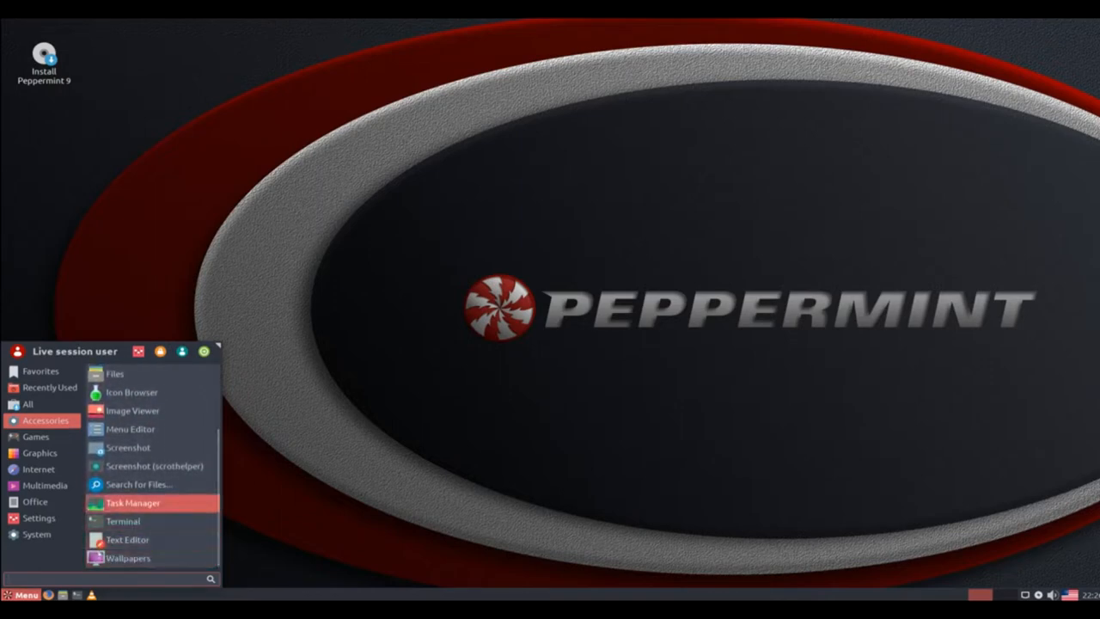
# - Launch Task Manager, review the 141-process list, then close it
pyautogui.click(134, 502)
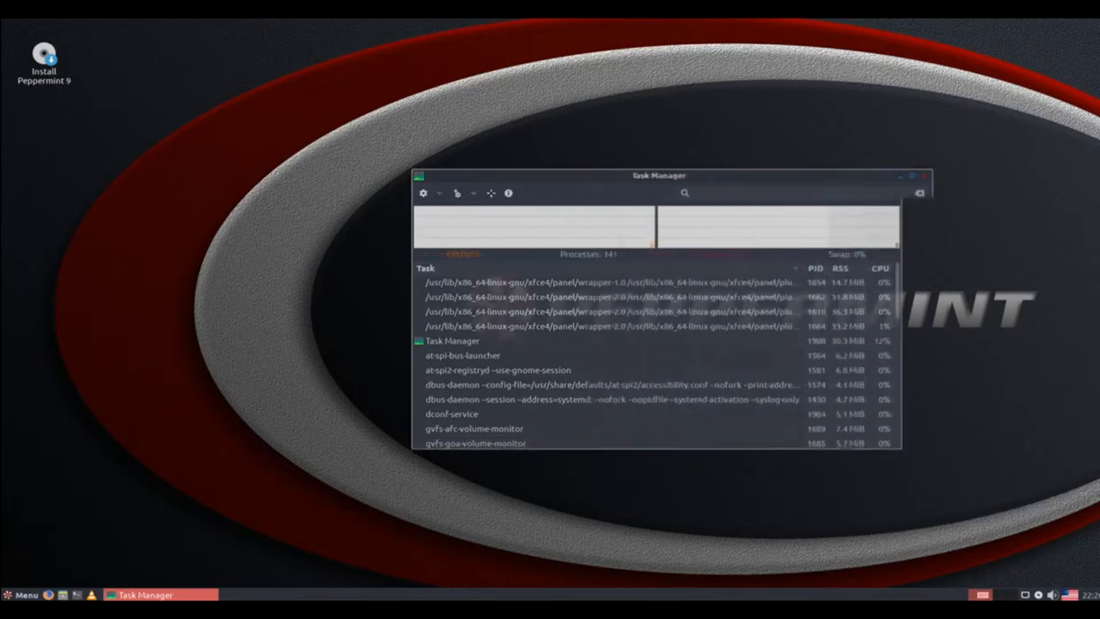
pyautogui.moveTo(658, 176); pyautogui.dragTo(516, 130)
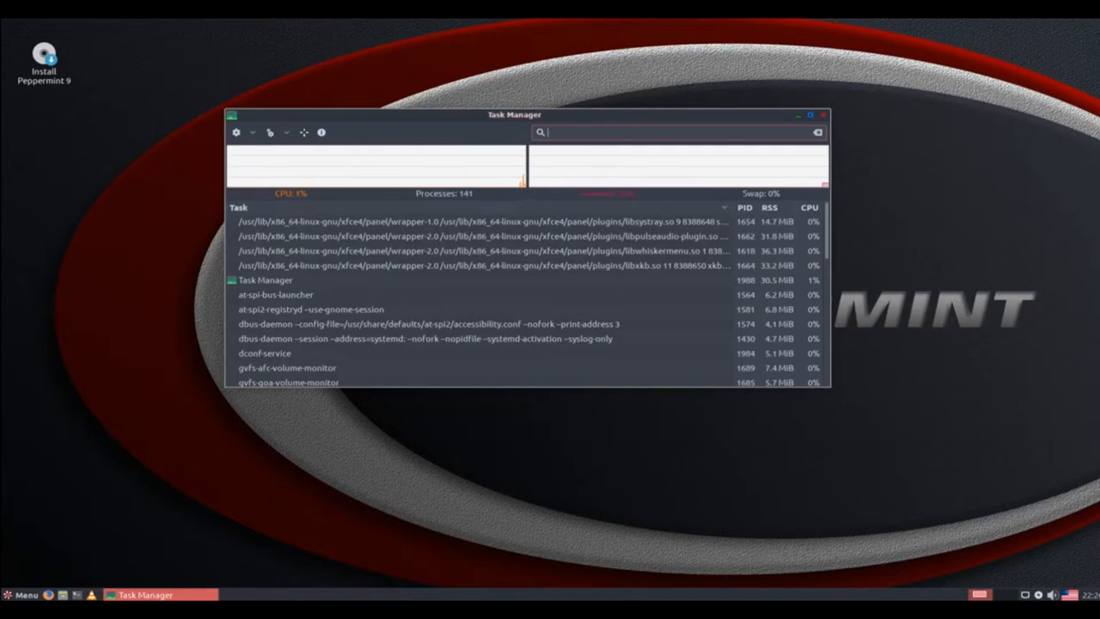
pyautogui.click(815, 114)
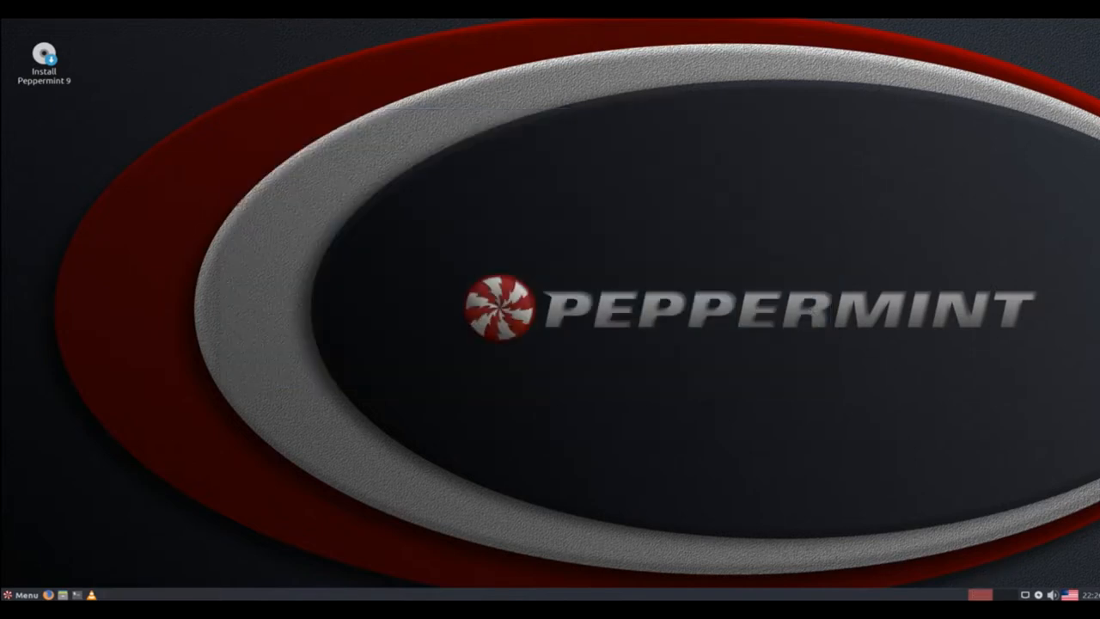
# - Browse the menu's games and multimedia categories
pyautogui.click(24, 595)
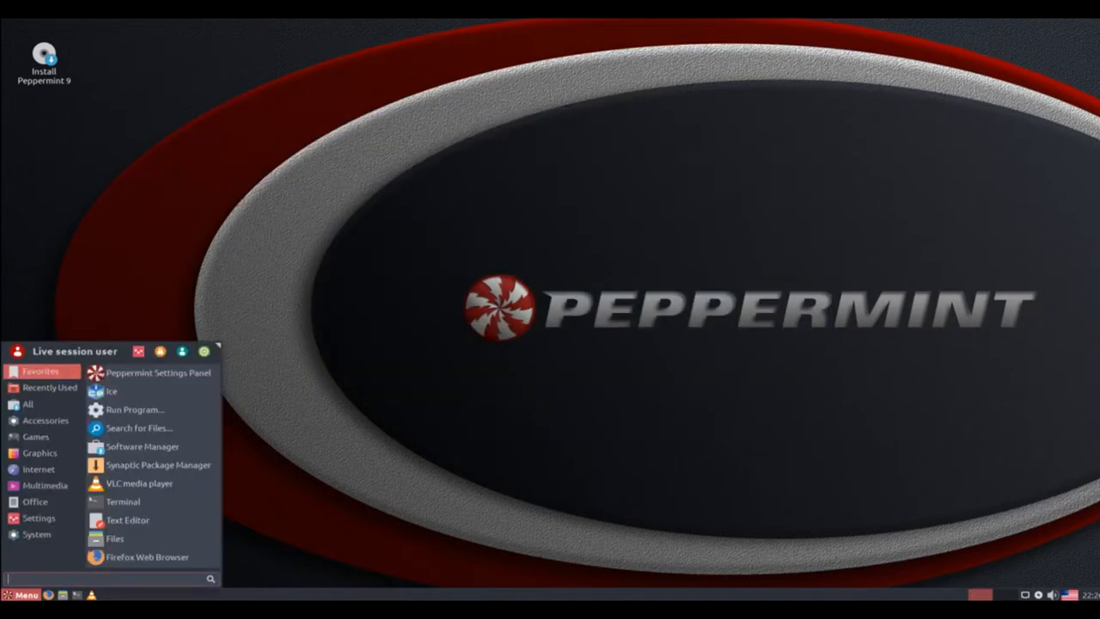
pyautogui.click(34, 437)
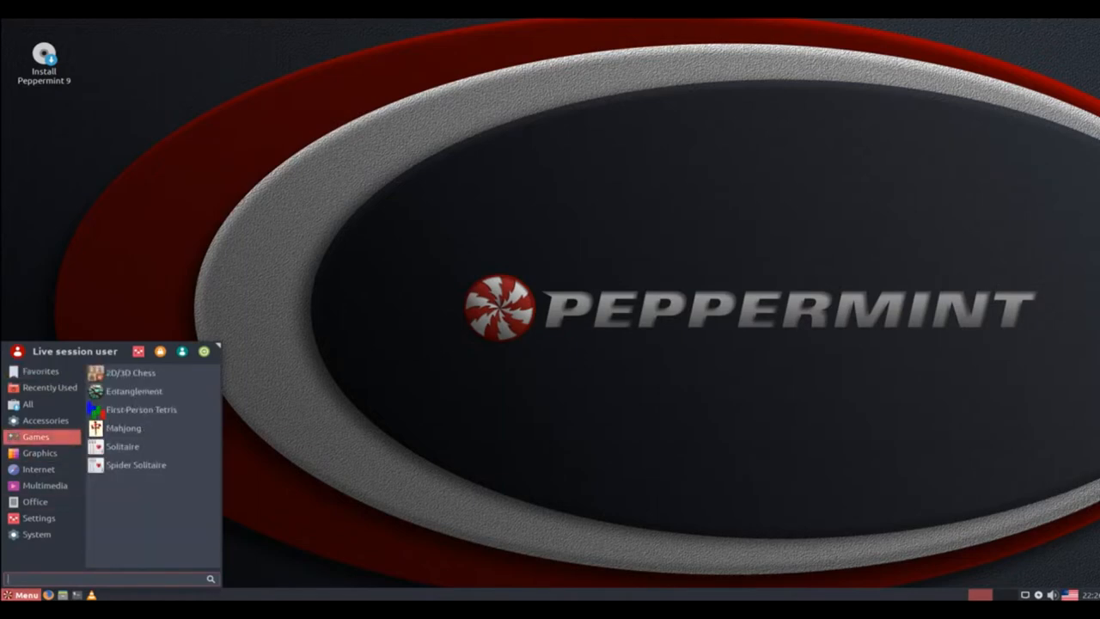
pyautogui.click(37, 452)
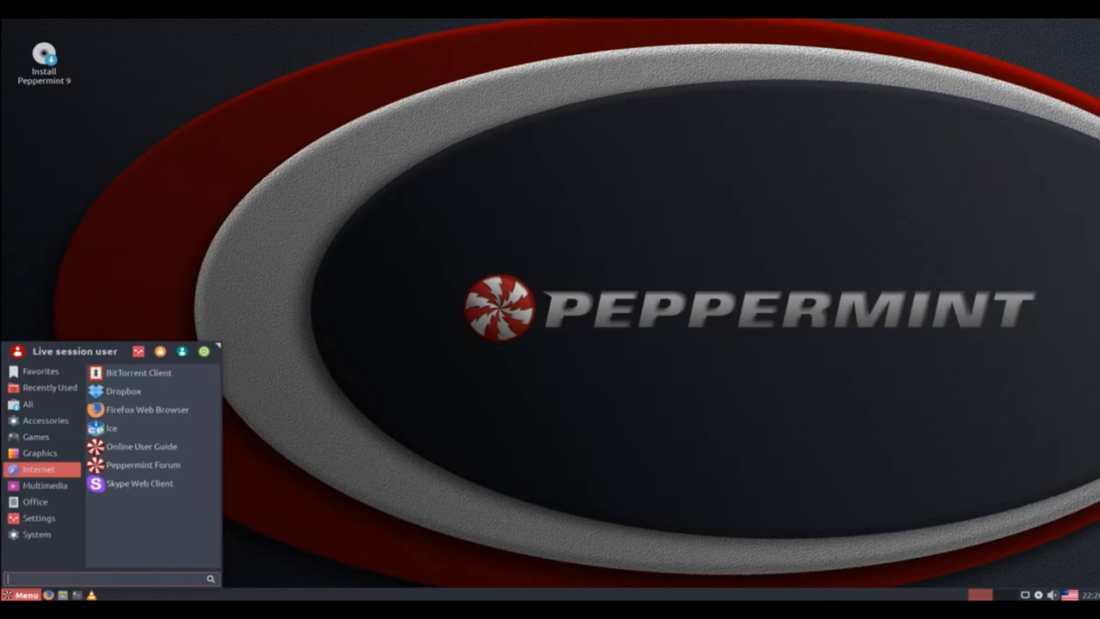
pyautogui.click(45, 485)
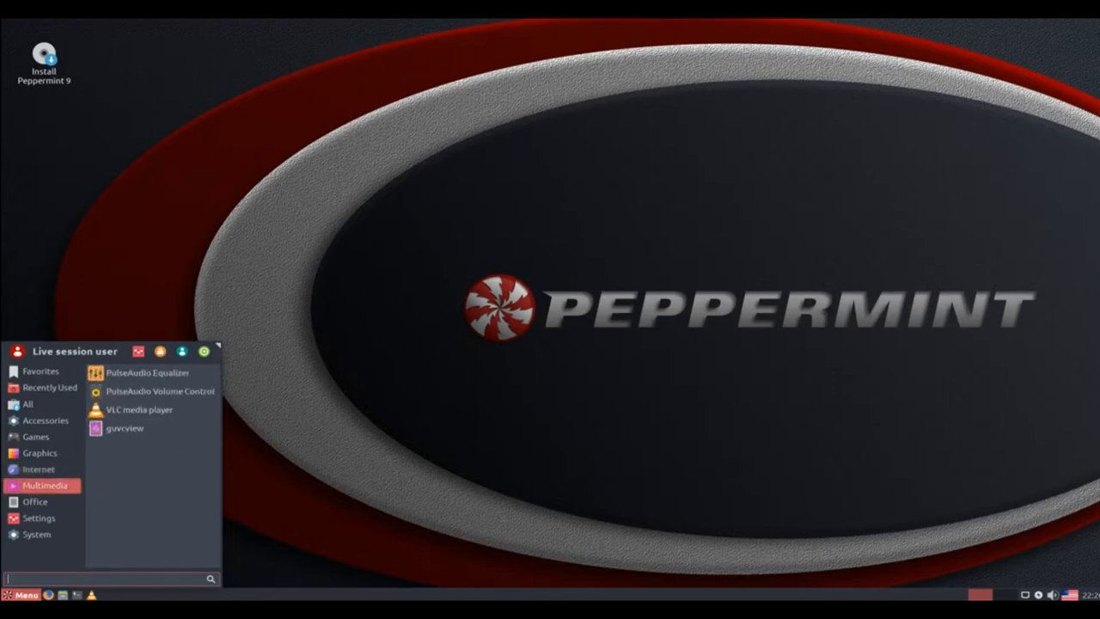
pyautogui.moveTo(36, 502)
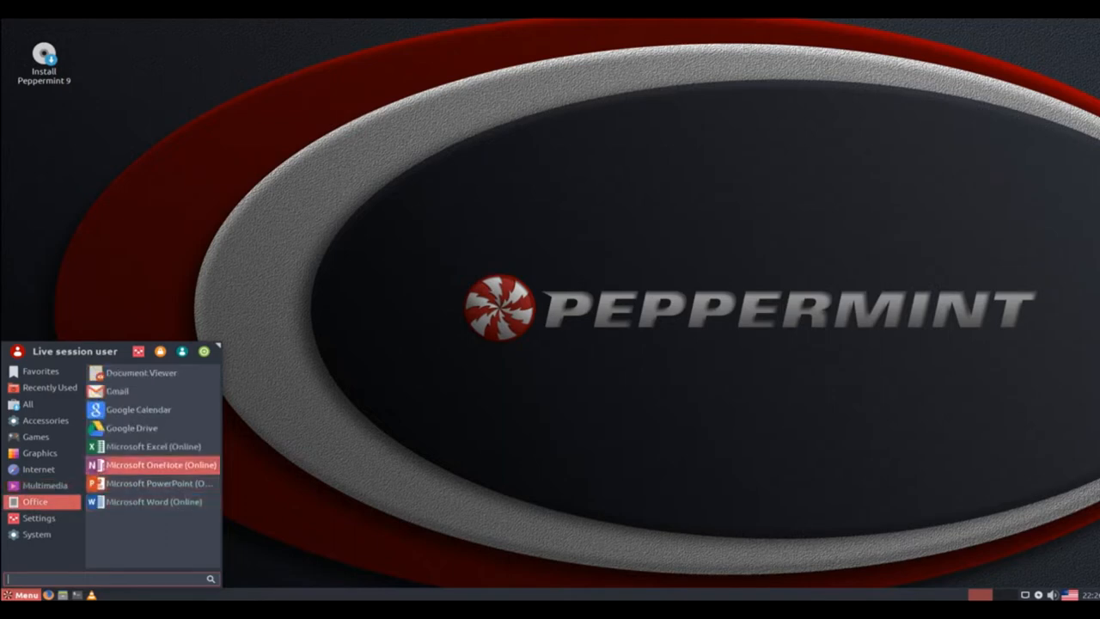
pyautogui.moveTo(141, 372)
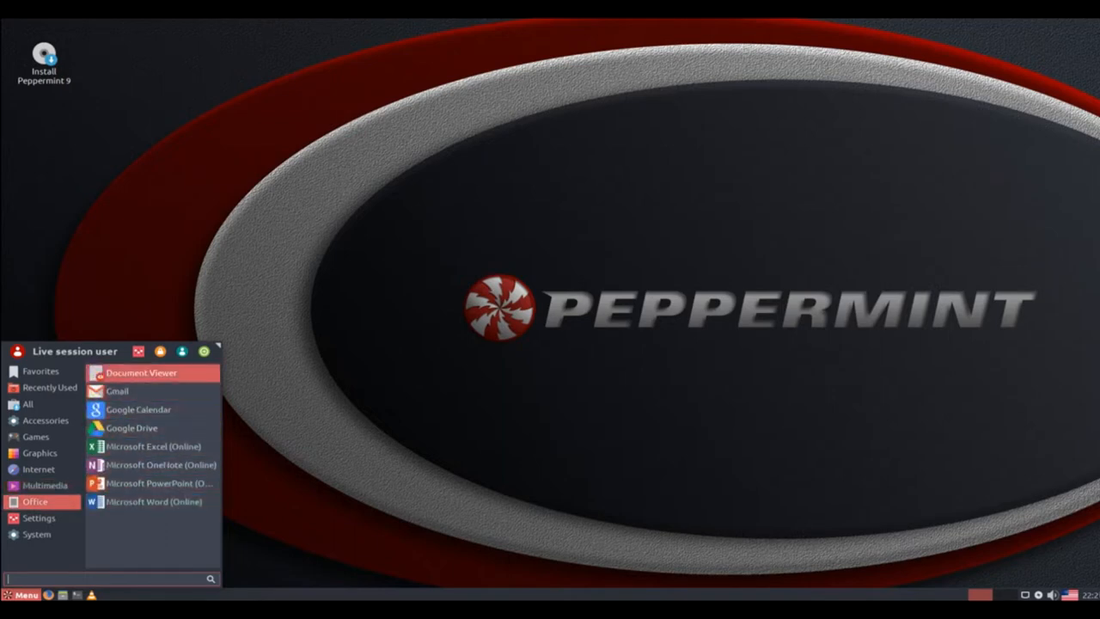
pyautogui.moveTo(160, 483)
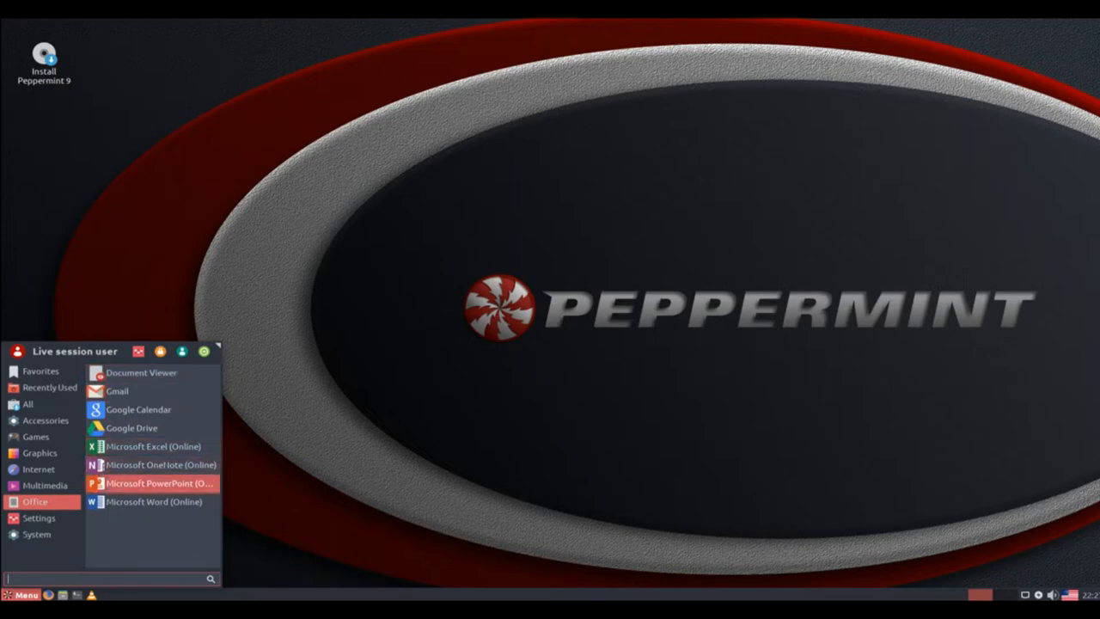
# - Browse the Settings and System categories, ending on Settings
pyautogui.click(38, 518)
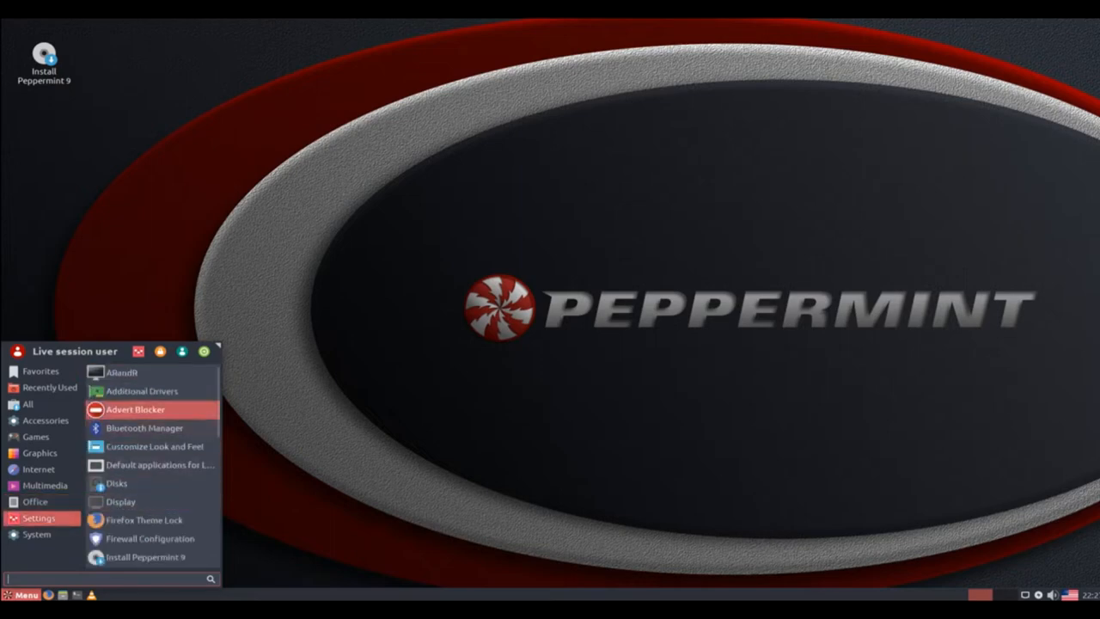
pyautogui.moveTo(153, 447)
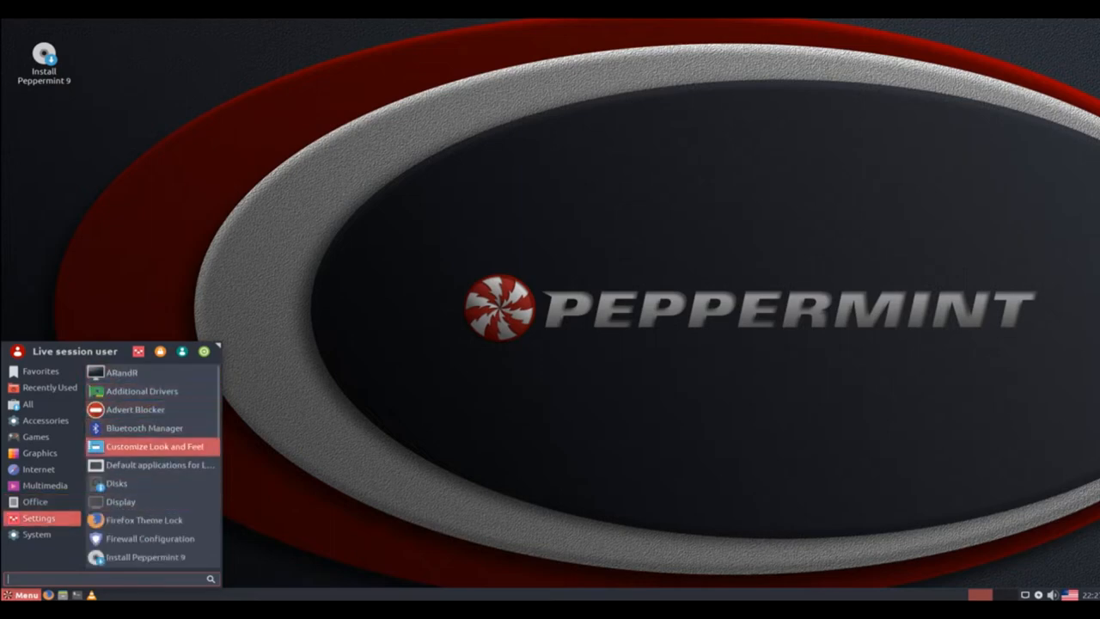
pyautogui.moveTo(151, 519)
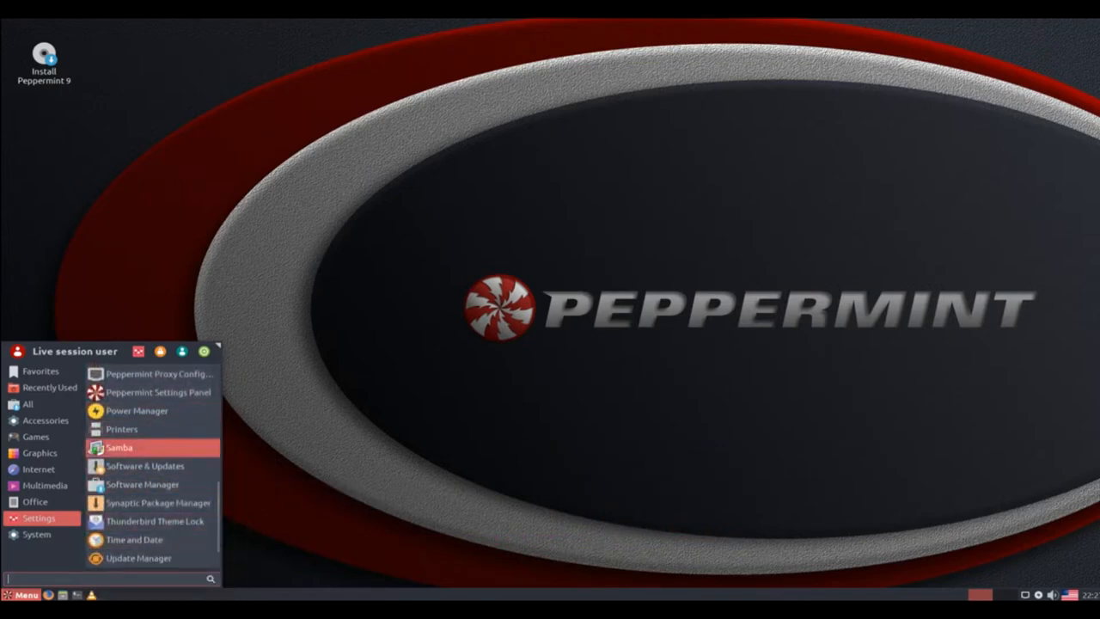
pyautogui.moveTo(137, 557)
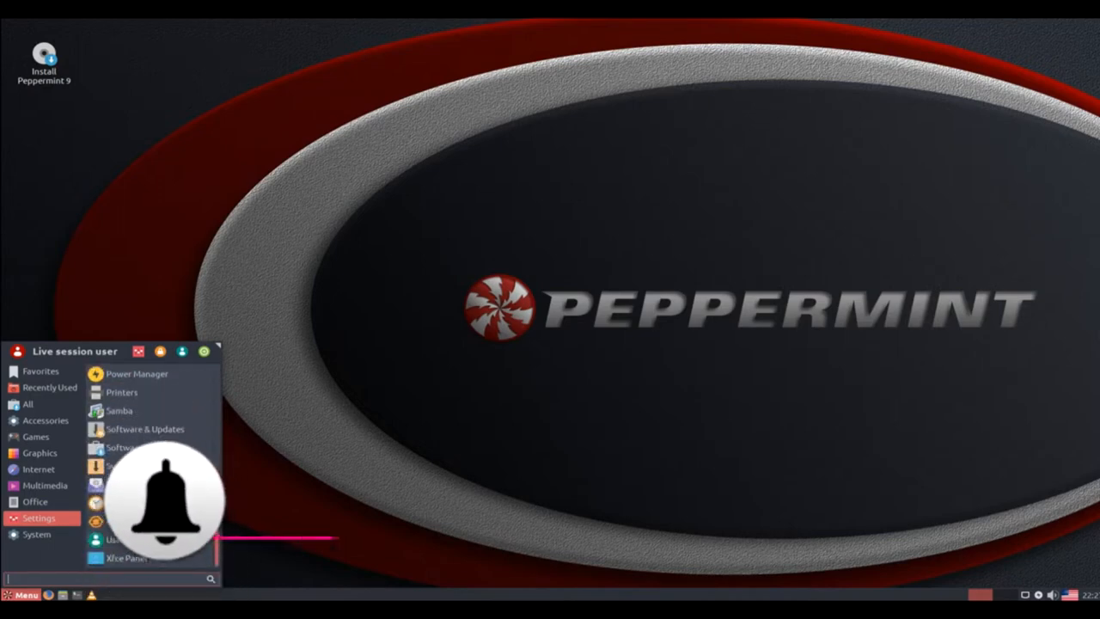
pyautogui.click(36, 535)
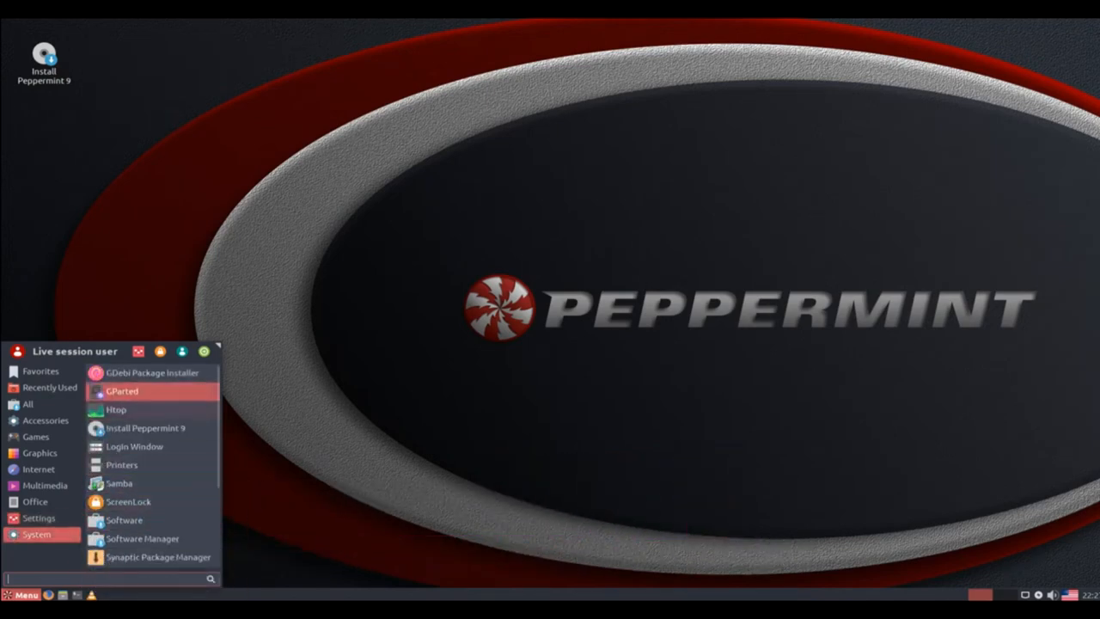
pyautogui.moveTo(134, 447)
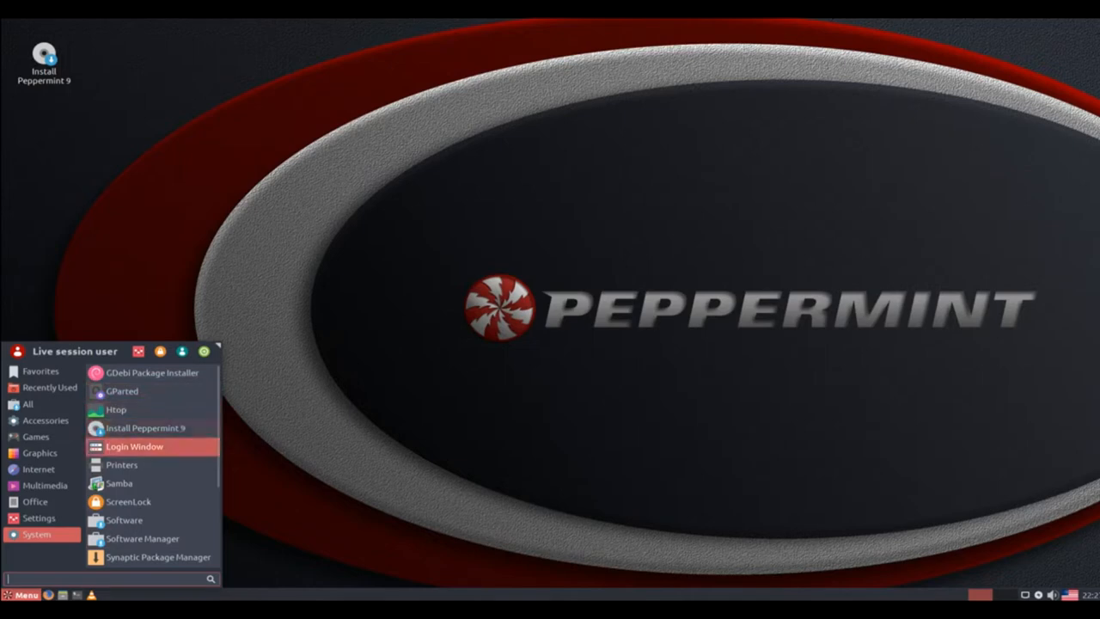
pyautogui.moveTo(137, 536)
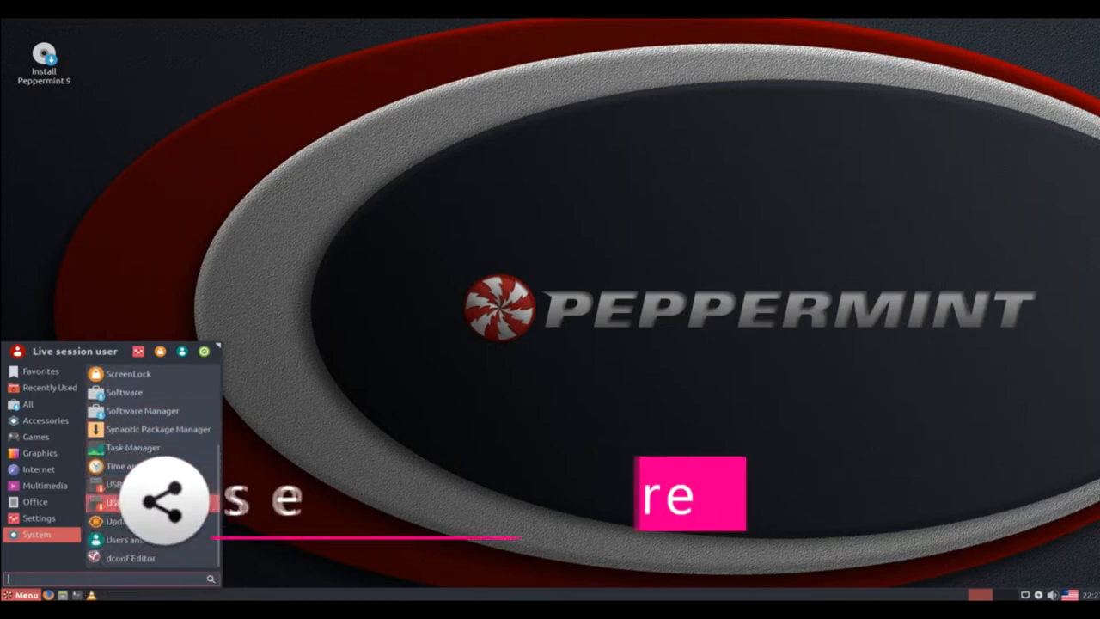
pyautogui.click(40, 519)
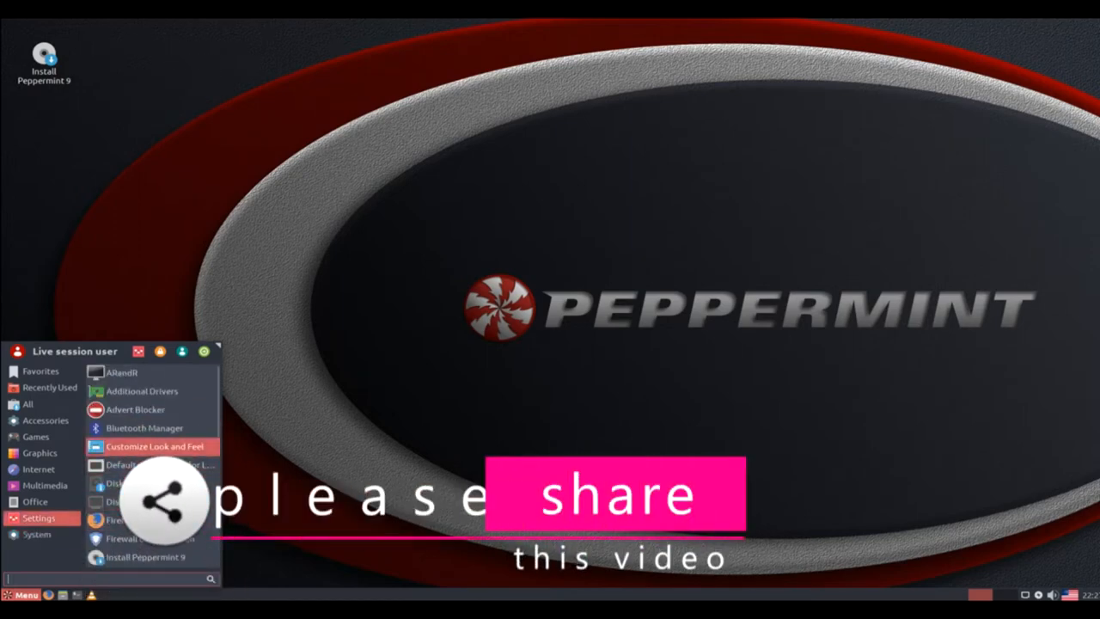
# - Launch Customize Look and Feel and show its colour scheme page
pyautogui.click(151, 447)
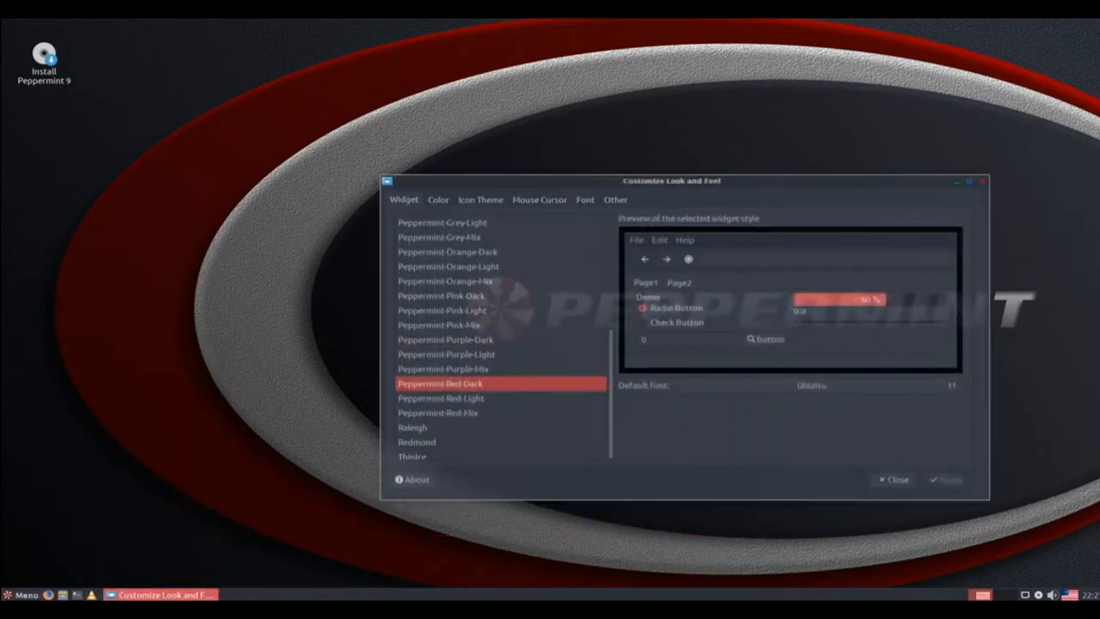
pyautogui.moveTo(672, 180); pyautogui.dragTo(593, 86)
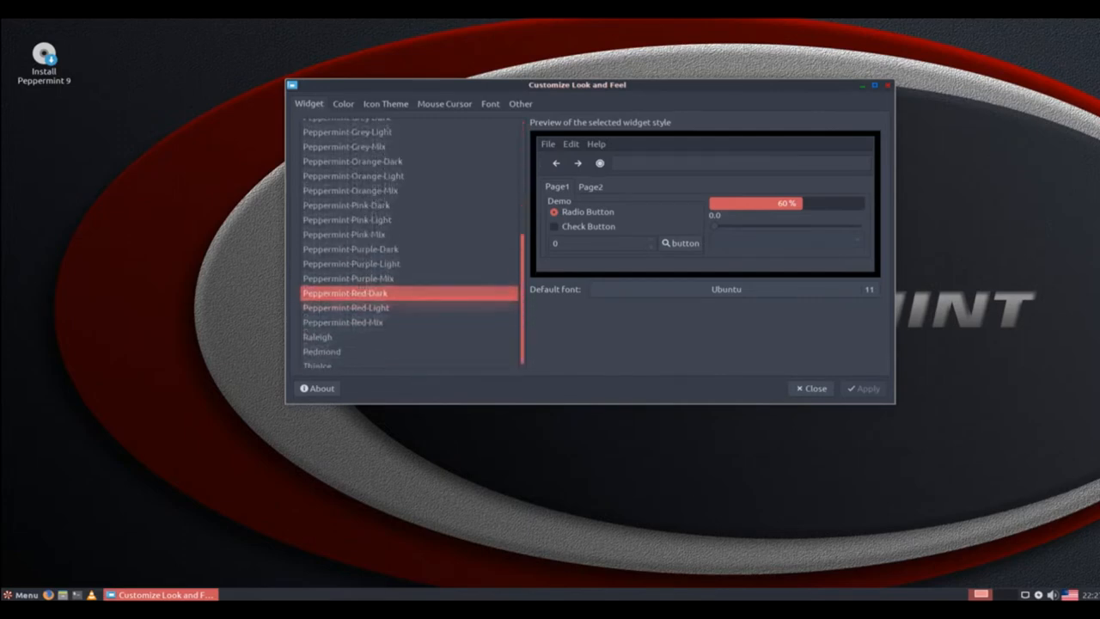
pyautogui.click(344, 103)
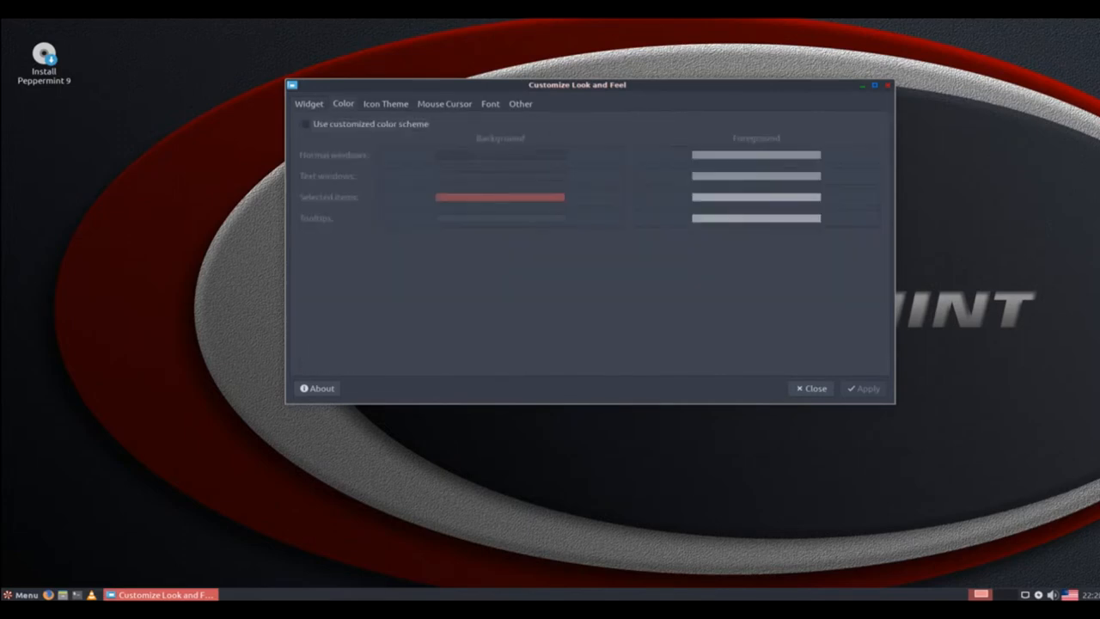
# - Preview the Peppermix, elementary Xfce, ePapirus and Ubuntu Mono Light icon themes
pyautogui.click(385, 103)
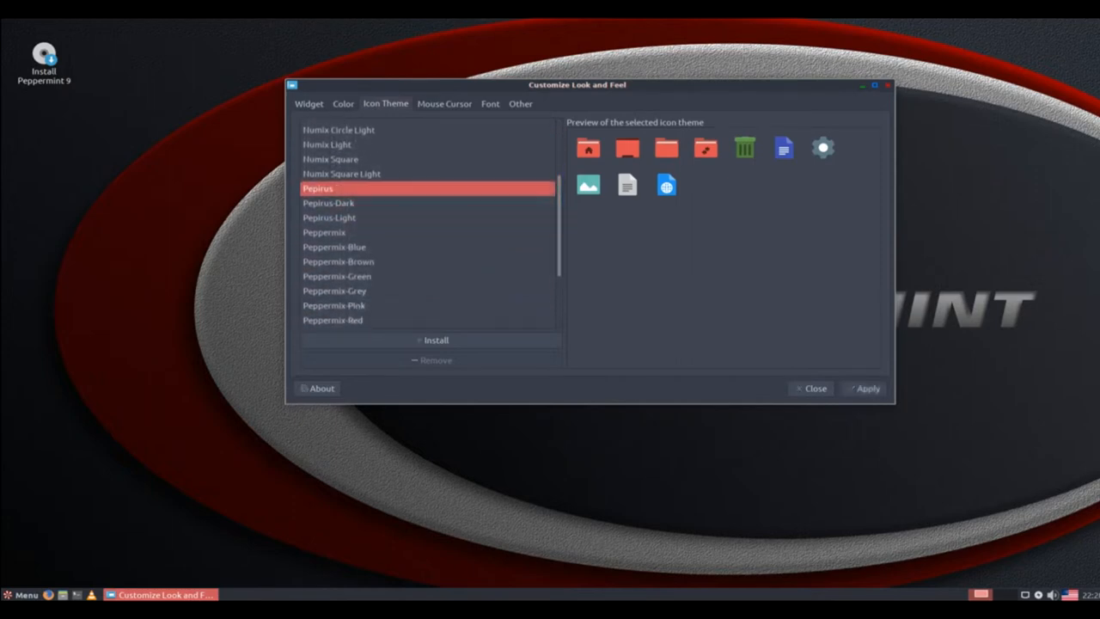
pyautogui.click(335, 248)
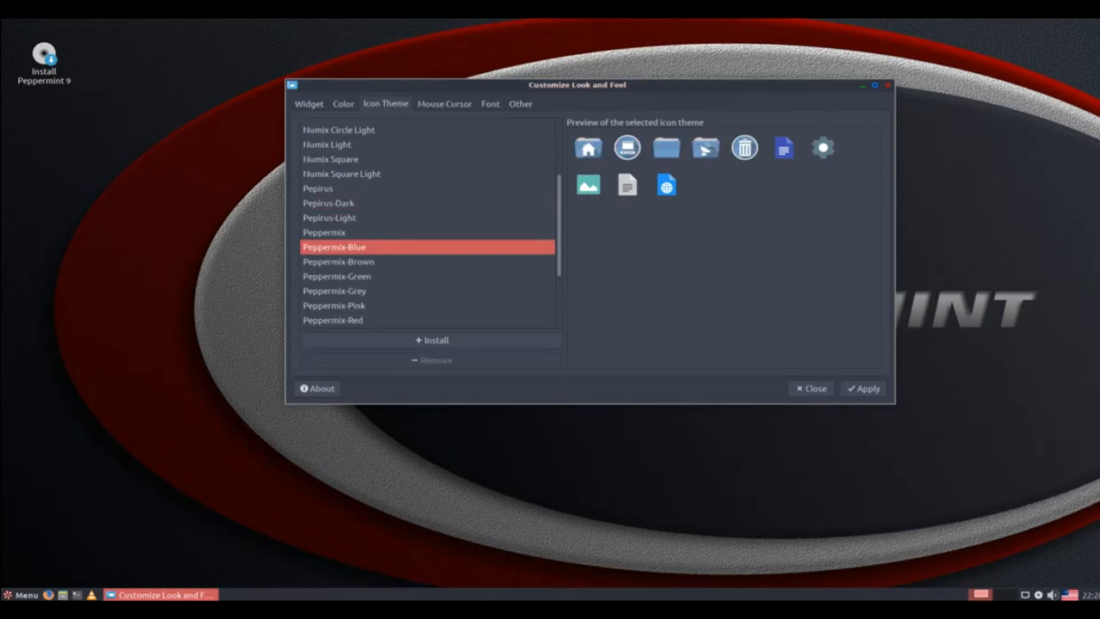
pyautogui.click(323, 233)
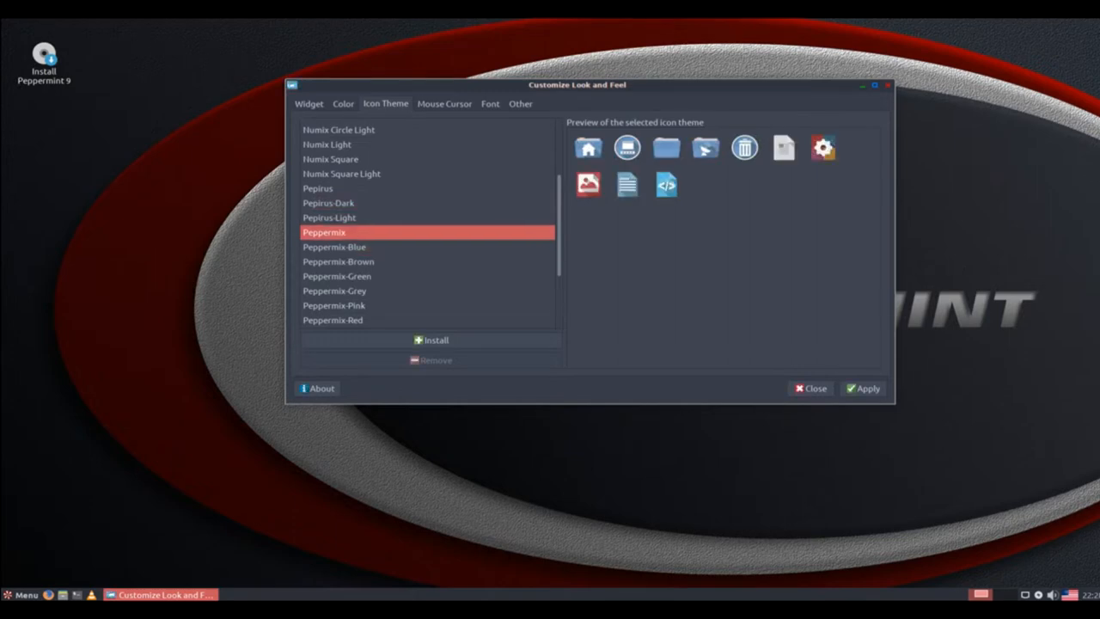
pyautogui.click(337, 275)
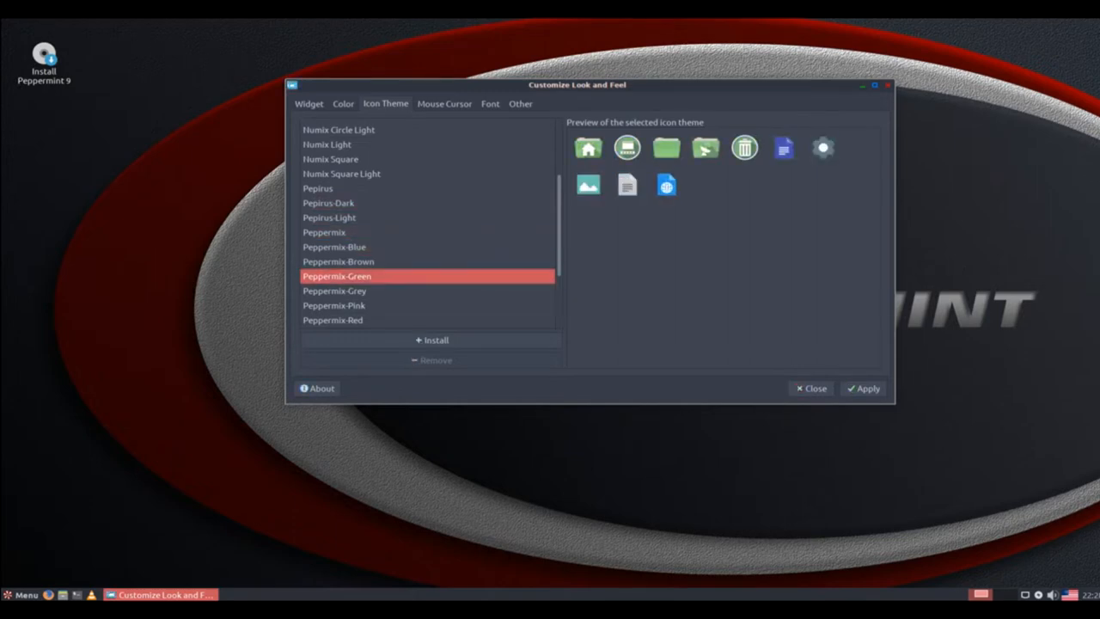
pyautogui.click(337, 291)
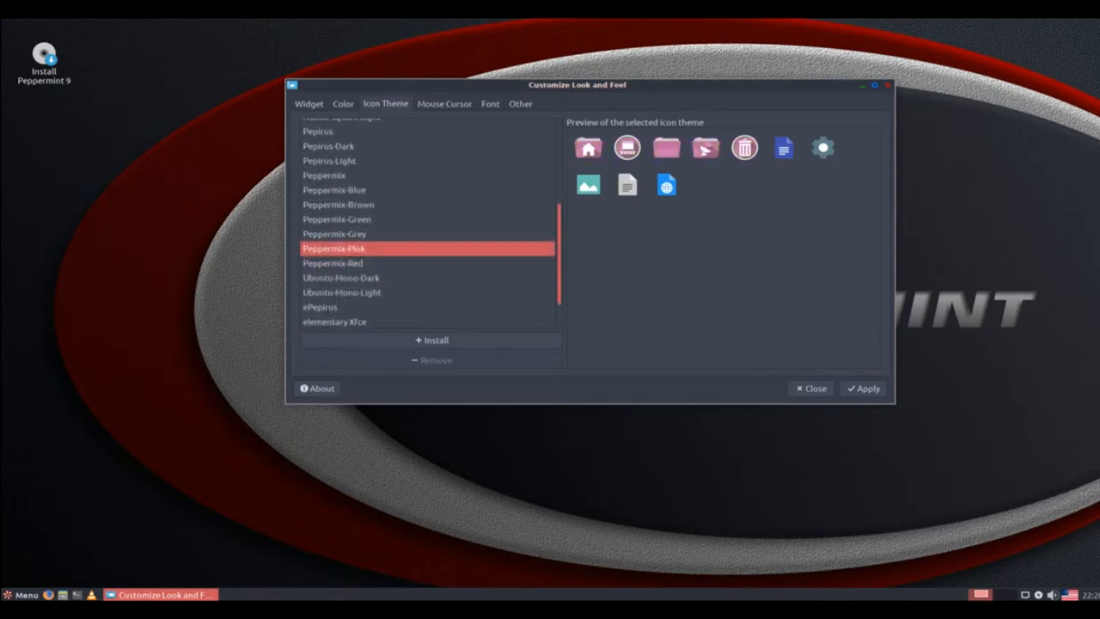
pyautogui.scroll(-3)
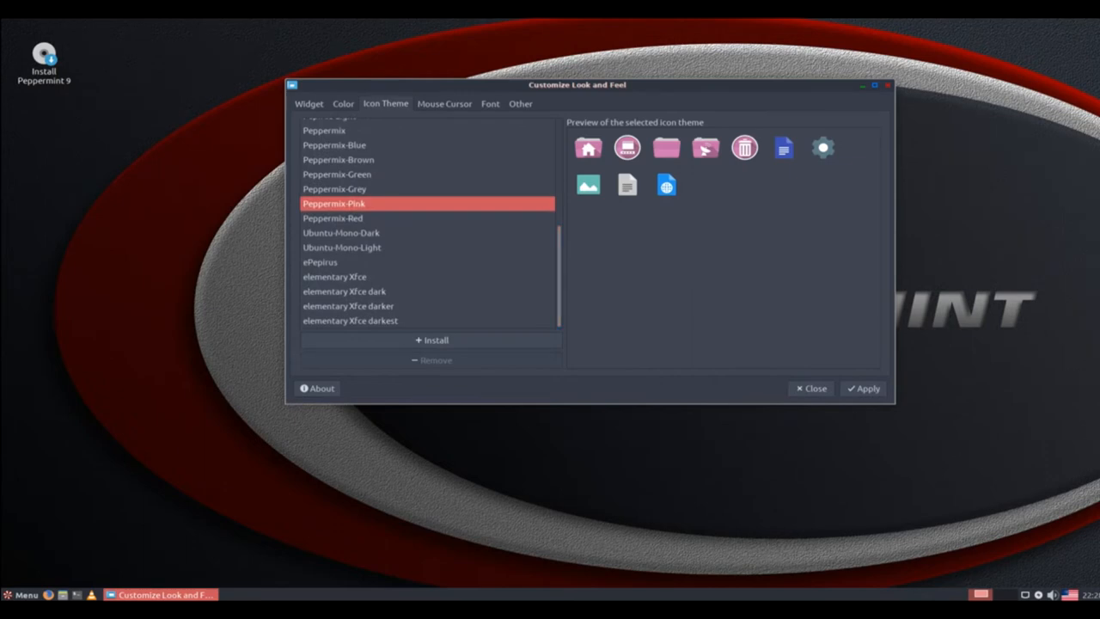
pyautogui.click(360, 275)
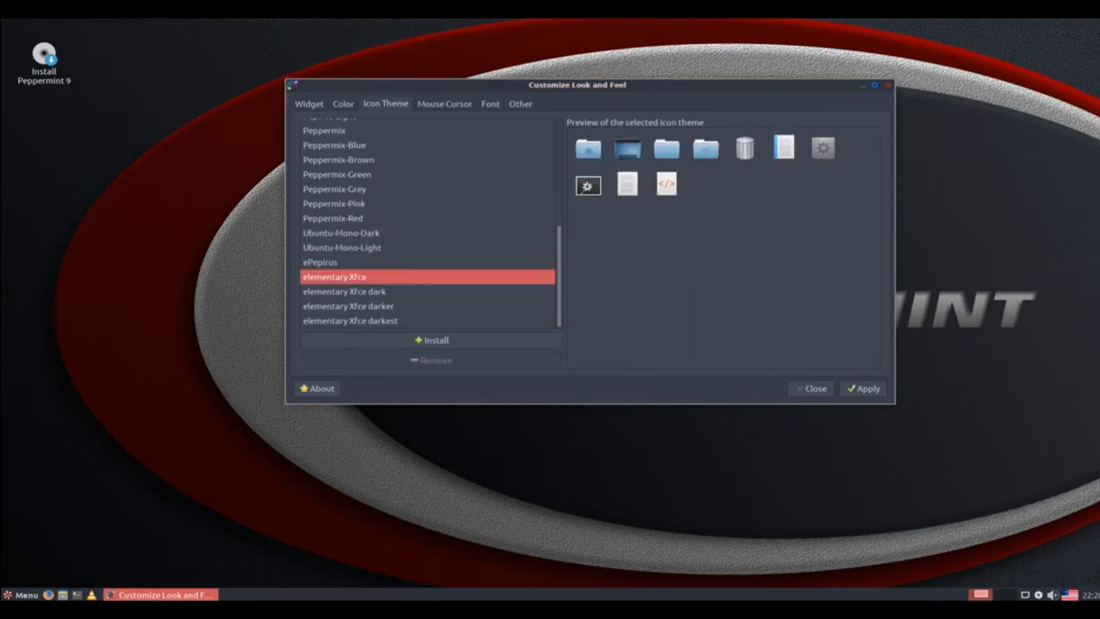
pyautogui.click(330, 261)
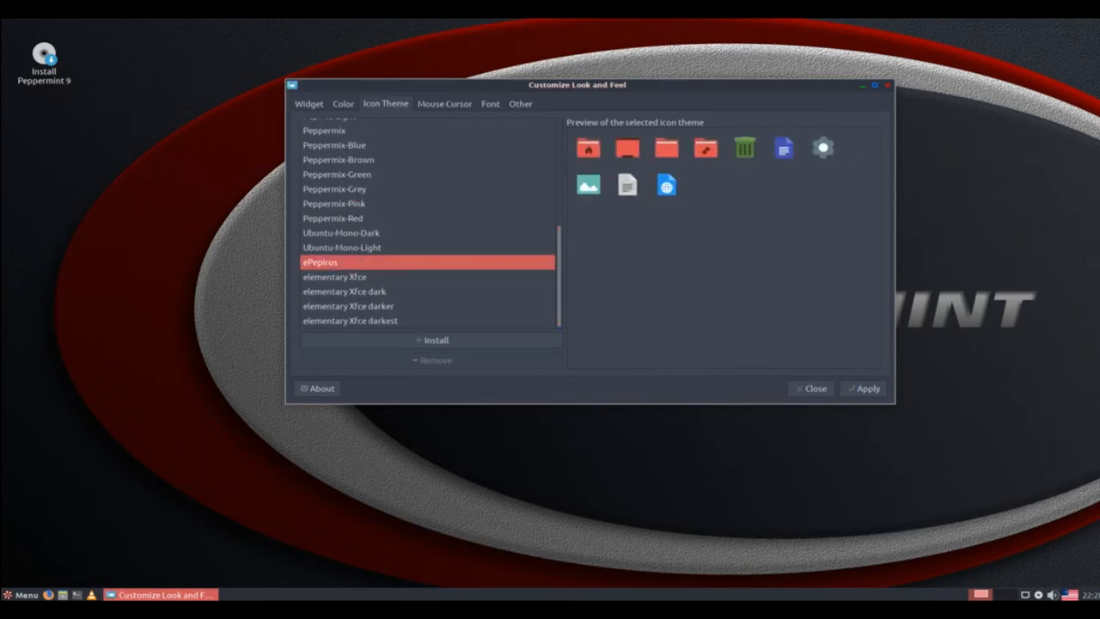
pyautogui.click(373, 248)
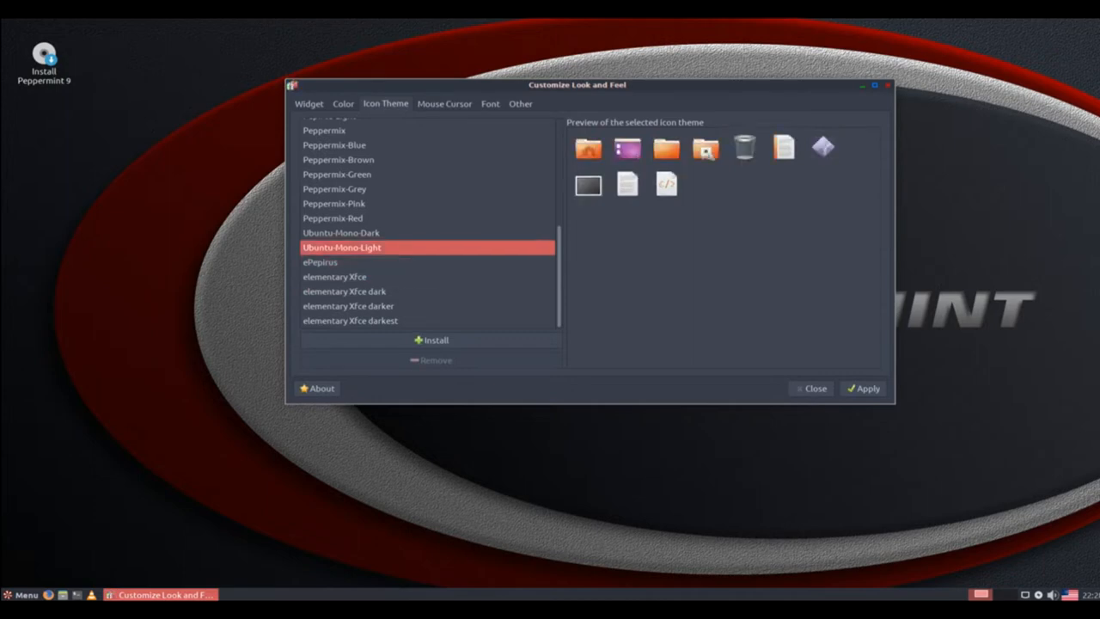
pyautogui.click(337, 174)
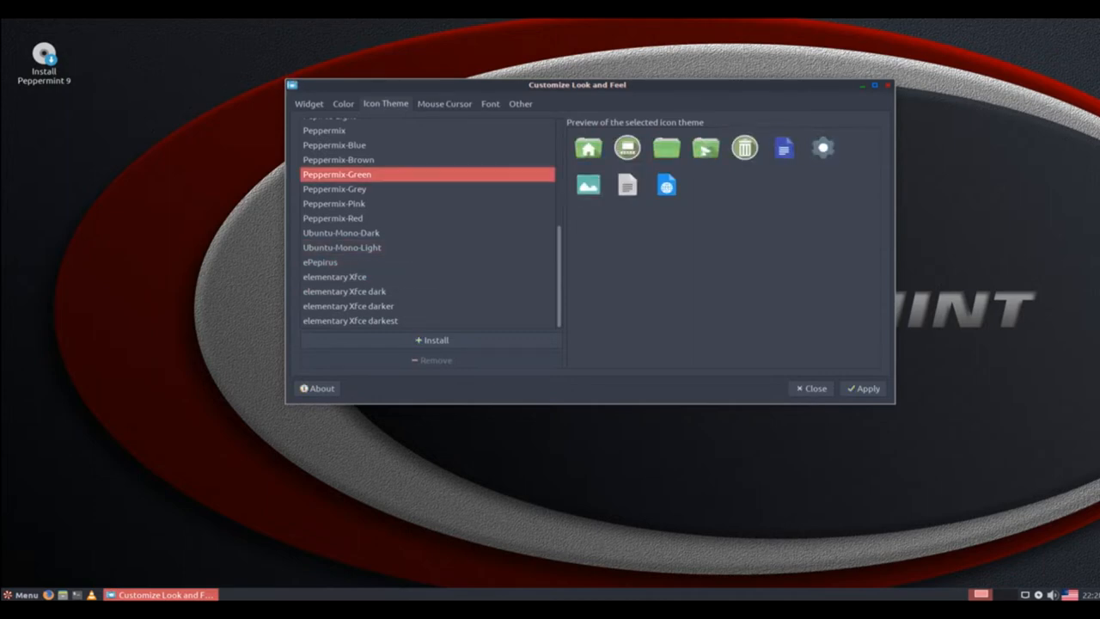
# - View the cursor, toolbar and widget pages, then close the window
pyautogui.click(443, 103)
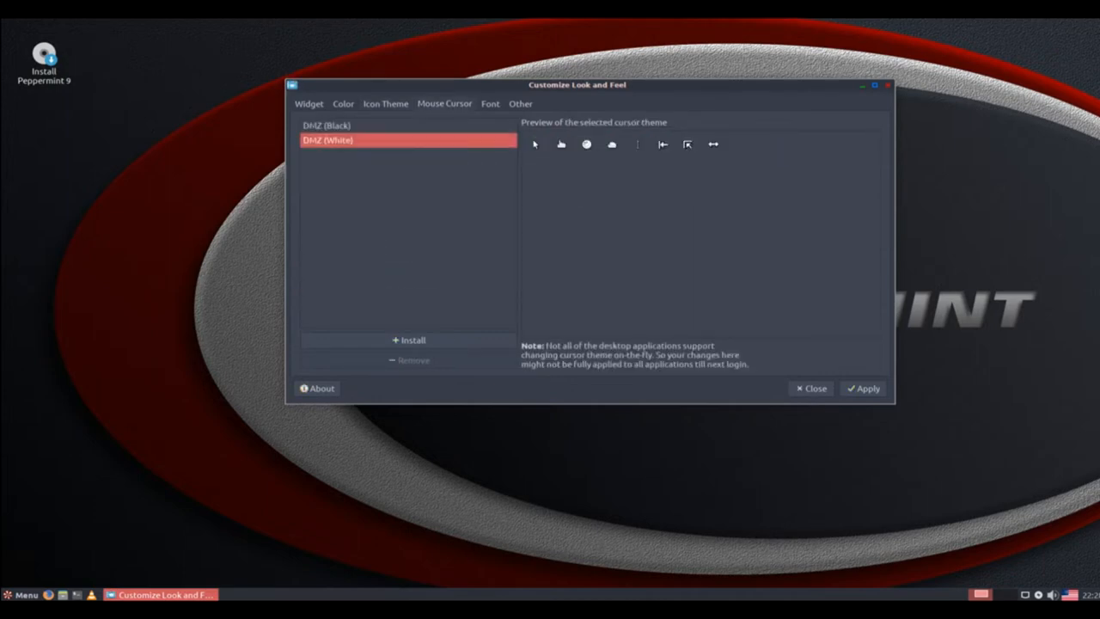
pyautogui.click(521, 104)
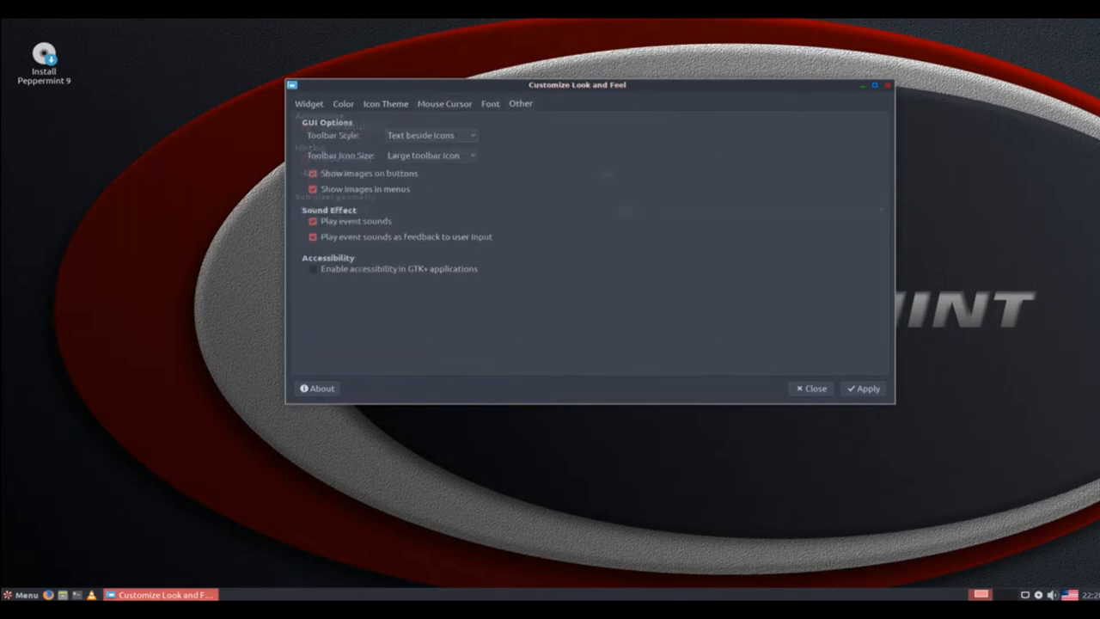
pyautogui.click(309, 103)
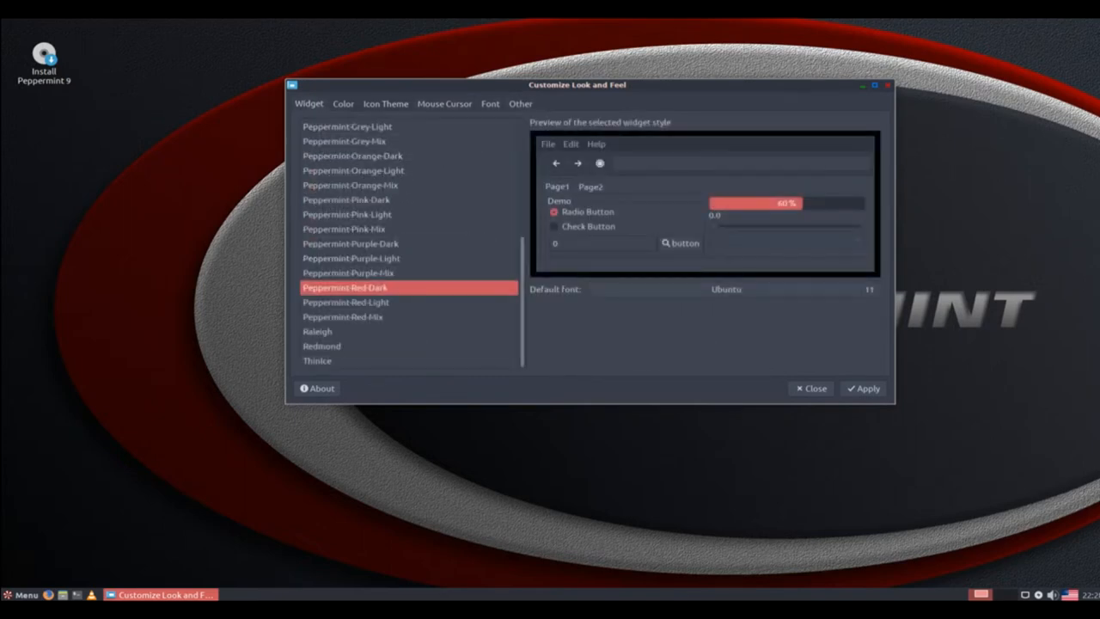
pyautogui.click(810, 389)
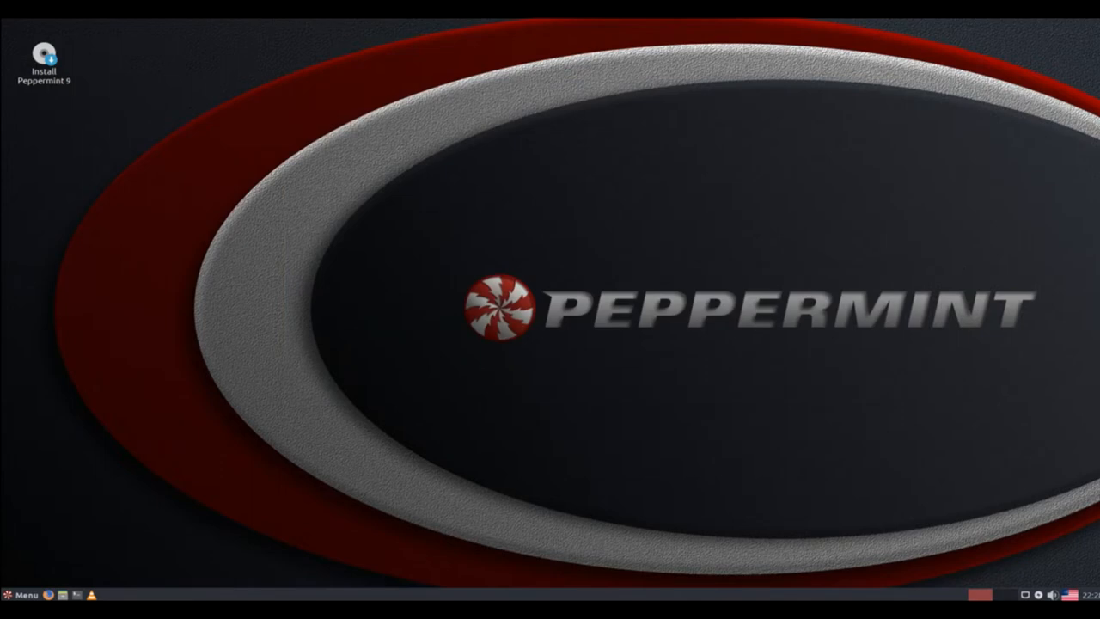
# - Launch the Peppermint Settings Panel from the application menu
pyautogui.click(24, 595)
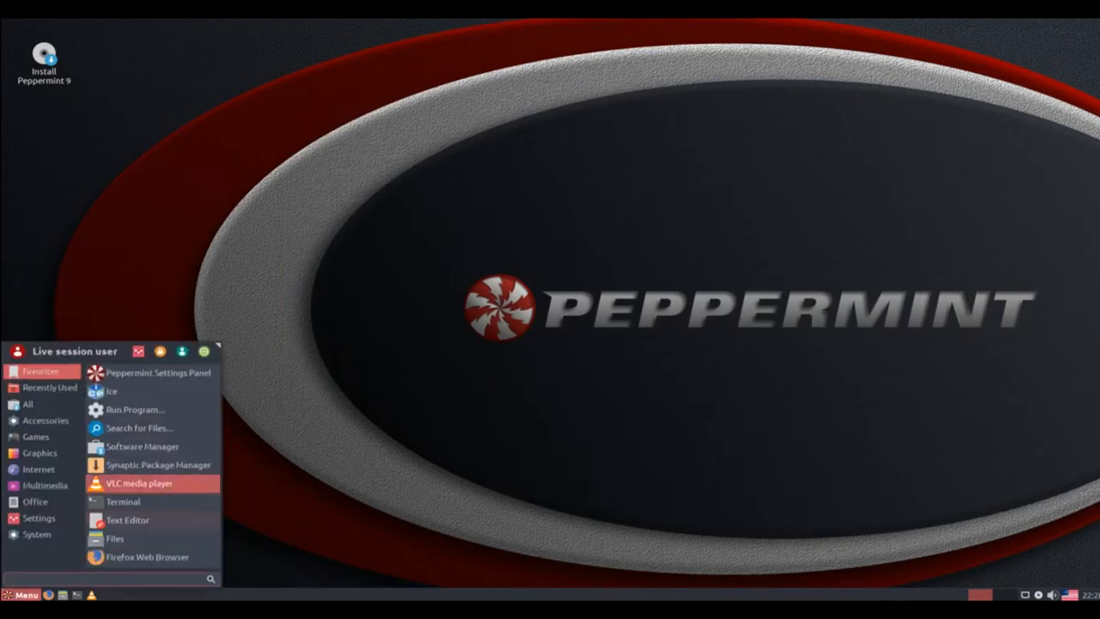
pyautogui.click(158, 373)
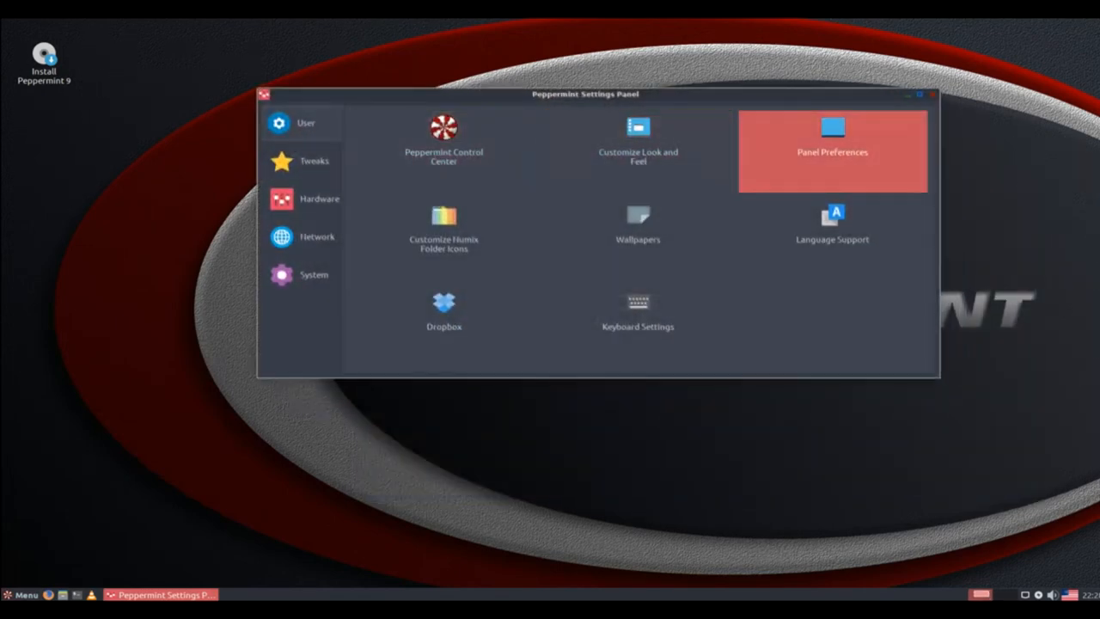
pyautogui.moveTo(638, 327)
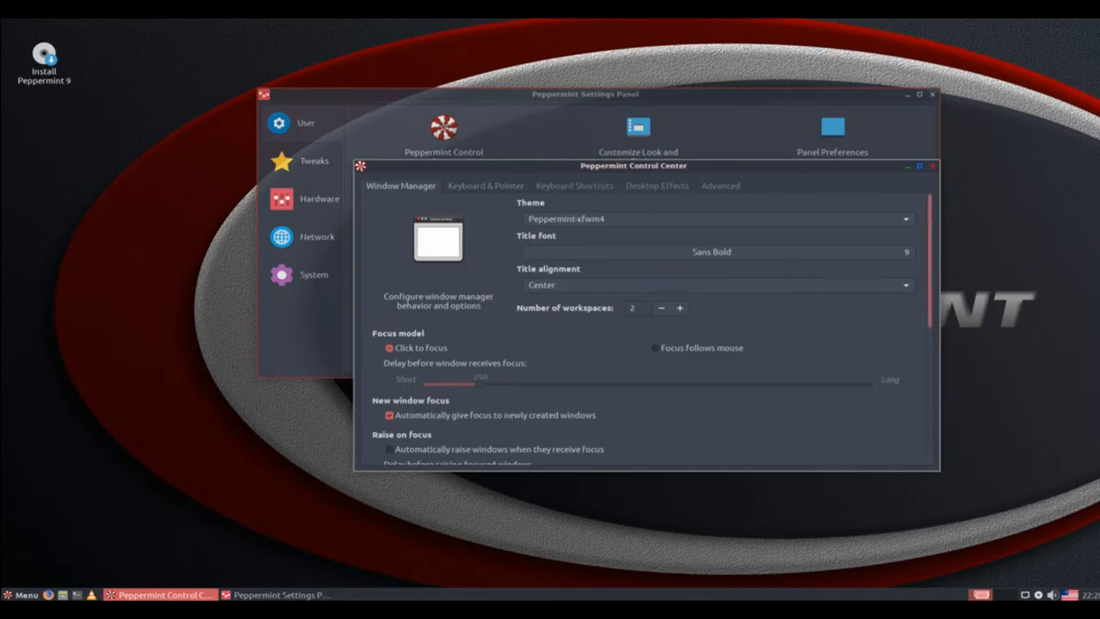
# - View the keyboard, shortcuts, effects, advanced and window manager pages, then close the Control Center
pyautogui.scroll(-3)
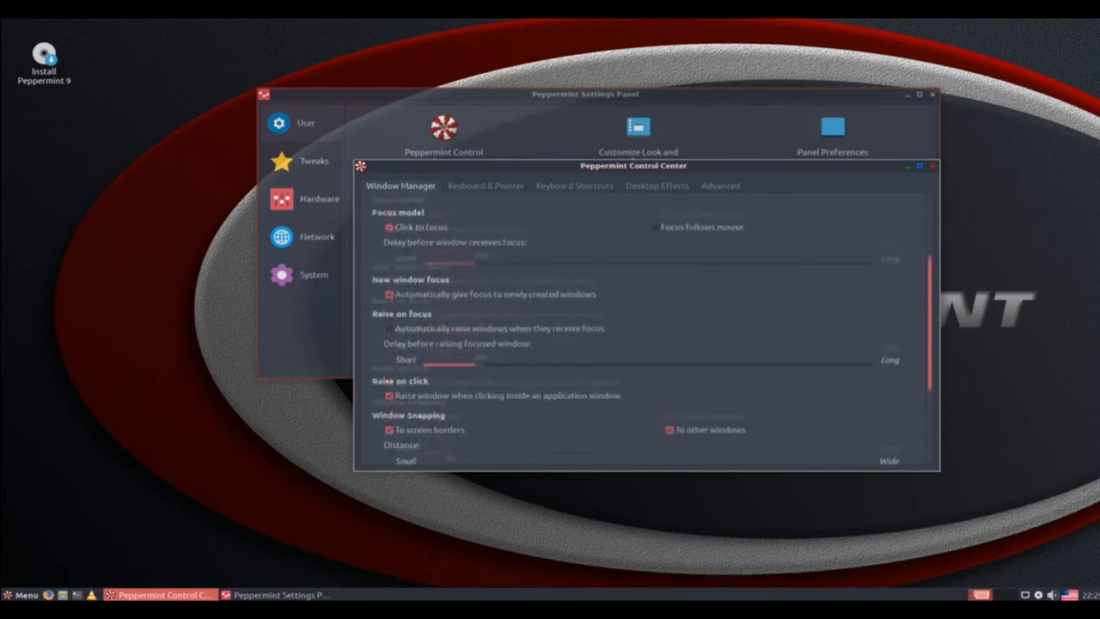
pyautogui.click(484, 185)
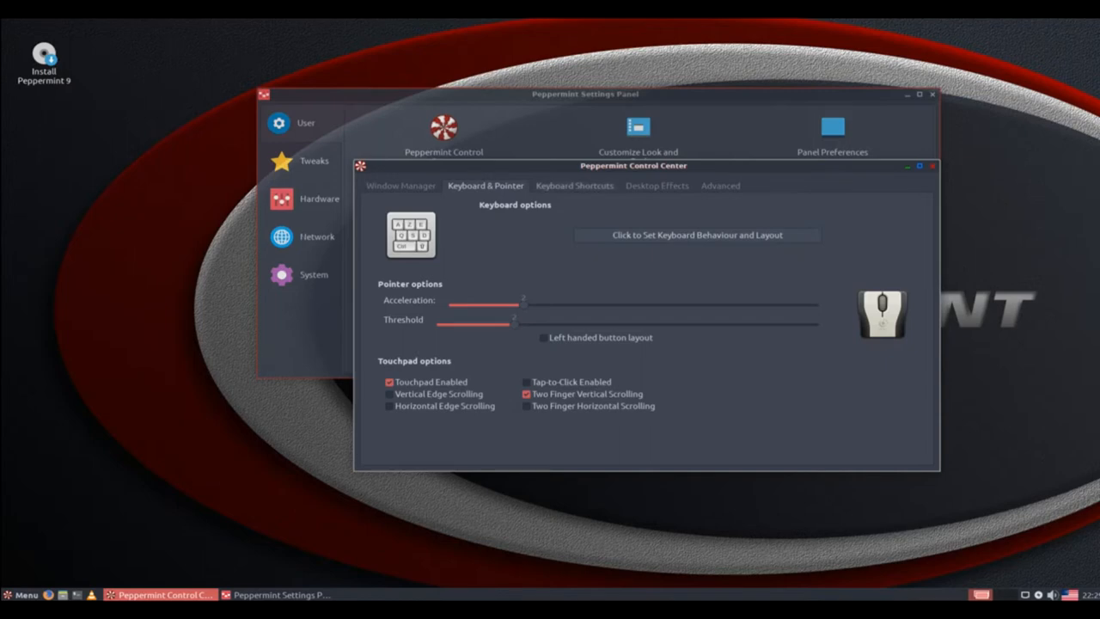
pyautogui.click(574, 185)
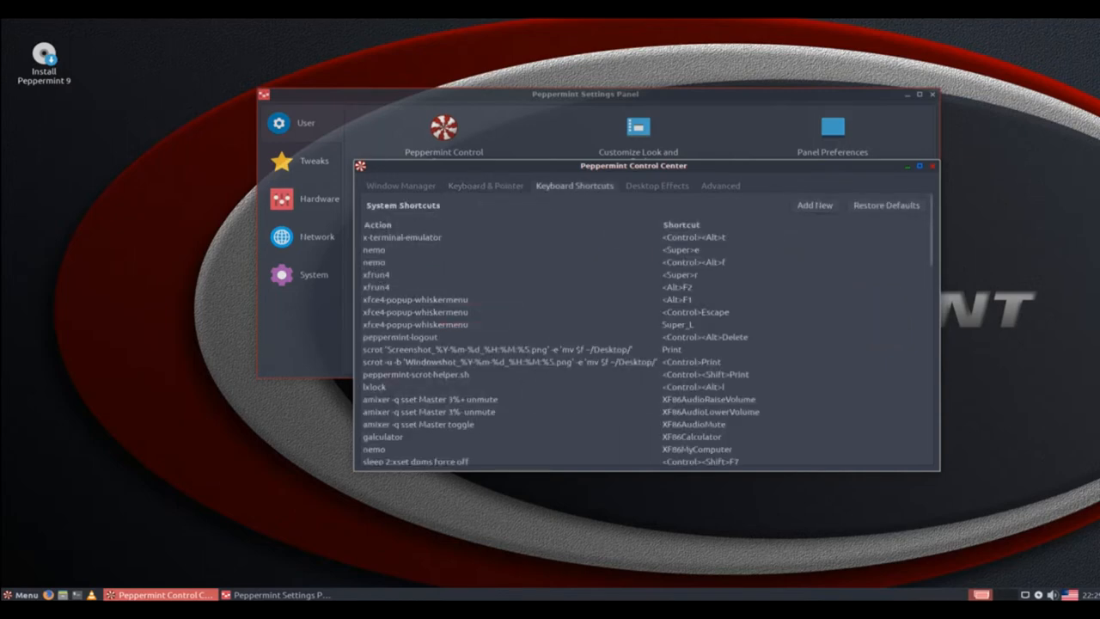
pyautogui.click(656, 185)
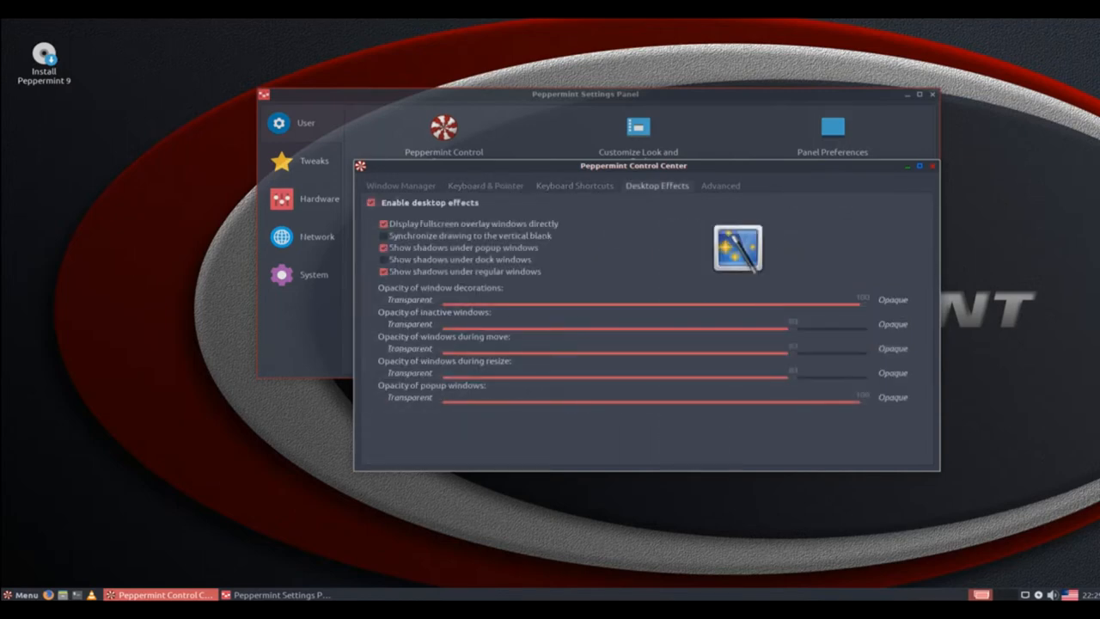
pyautogui.click(720, 185)
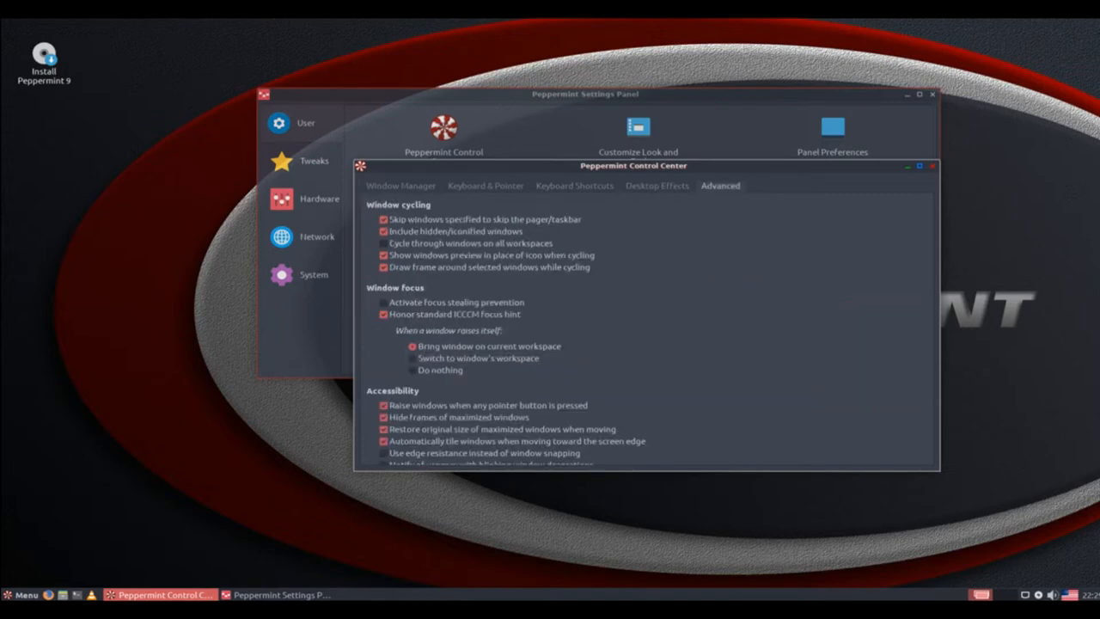
pyautogui.click(401, 186)
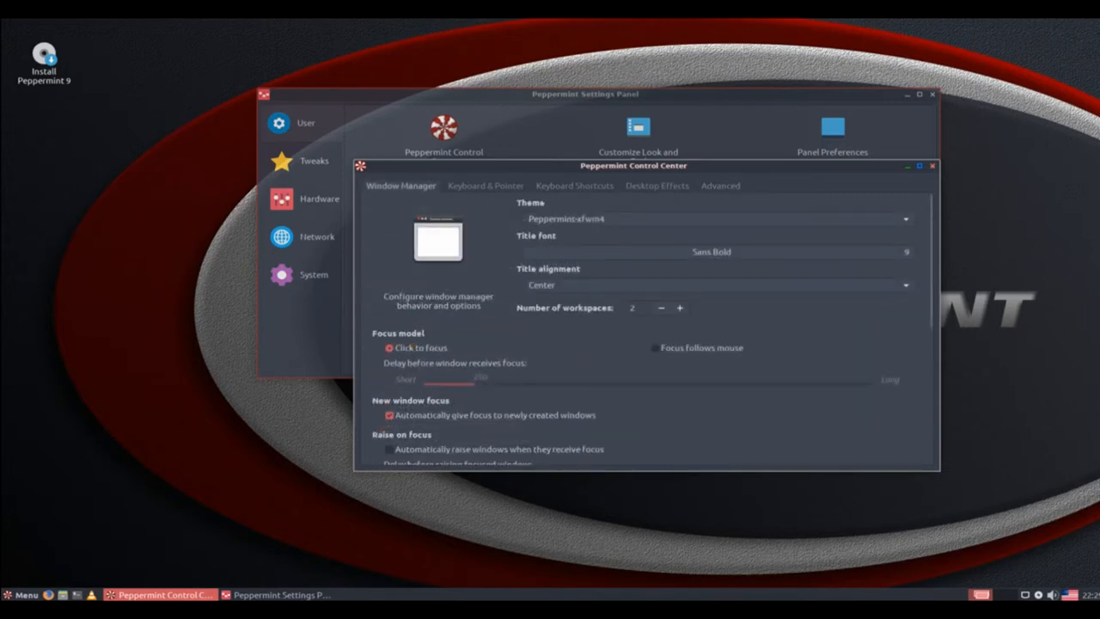
pyautogui.click(928, 165)
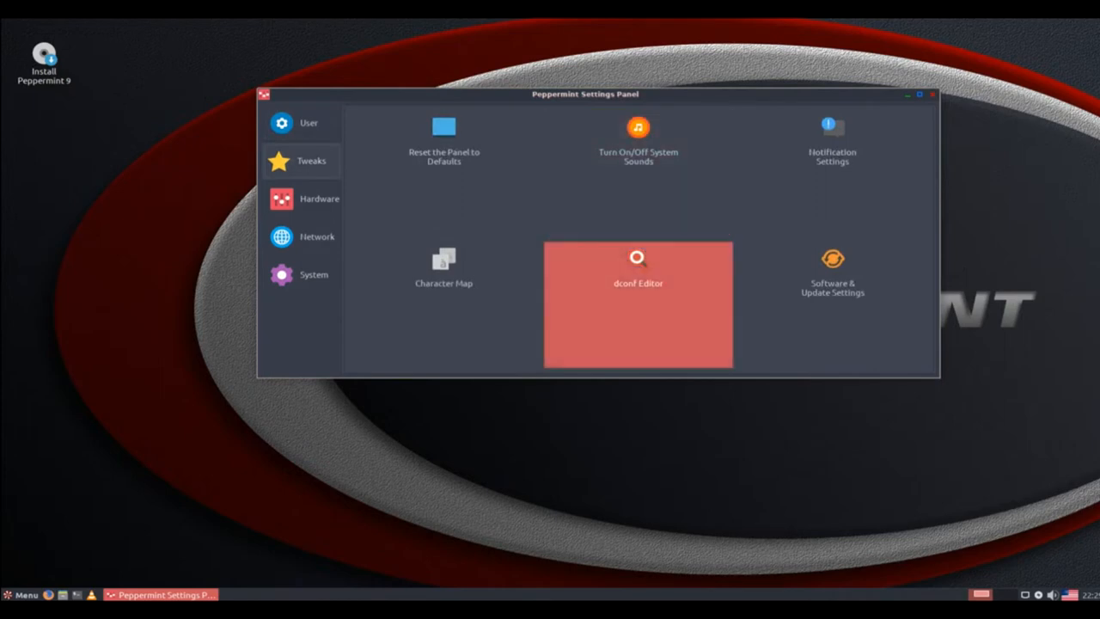
# - View the tweaks and network categories, then close the Settings Panel
pyautogui.click(315, 200)
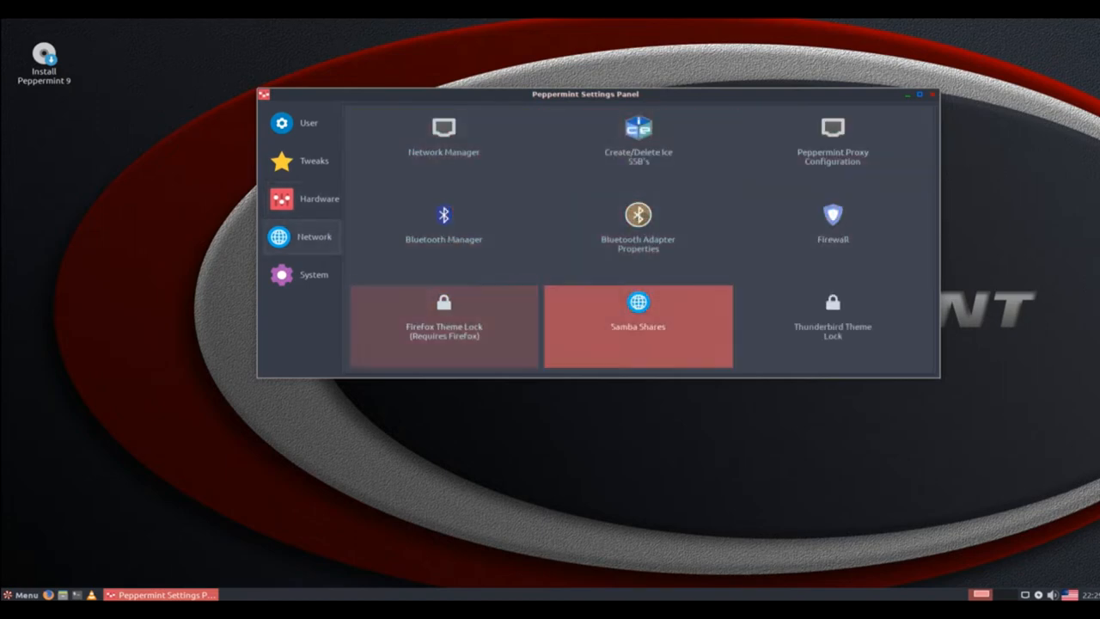
pyautogui.click(313, 275)
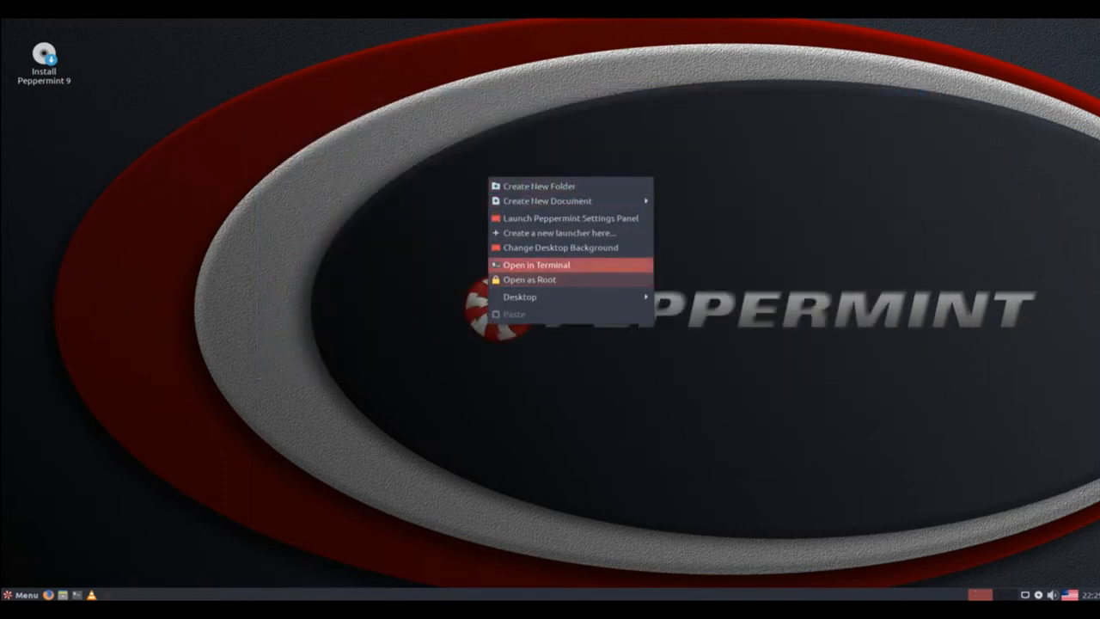
# - Run uname -r in a terminal showing kernel 4.15.0-23-generic, then close it
pyautogui.click(533, 265)
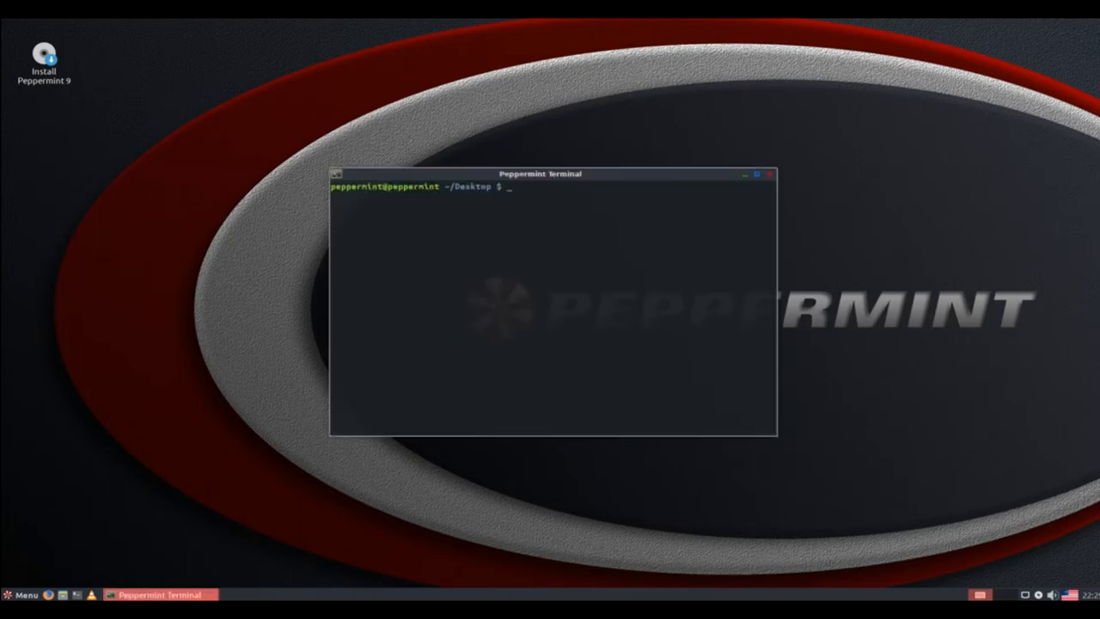
pyautogui.write('uname -a')
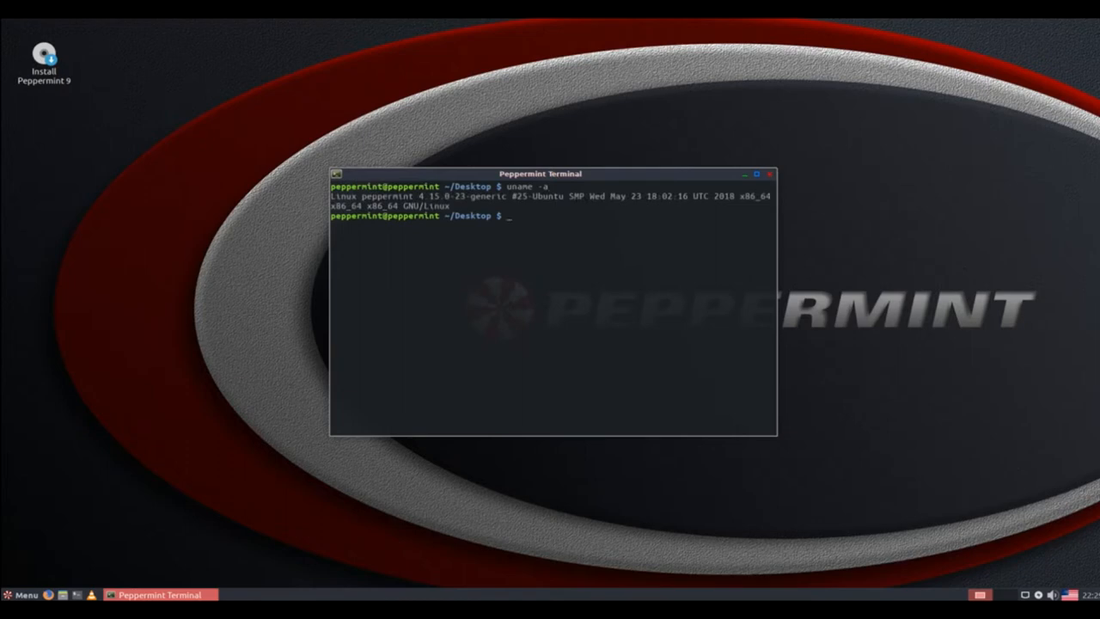
pyautogui.write('uname -r')
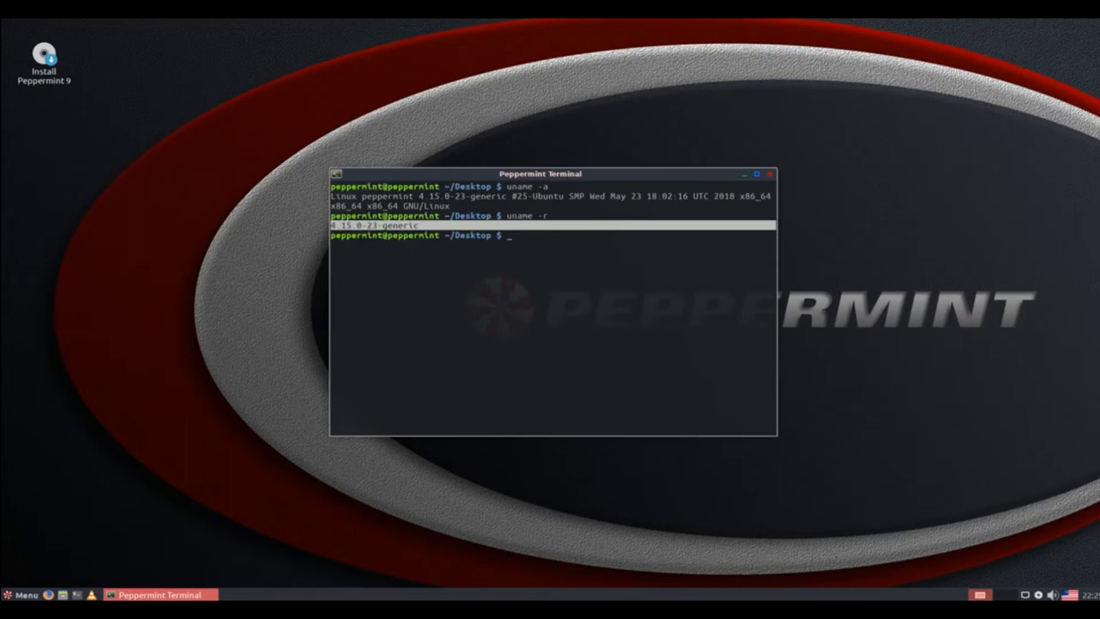
pyautogui.click(774, 173)
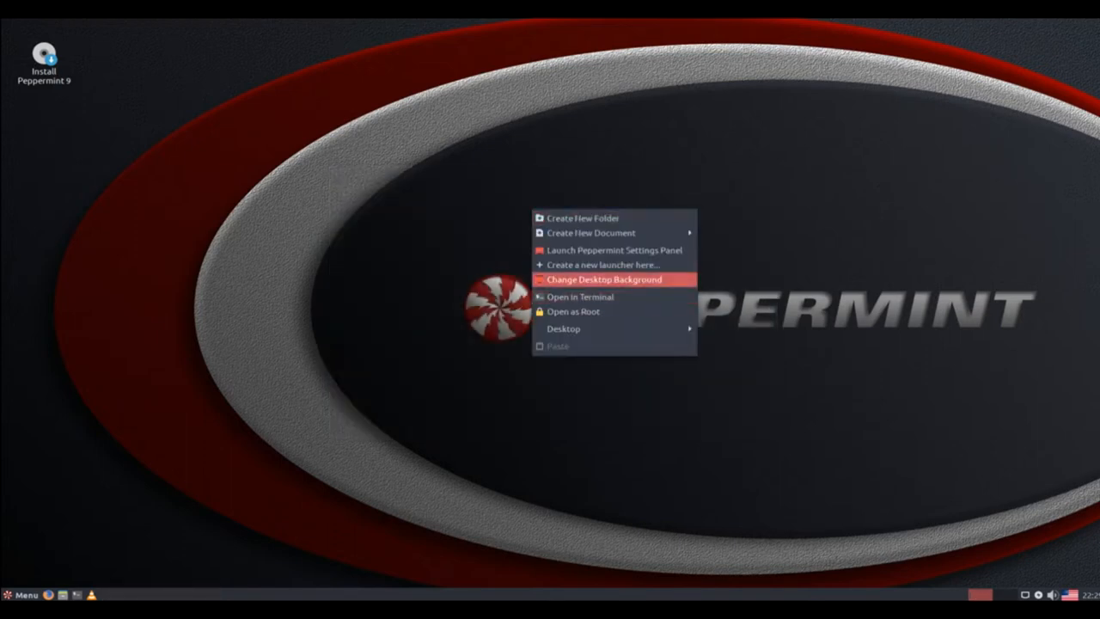
# - Open Change Desktop Background and browse the wallpaper list from Beach_Grass to the Peppermint logos
pyautogui.click(606, 281)
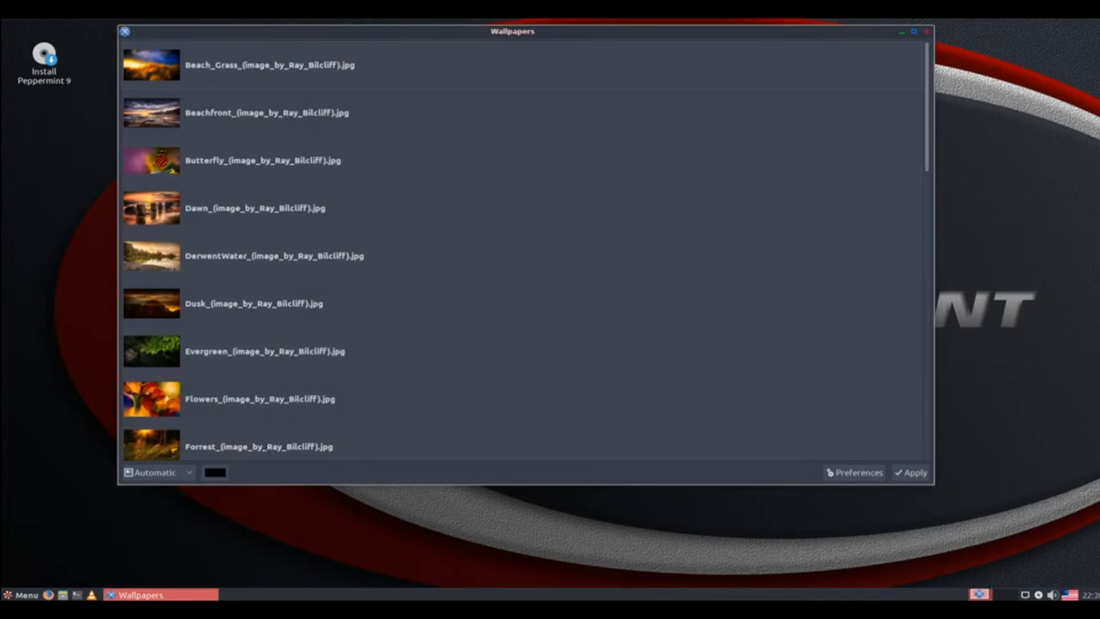
pyautogui.scroll(-3)
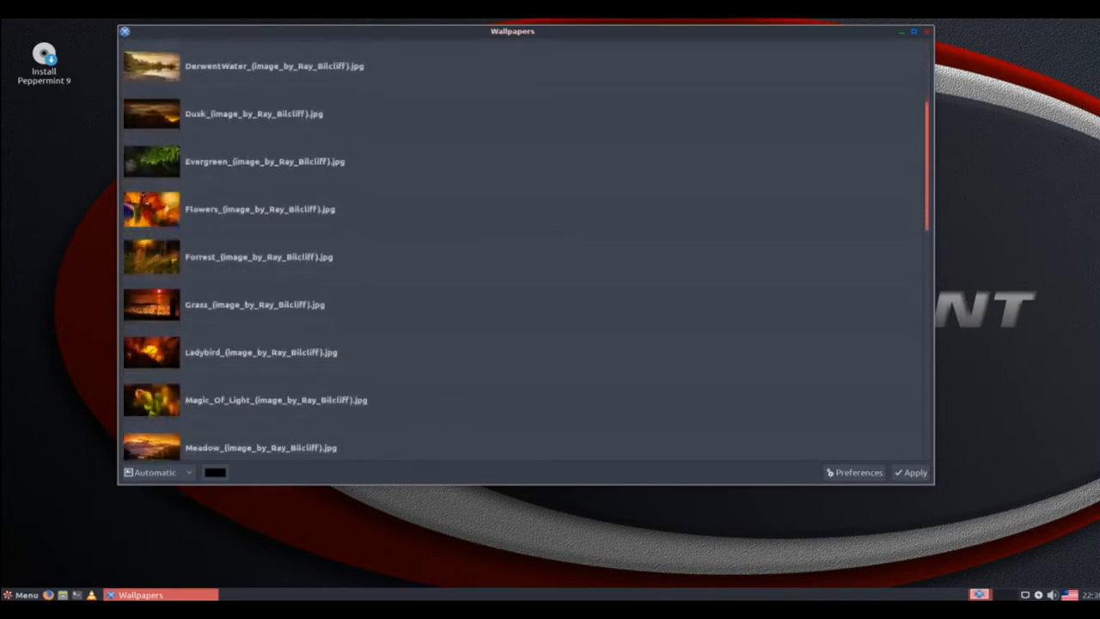
pyautogui.scroll(-3)
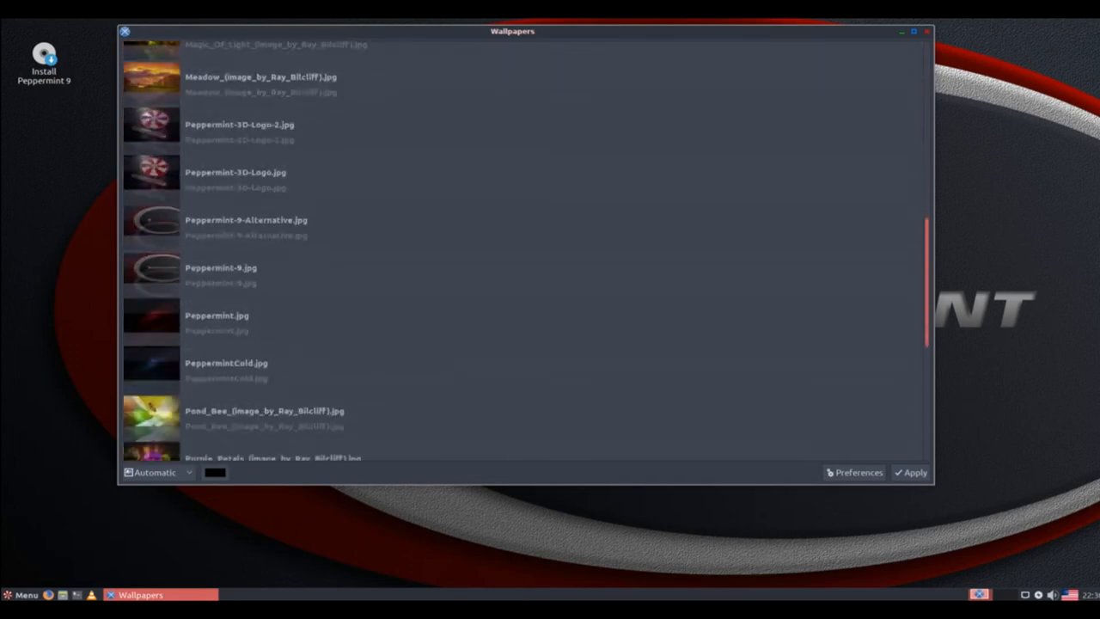
pyautogui.scroll(-3)
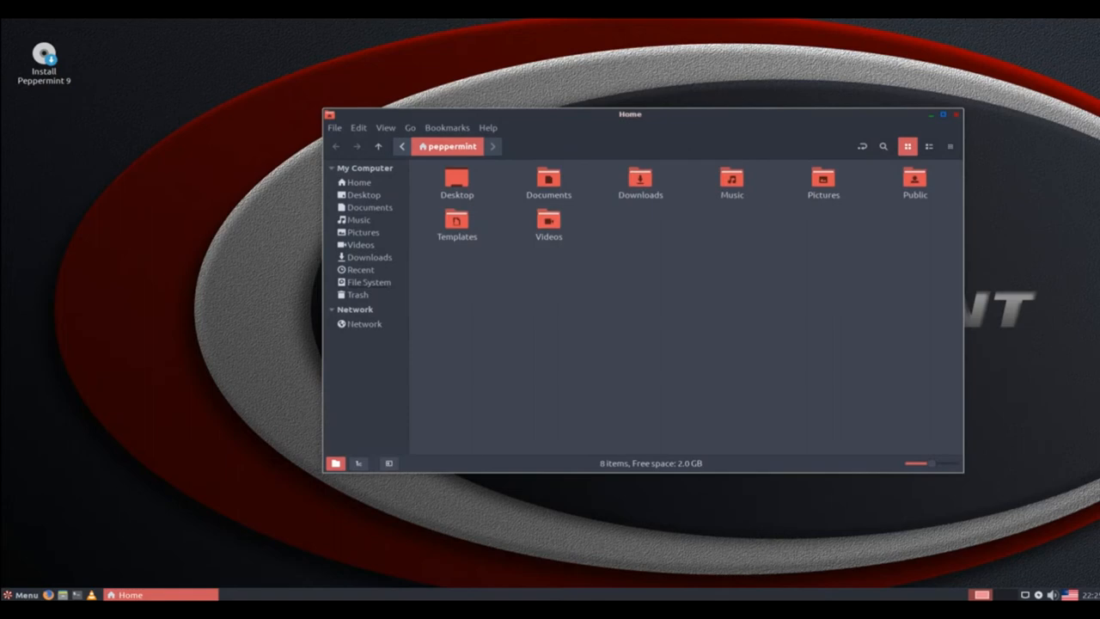
# - Show Nemo's Help > About box, dismiss it and close the file manager window
pyautogui.click(489, 127)
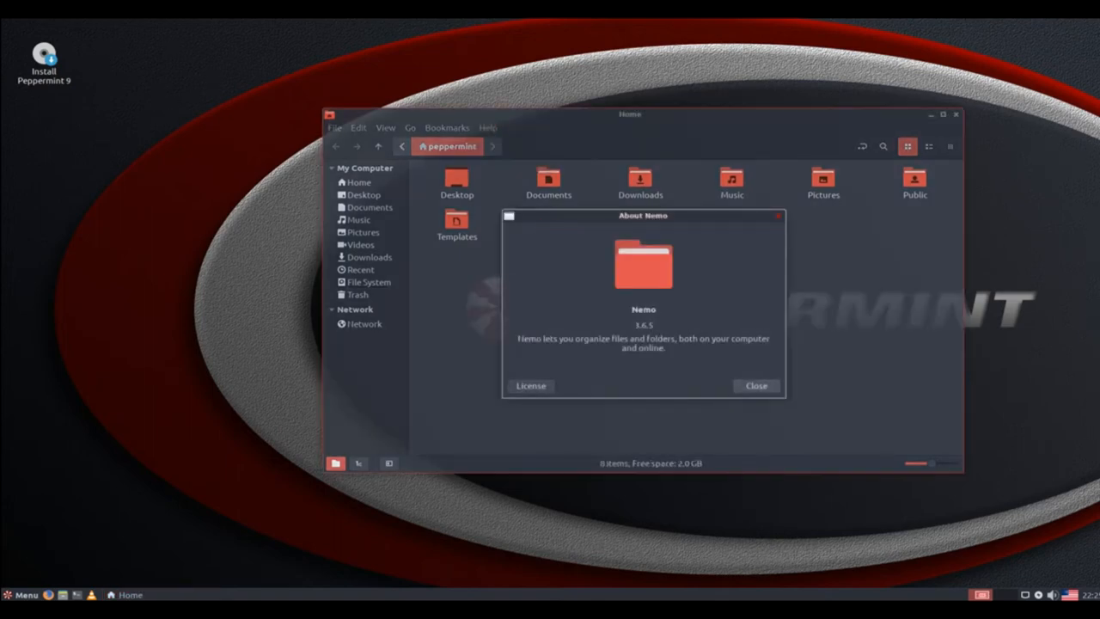
pyautogui.click(757, 385)
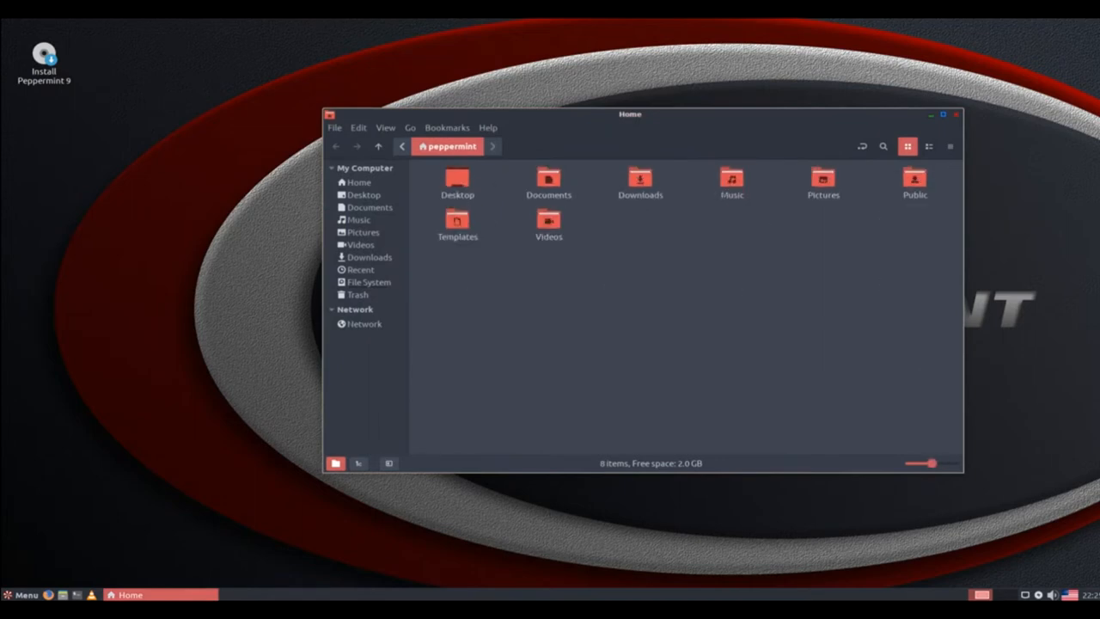
pyautogui.click(963, 114)
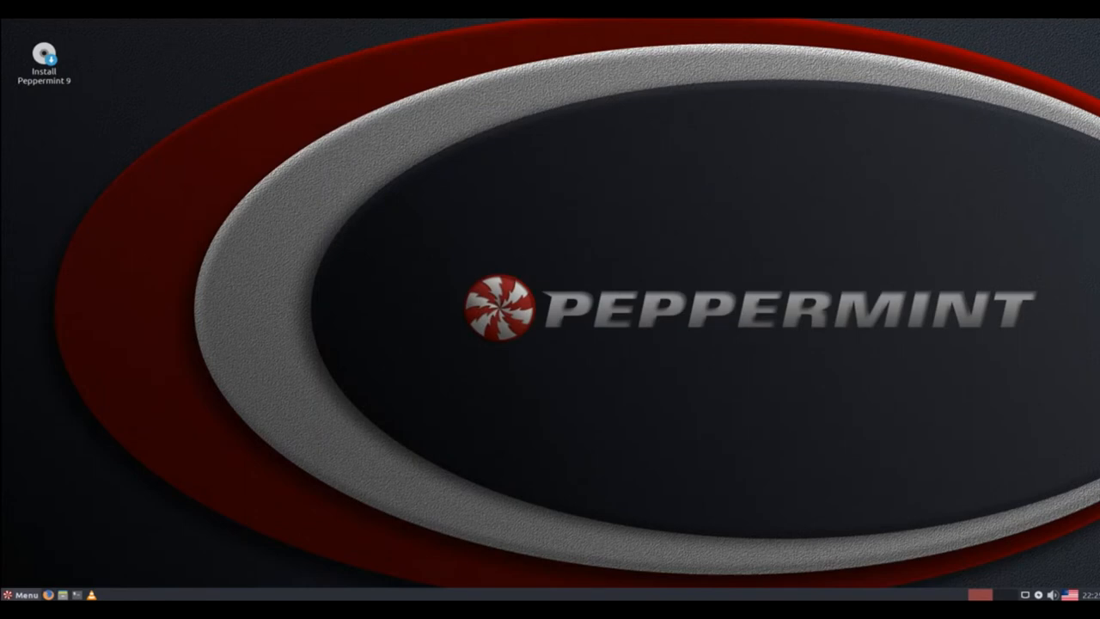
# - Browse the Whisker Menu's Recently Used, Favorites, All and Accessories categories
pyautogui.click(22, 593)
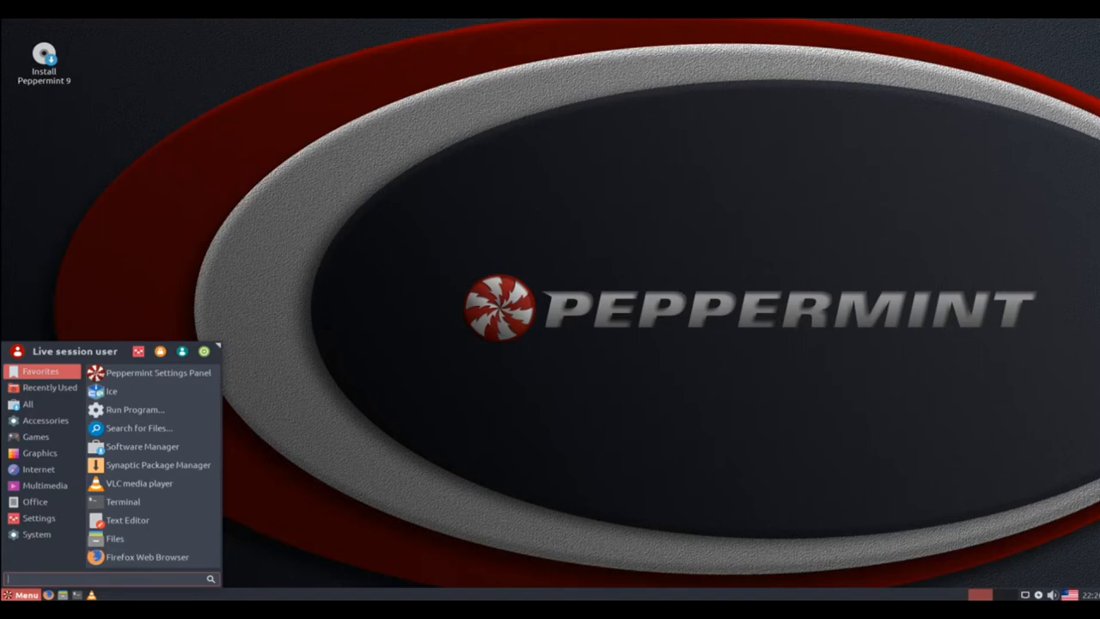
pyautogui.click(49, 388)
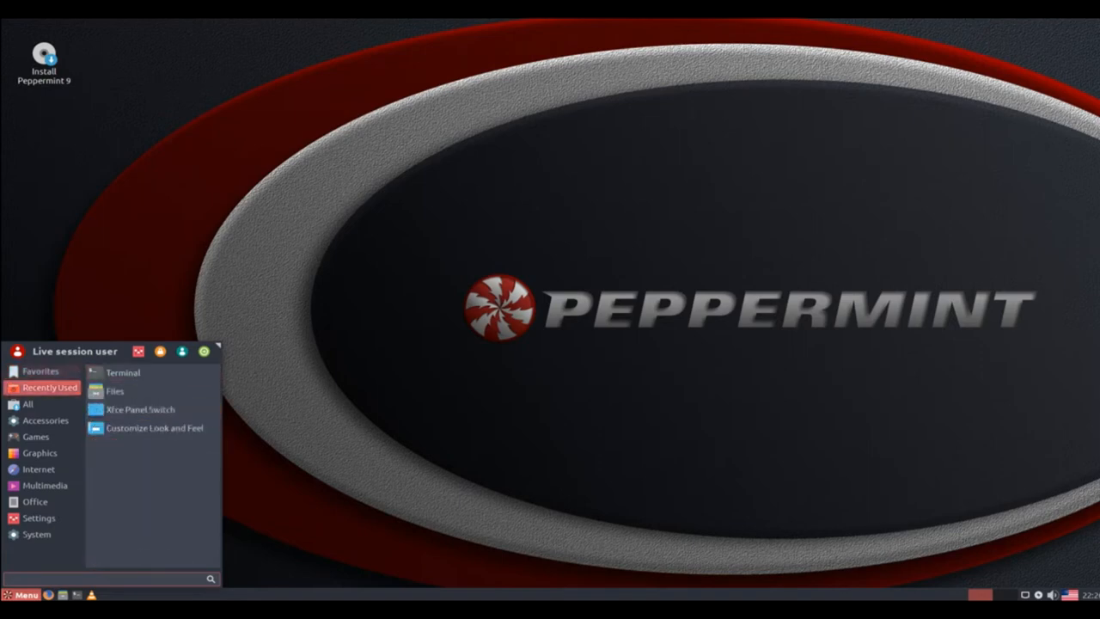
pyautogui.click(38, 371)
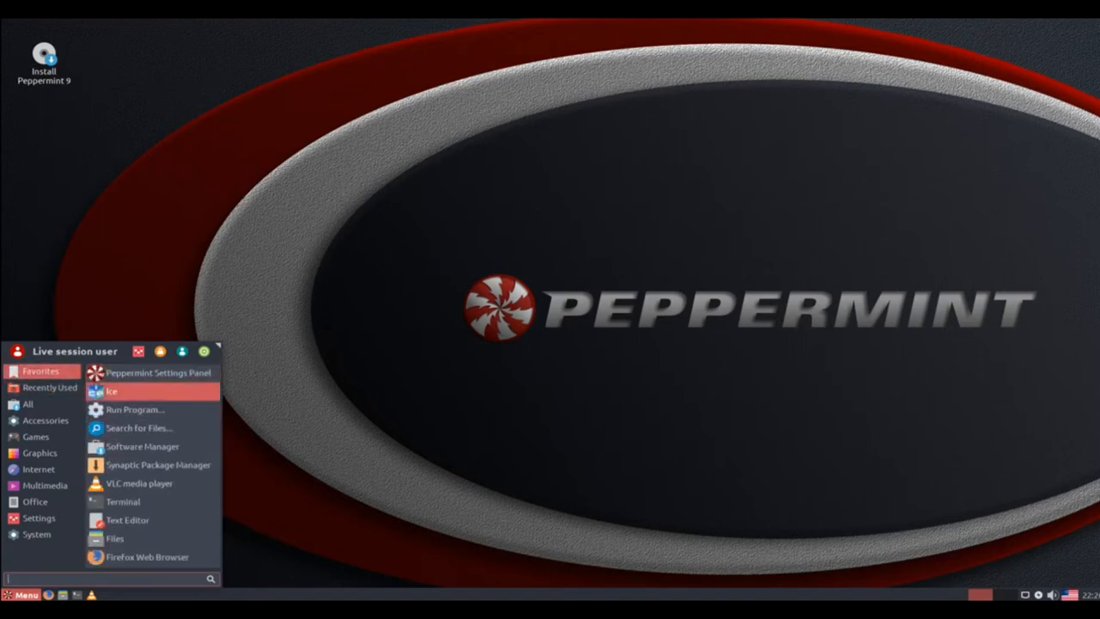
pyautogui.moveTo(140, 427)
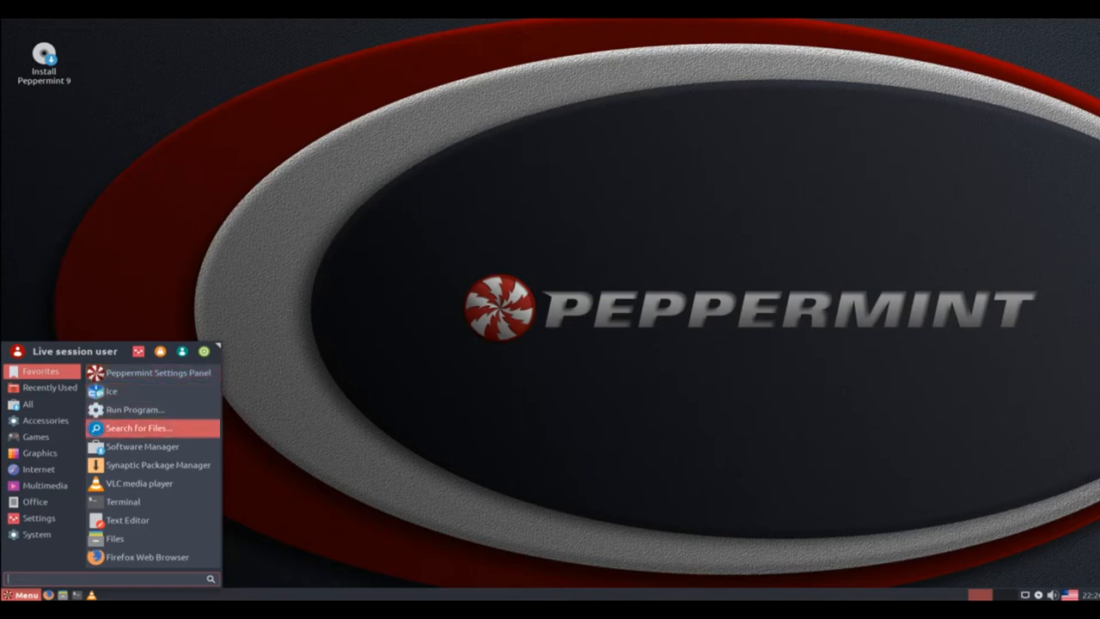
pyautogui.moveTo(122, 502)
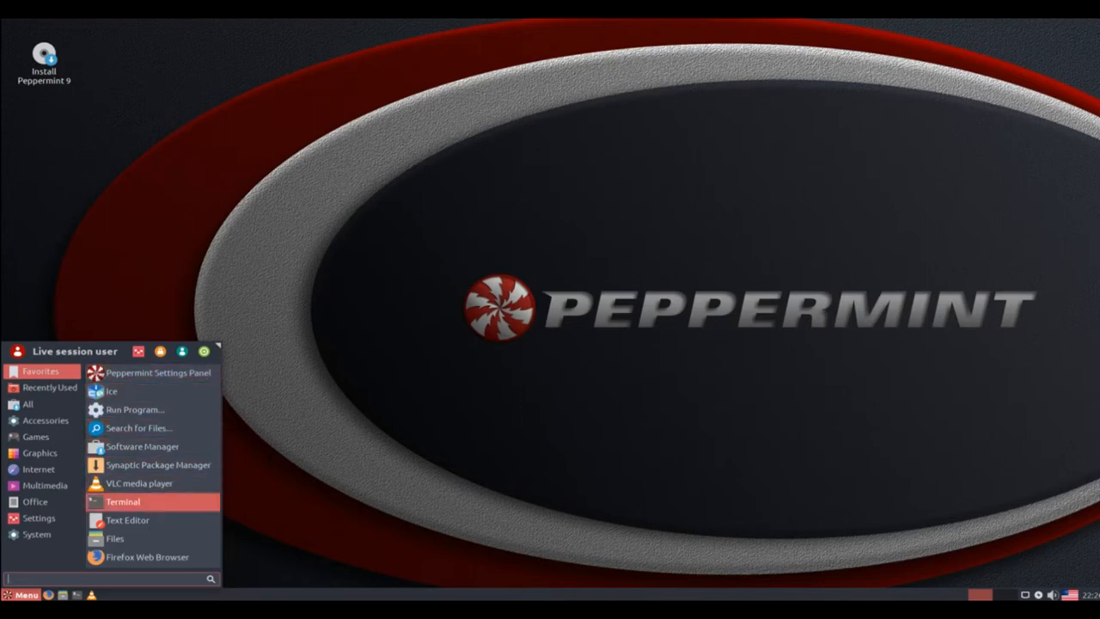
pyautogui.click(27, 402)
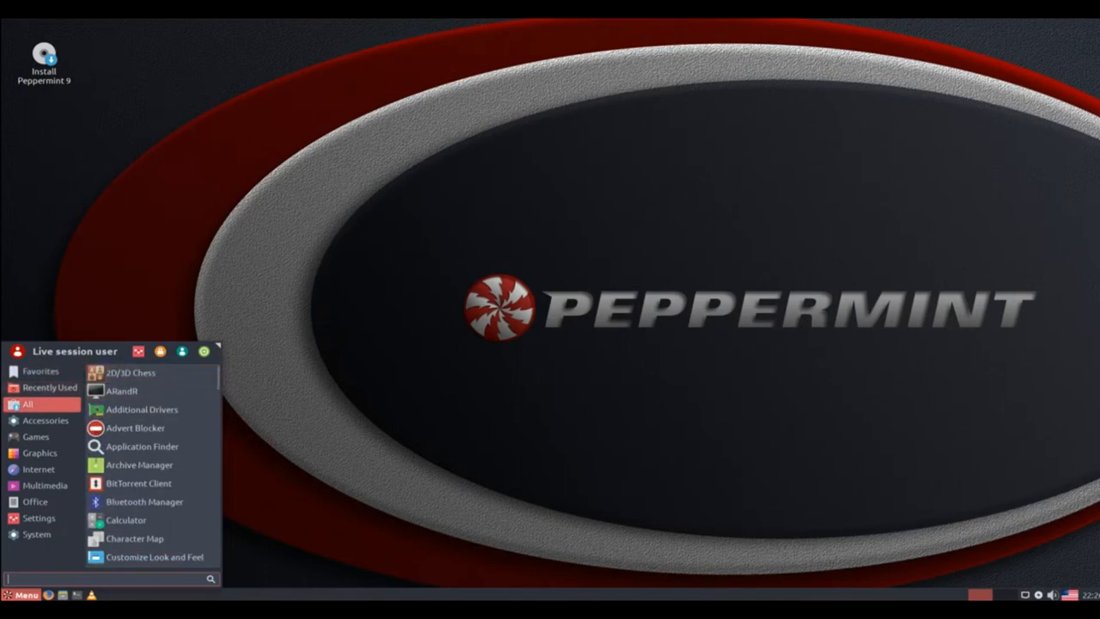
pyautogui.click(44, 421)
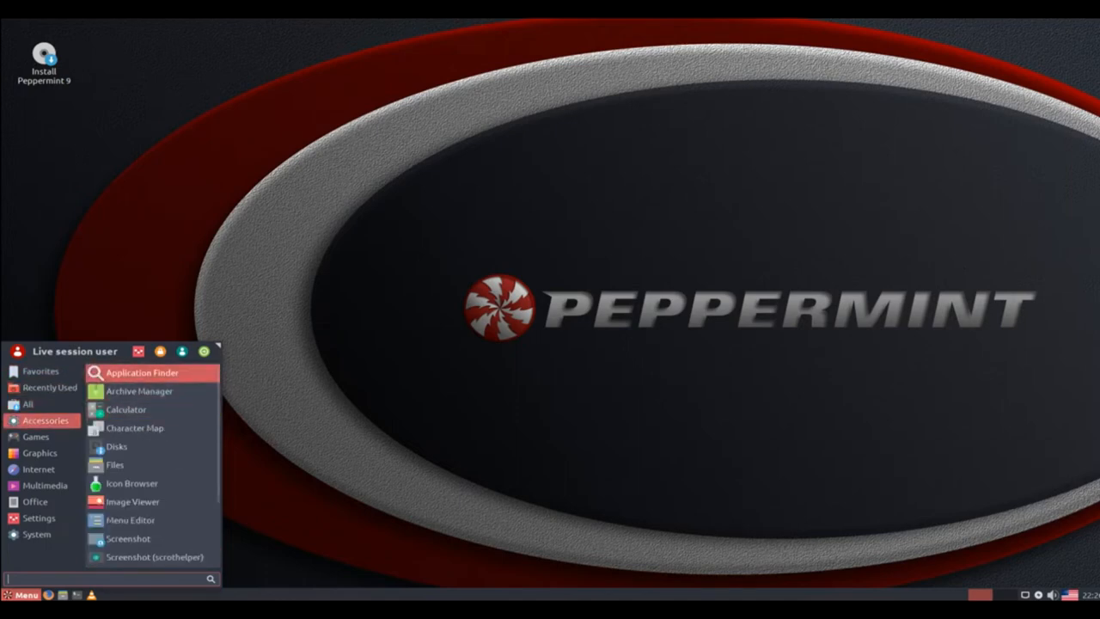
pyautogui.moveTo(131, 483)
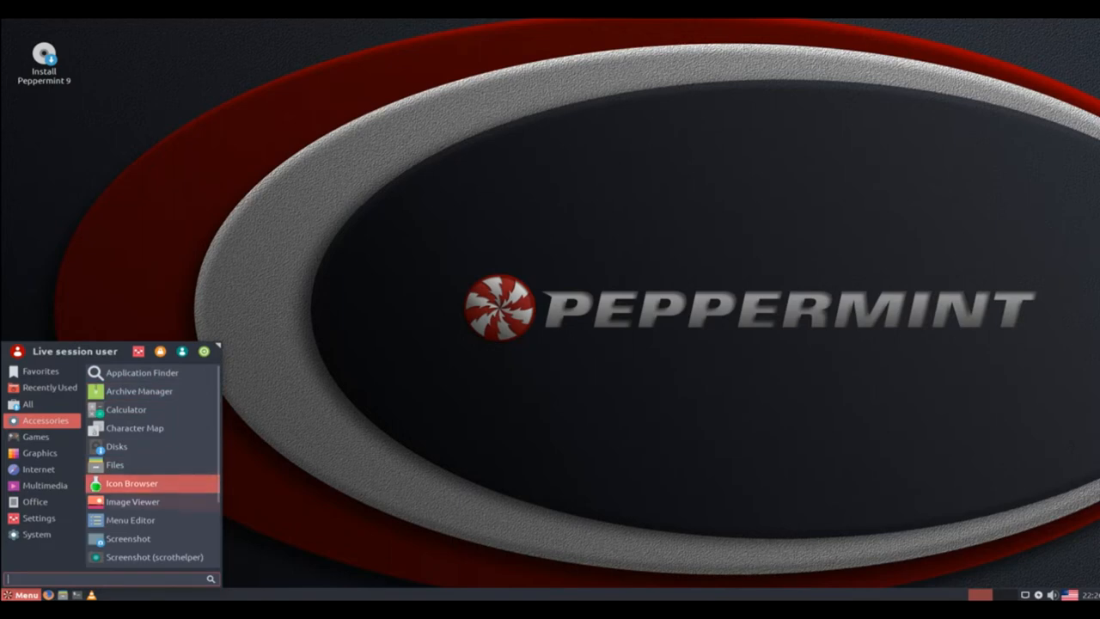
pyautogui.moveTo(134, 502)
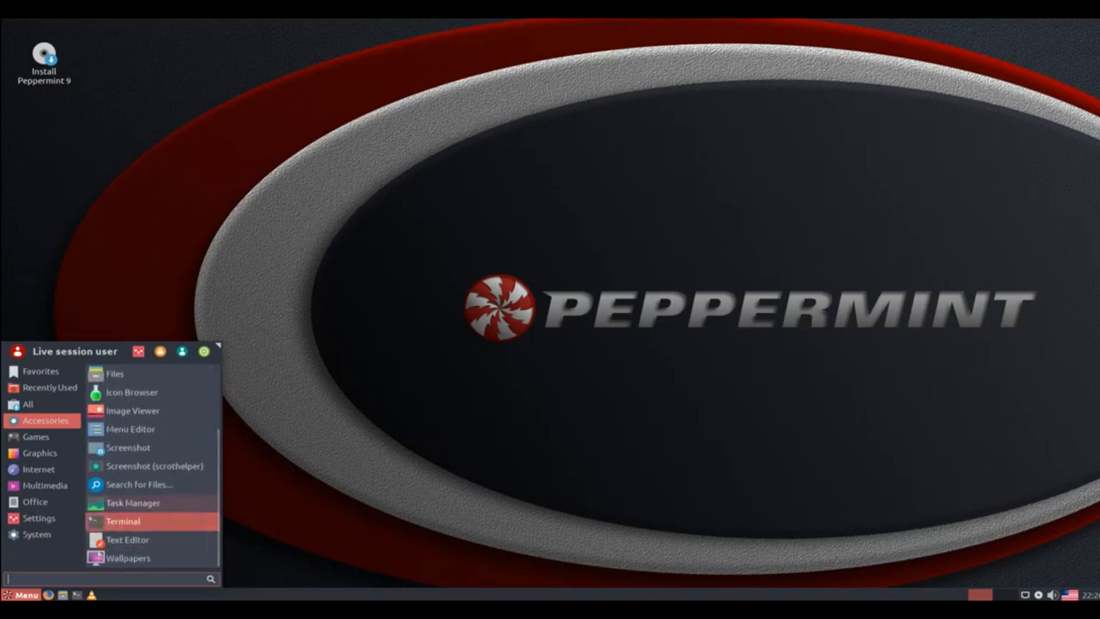
# - Launch Task Manager, reposition its window and close it back to the desktop
pyautogui.click(132, 502)
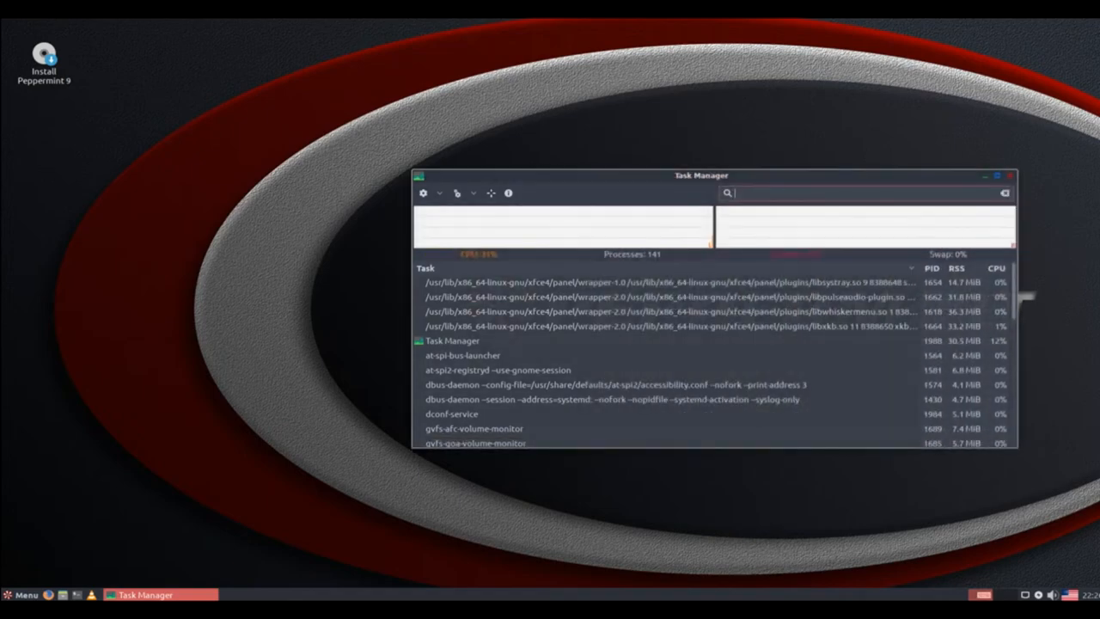
pyautogui.moveTo(701, 175); pyautogui.dragTo(514, 113)
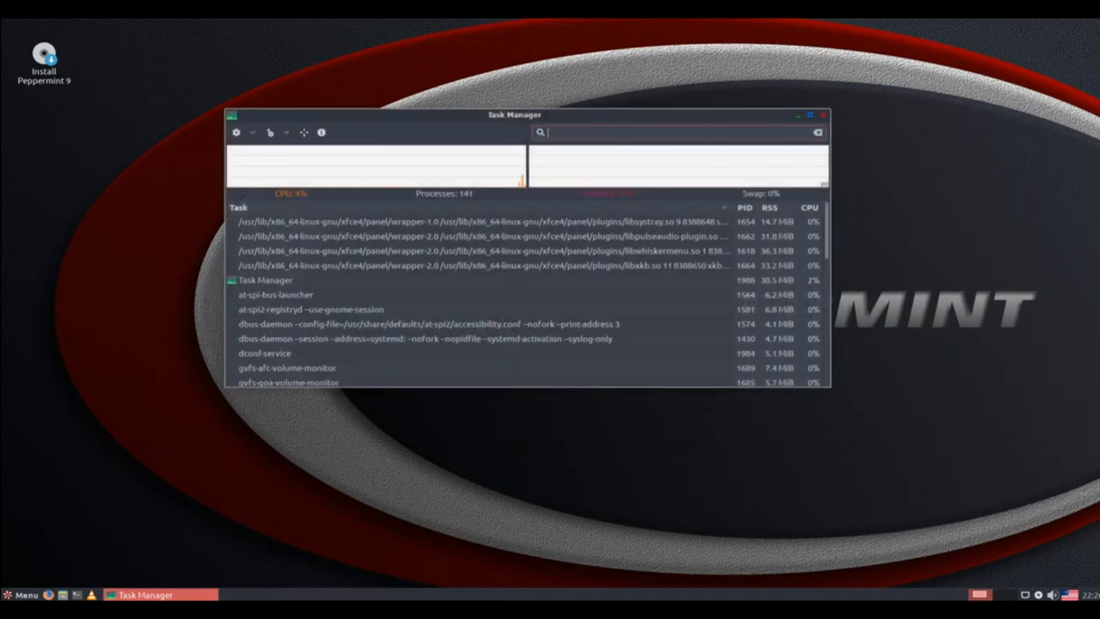
pyautogui.click(816, 114)
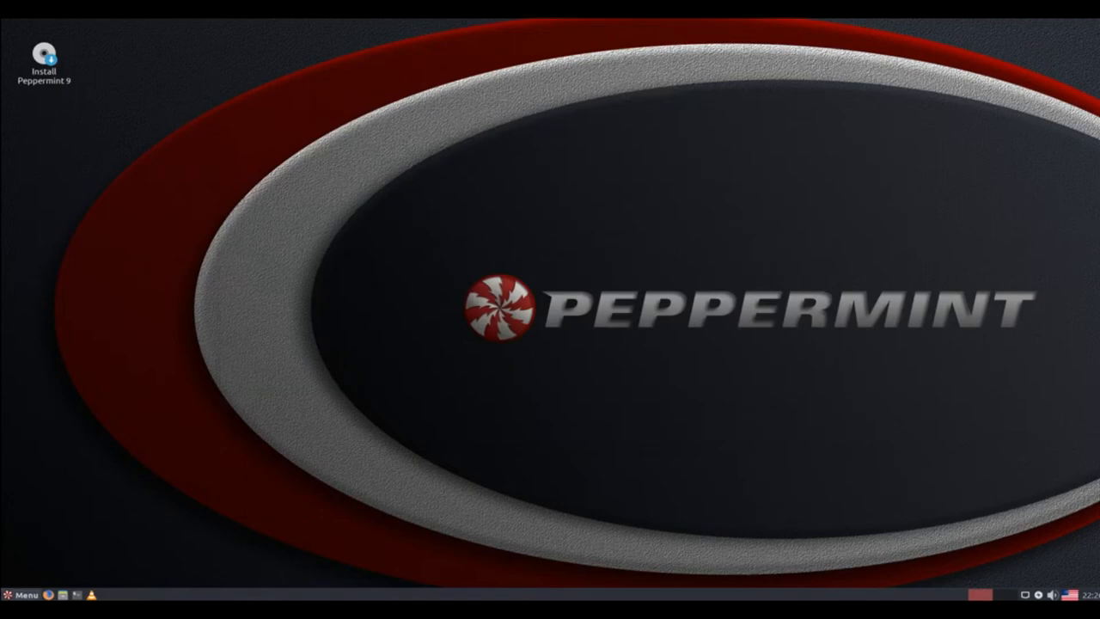
# - Browse the Whisker Menu's Internet, Multimedia and Office categories
pyautogui.click(27, 595)
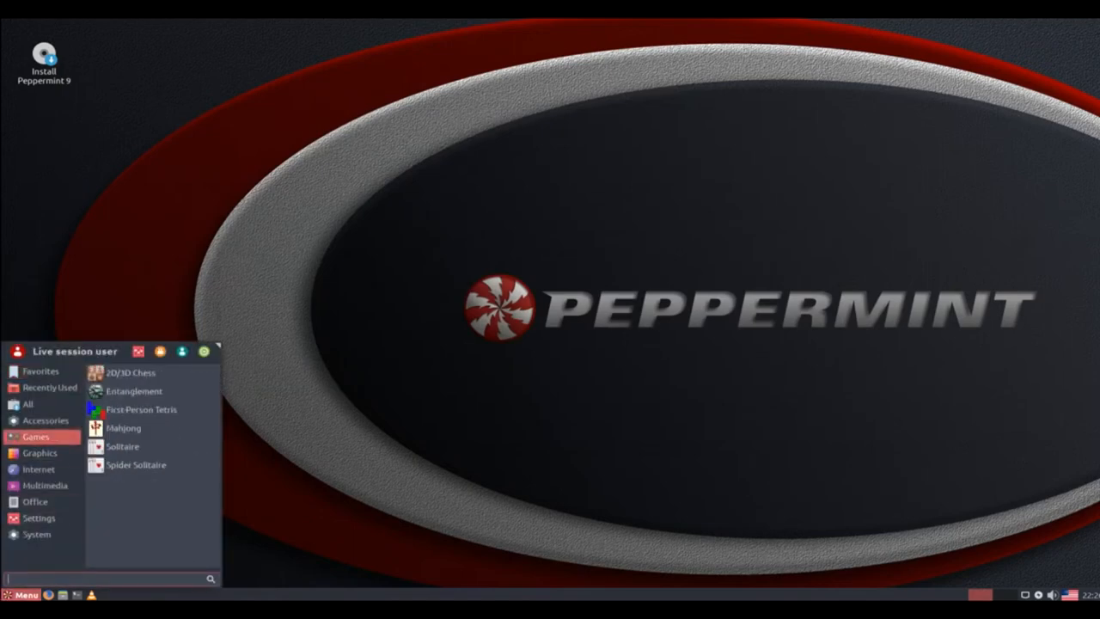
pyautogui.click(37, 453)
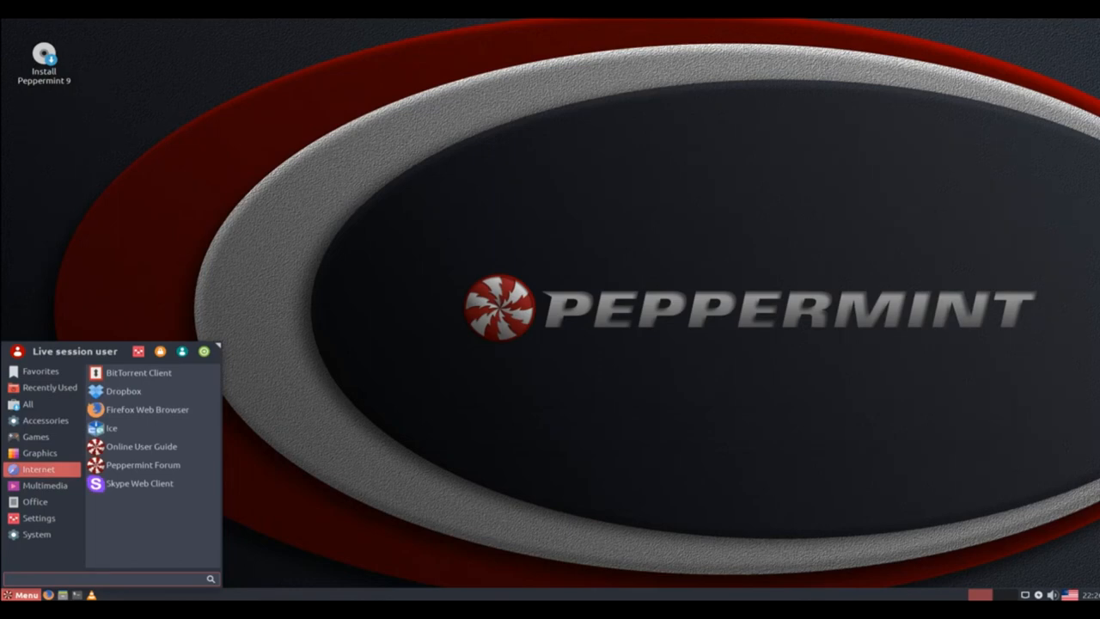
pyautogui.click(44, 485)
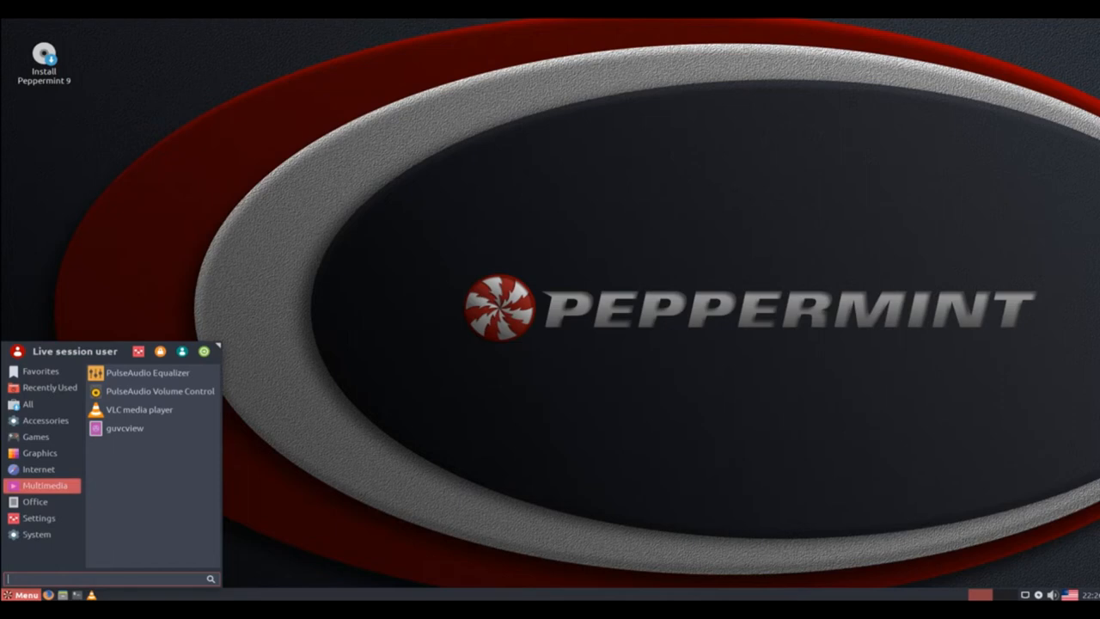
pyautogui.click(36, 502)
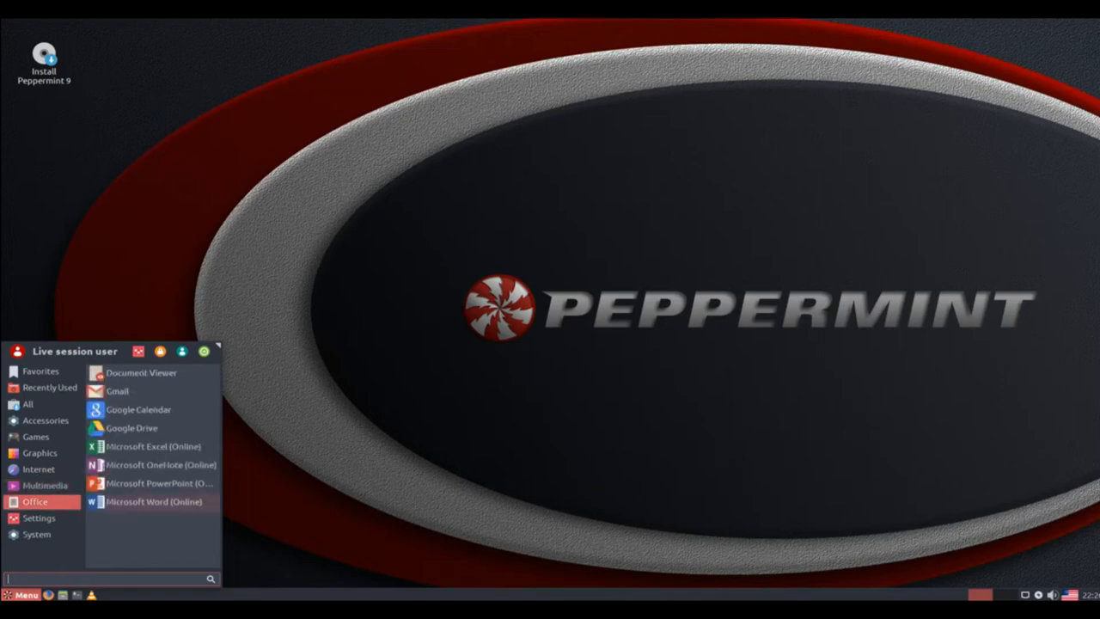
pyautogui.moveTo(131, 426)
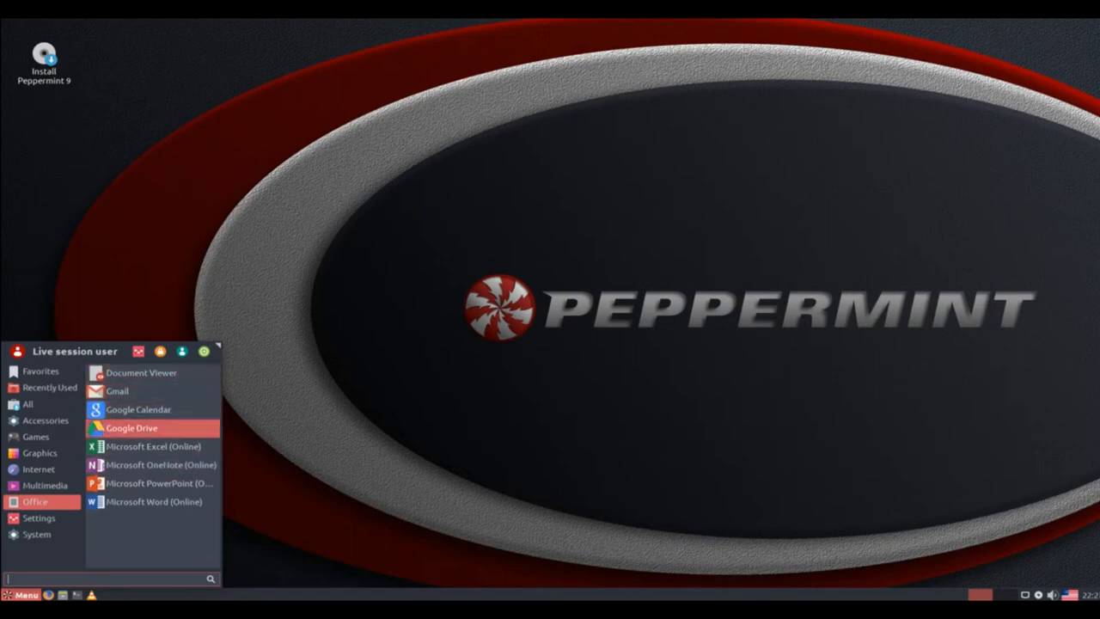
# - Browse the Settings and System categories, ending back on Settings
pyautogui.click(40, 519)
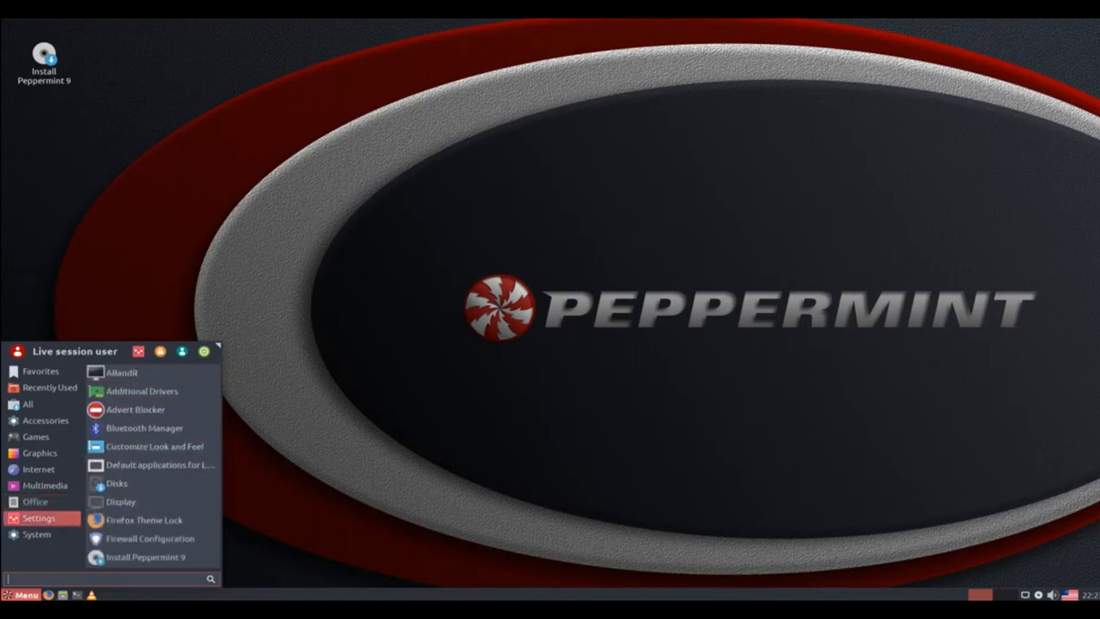
pyautogui.moveTo(143, 390)
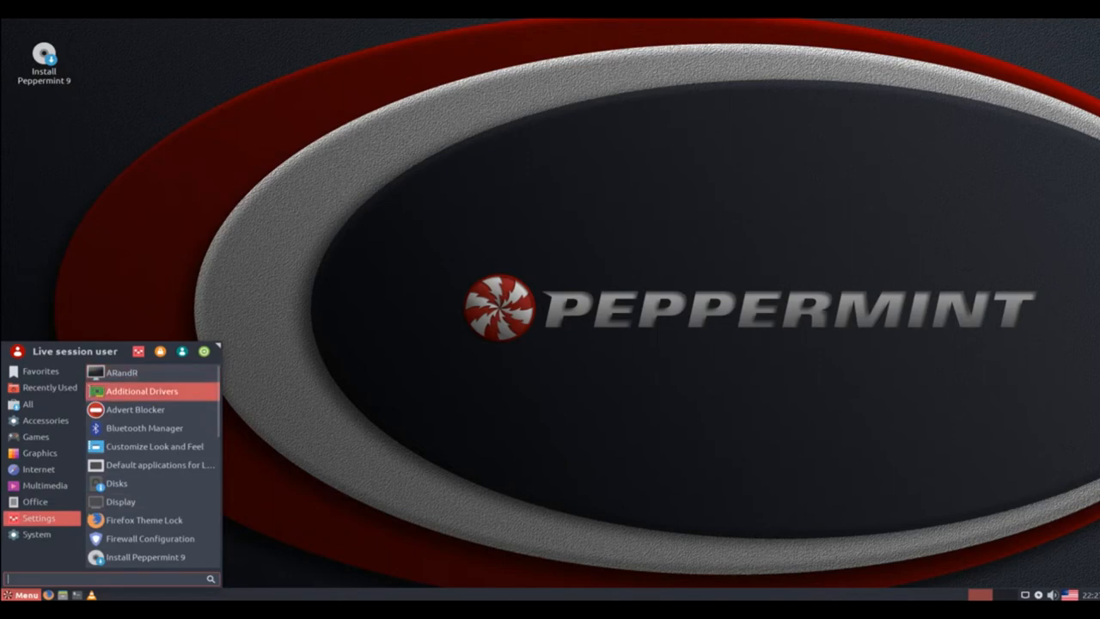
pyautogui.moveTo(155, 447)
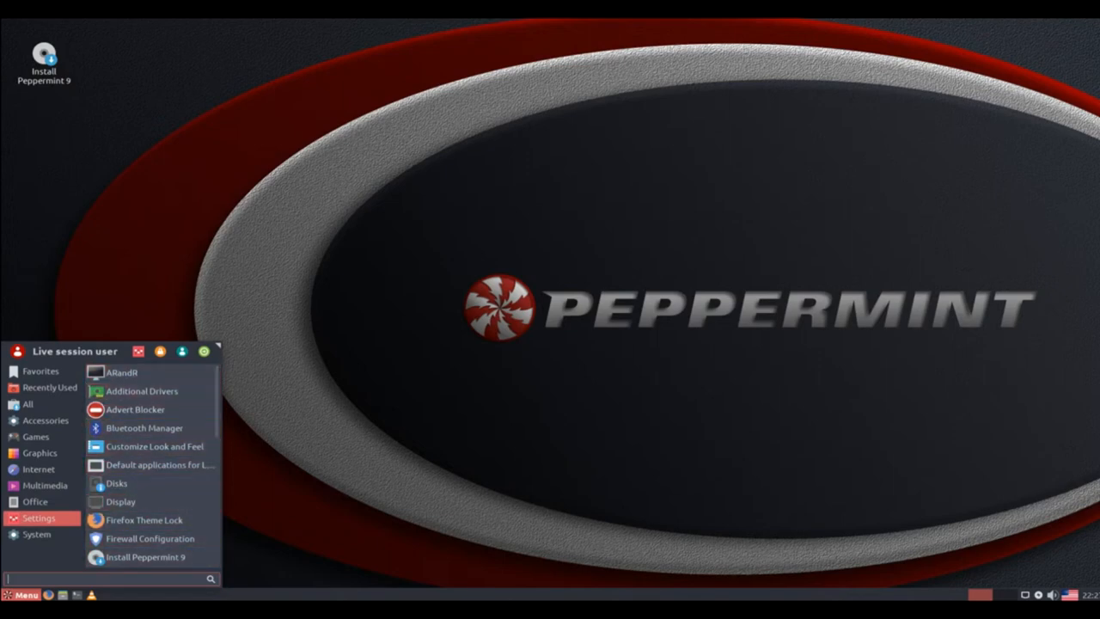
pyautogui.scroll(-3)
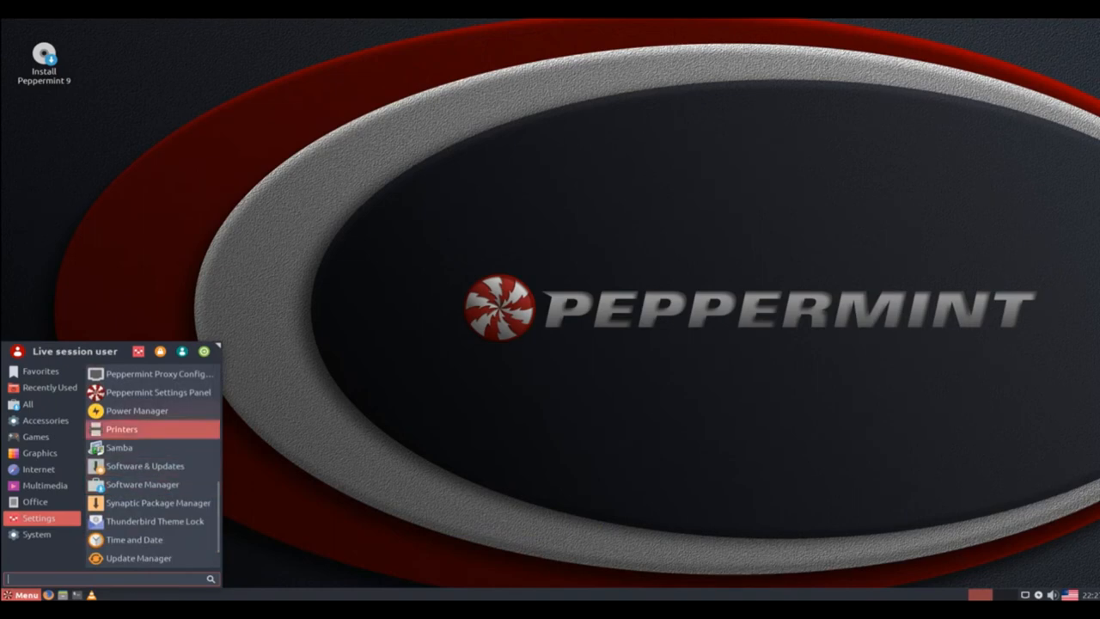
pyautogui.moveTo(159, 502)
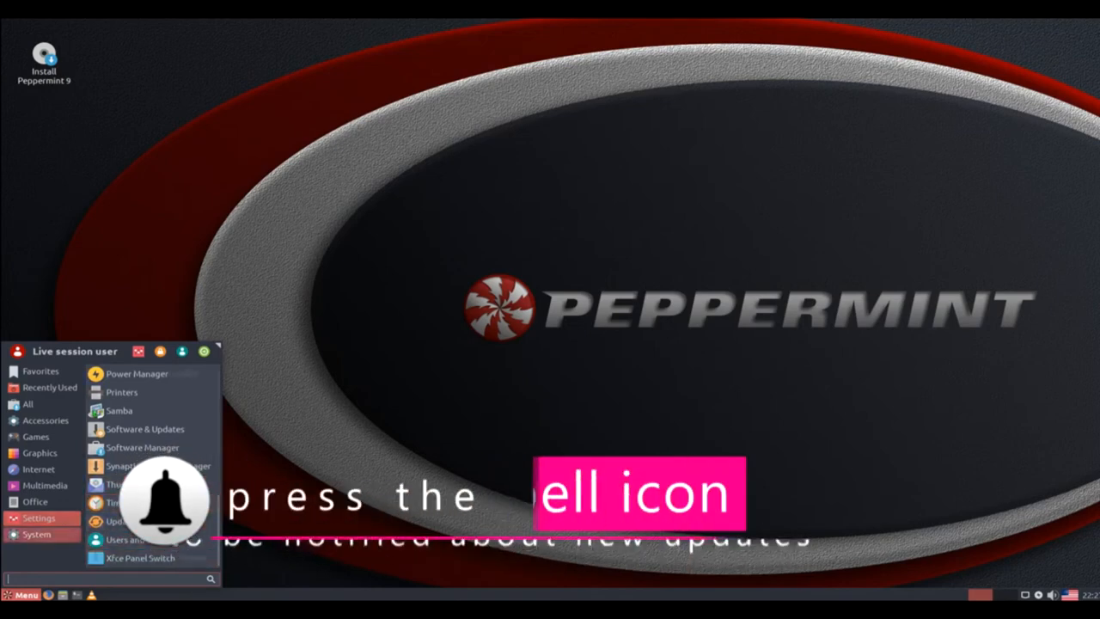
pyautogui.click(36, 535)
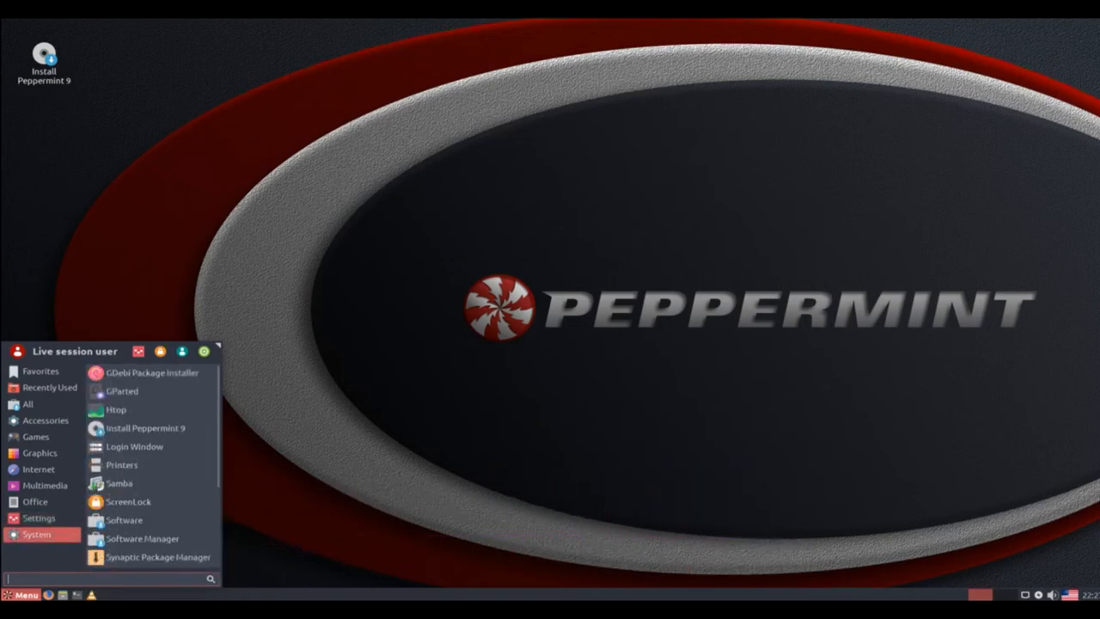
pyautogui.moveTo(124, 390)
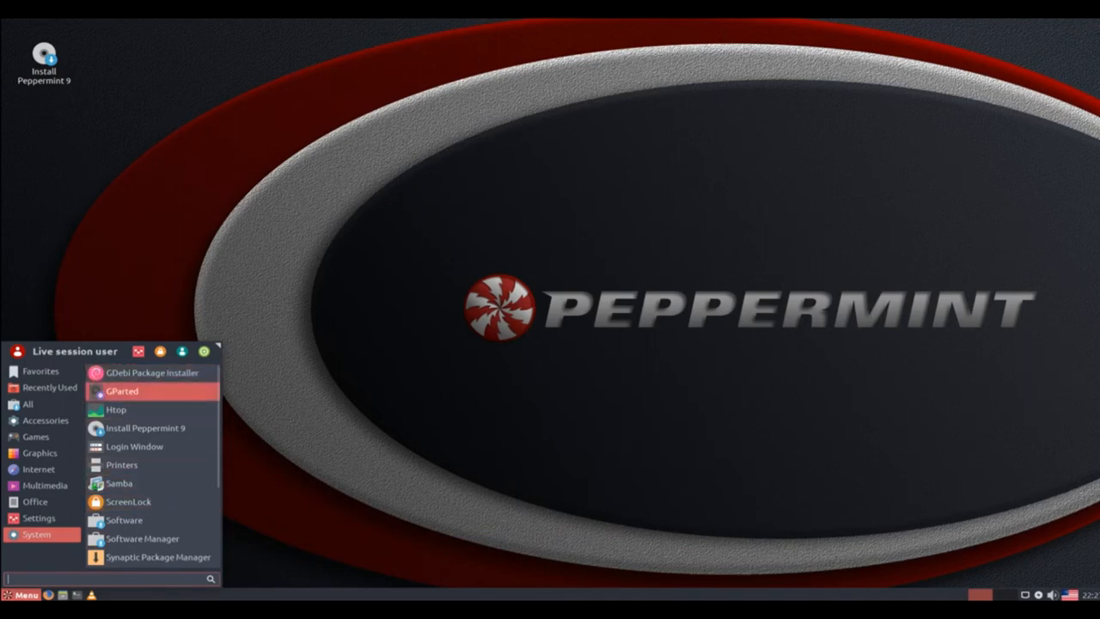
pyautogui.moveTo(128, 502)
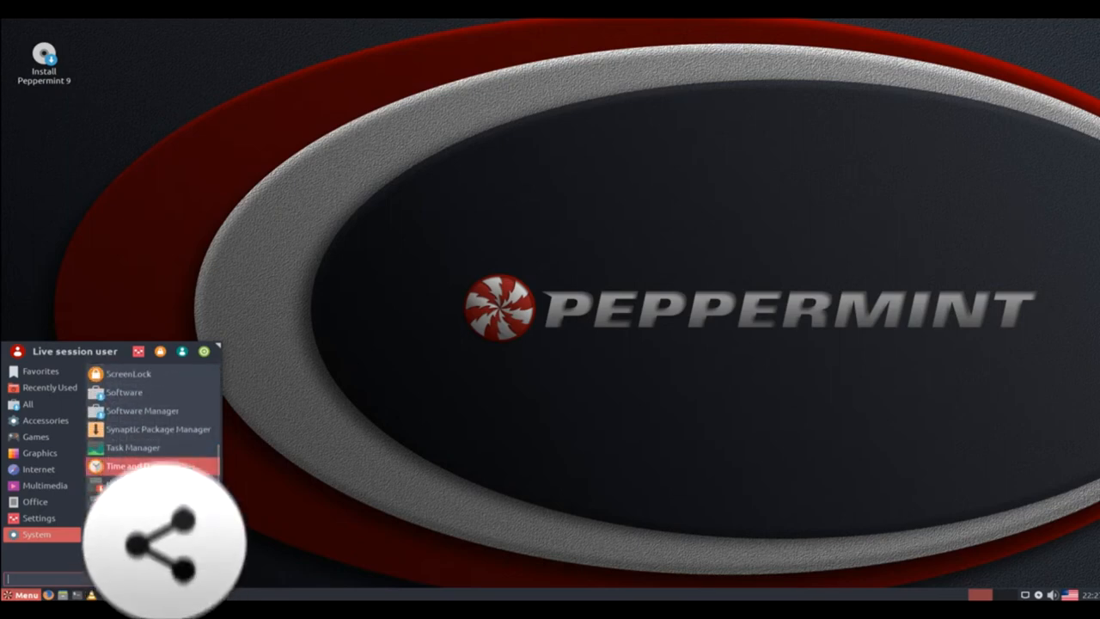
pyautogui.click(41, 519)
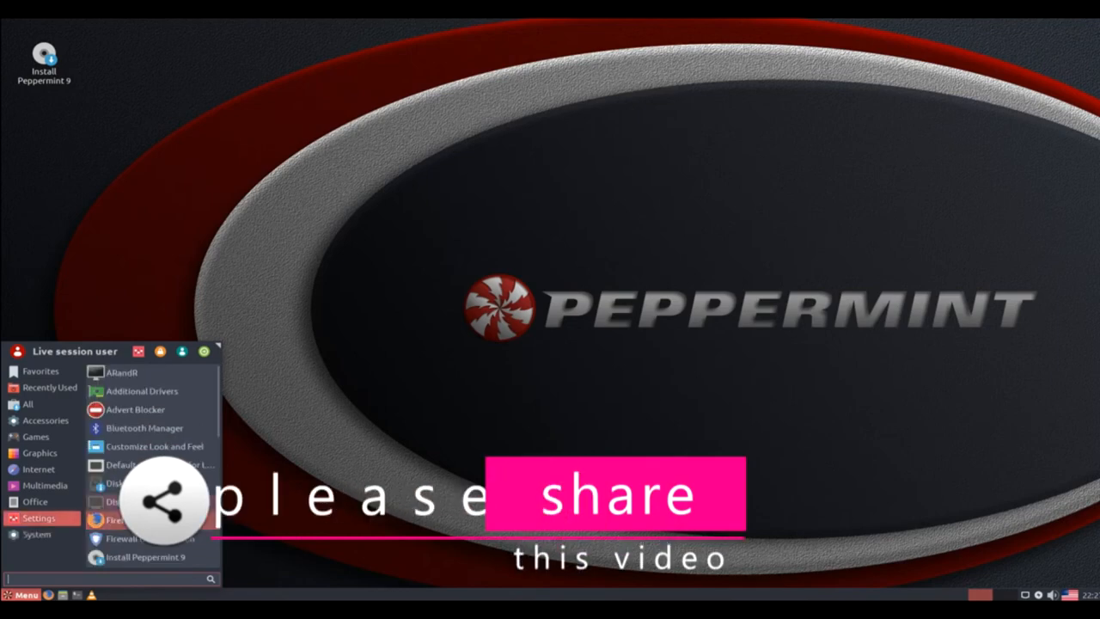
# - Launch Customize Look and Feel, move it higher and switch to the Icon Theme page
pyautogui.click(155, 447)
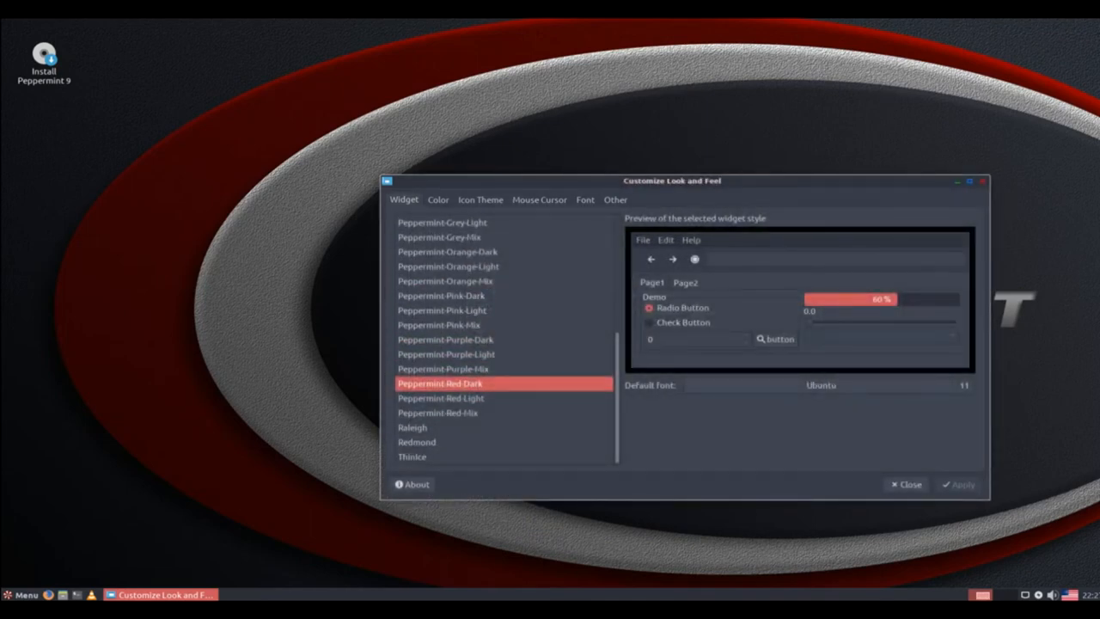
pyautogui.moveTo(672, 180); pyautogui.dragTo(578, 85)
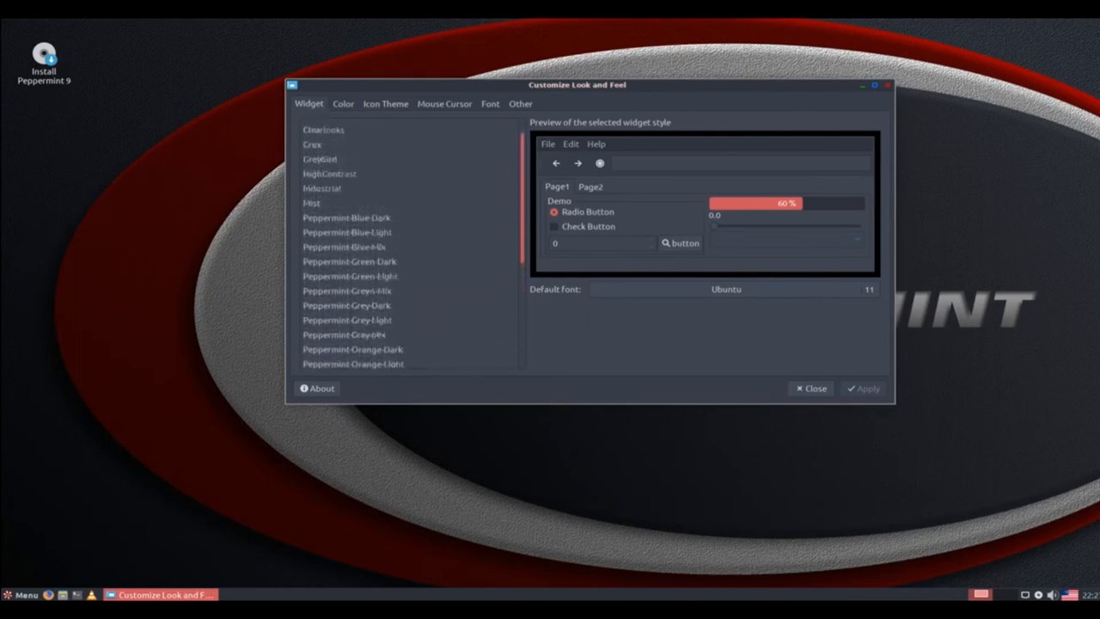
pyautogui.scroll(-3)
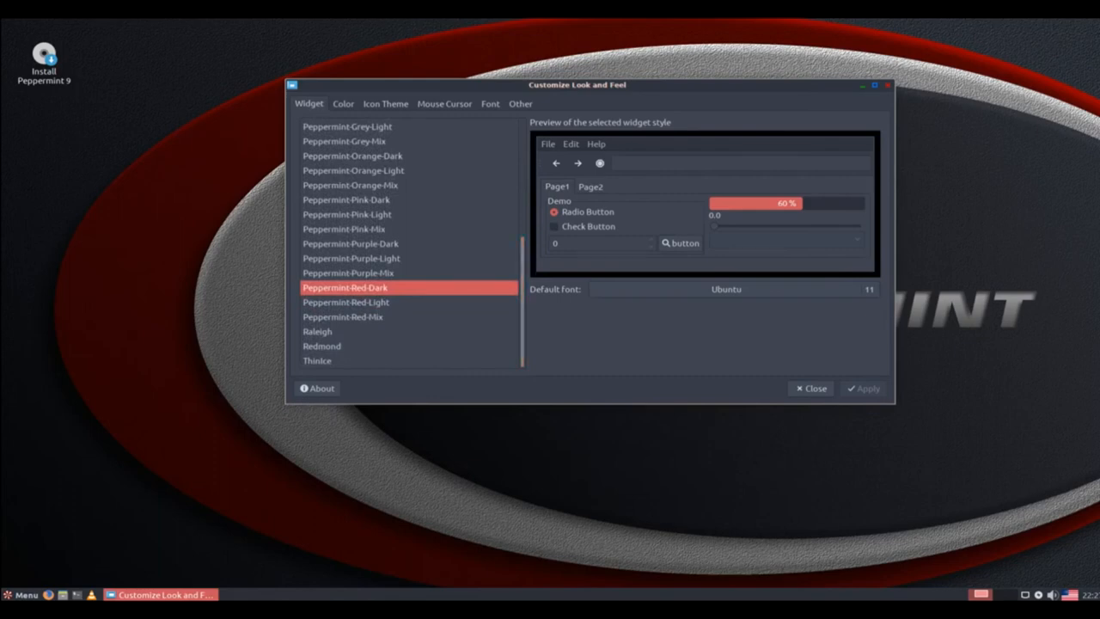
pyautogui.click(385, 103)
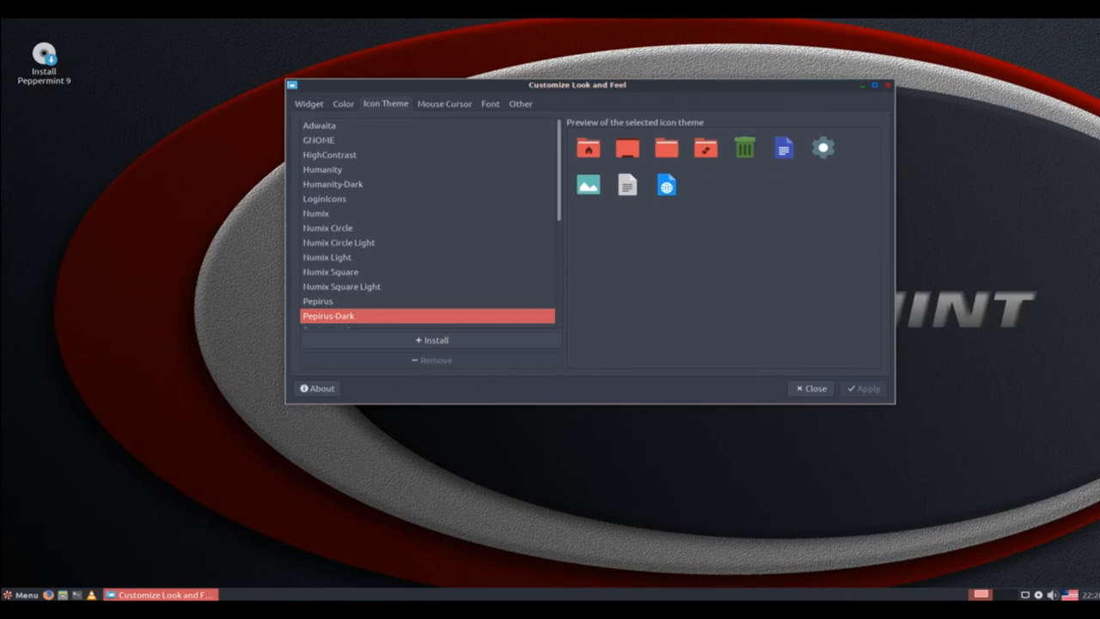
pyautogui.scroll(-3)
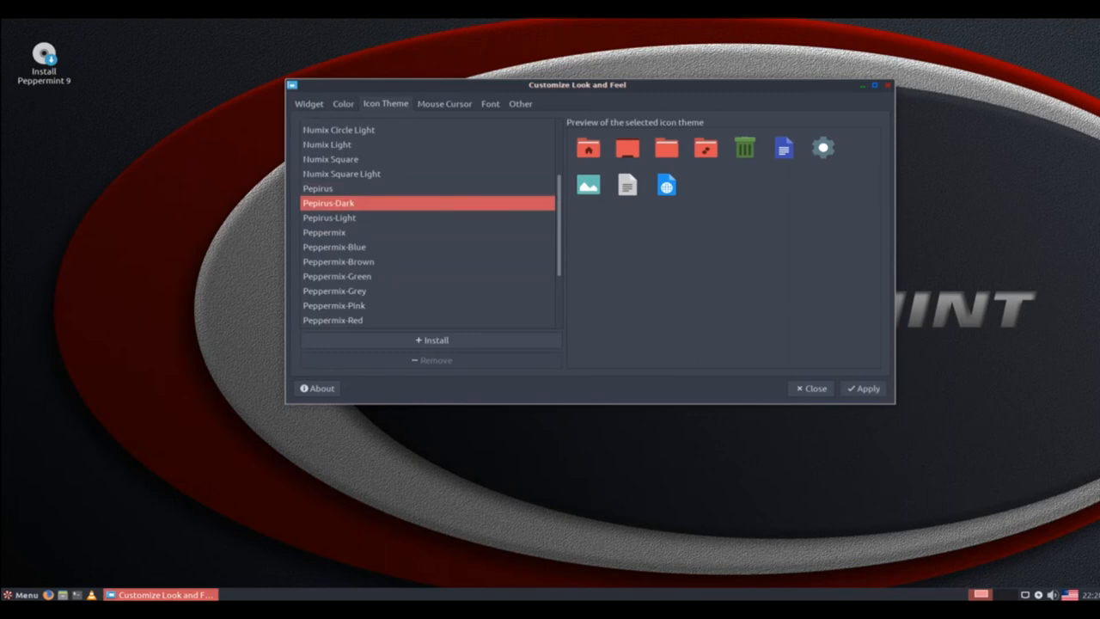
# - Preview the Peppermix, Peppermix-Blue/Green/Pink, elementary Xfce, Xfce dark and Peppermint-Green icon themes
pyautogui.click(344, 247)
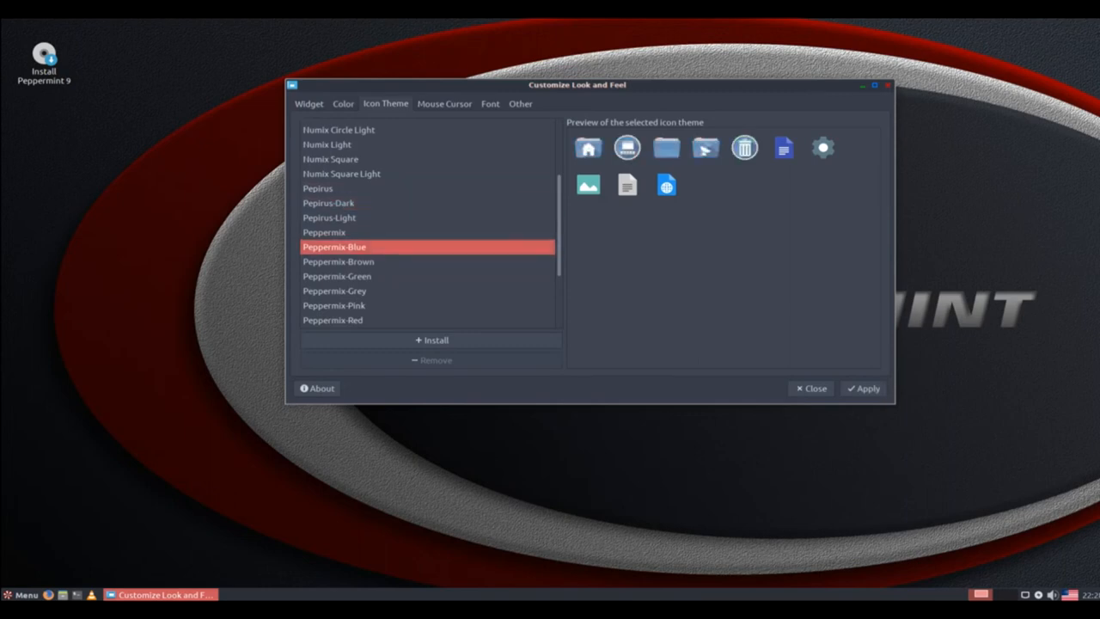
pyautogui.click(325, 232)
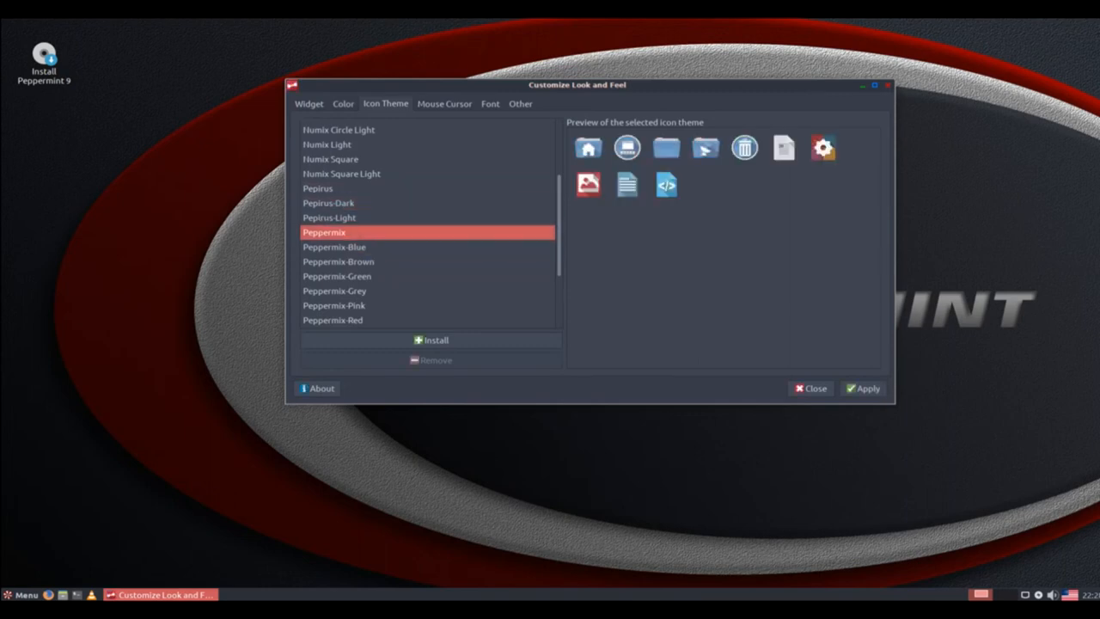
pyautogui.click(347, 275)
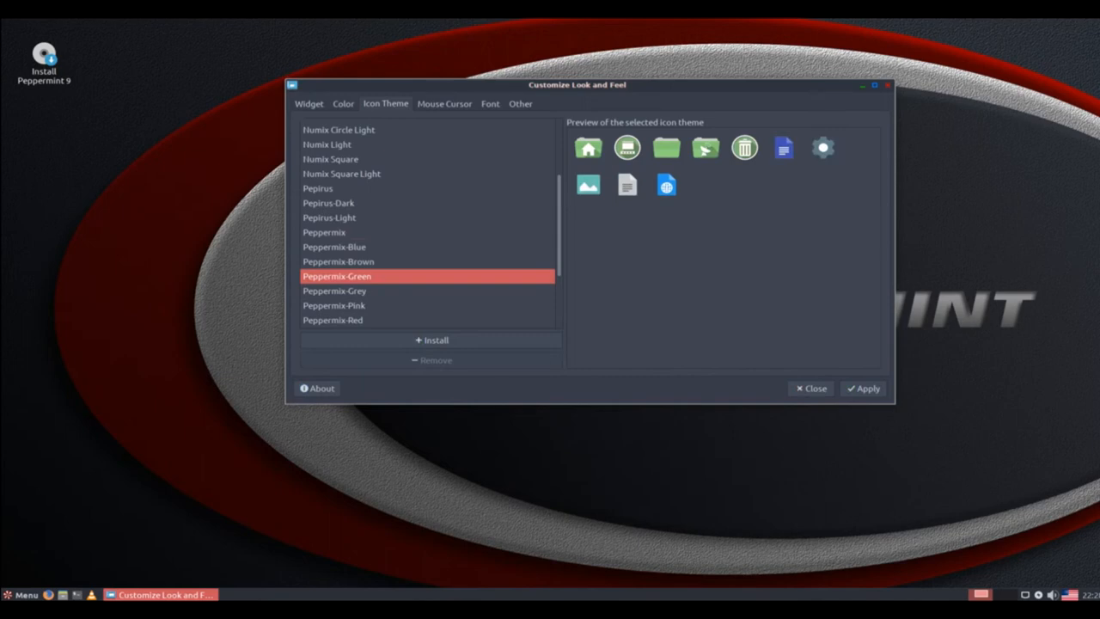
pyautogui.click(340, 306)
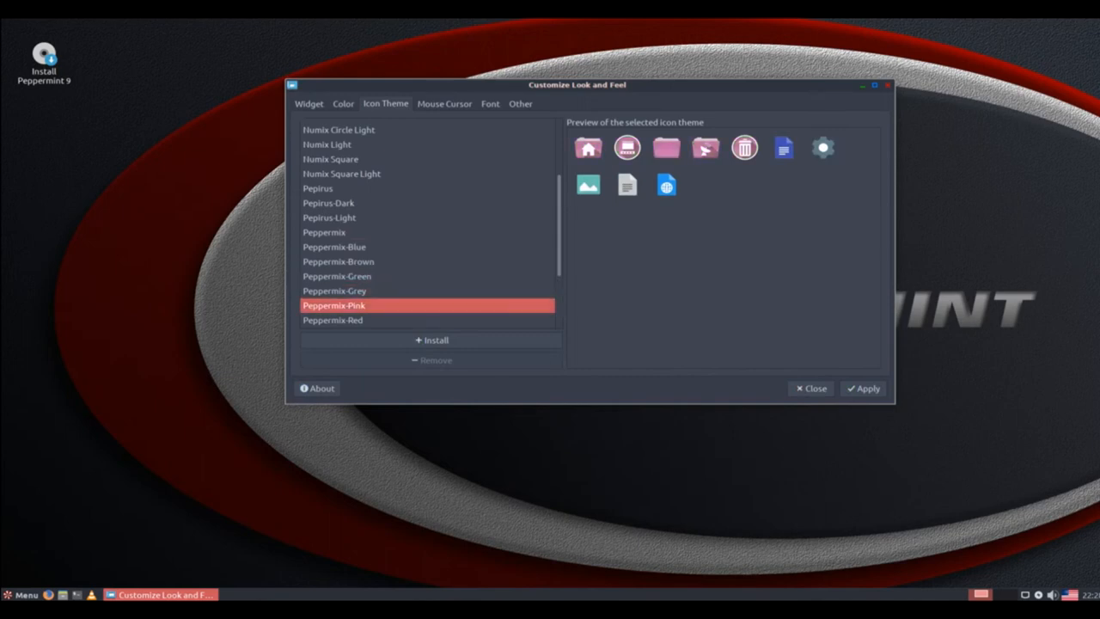
pyautogui.scroll(-3)
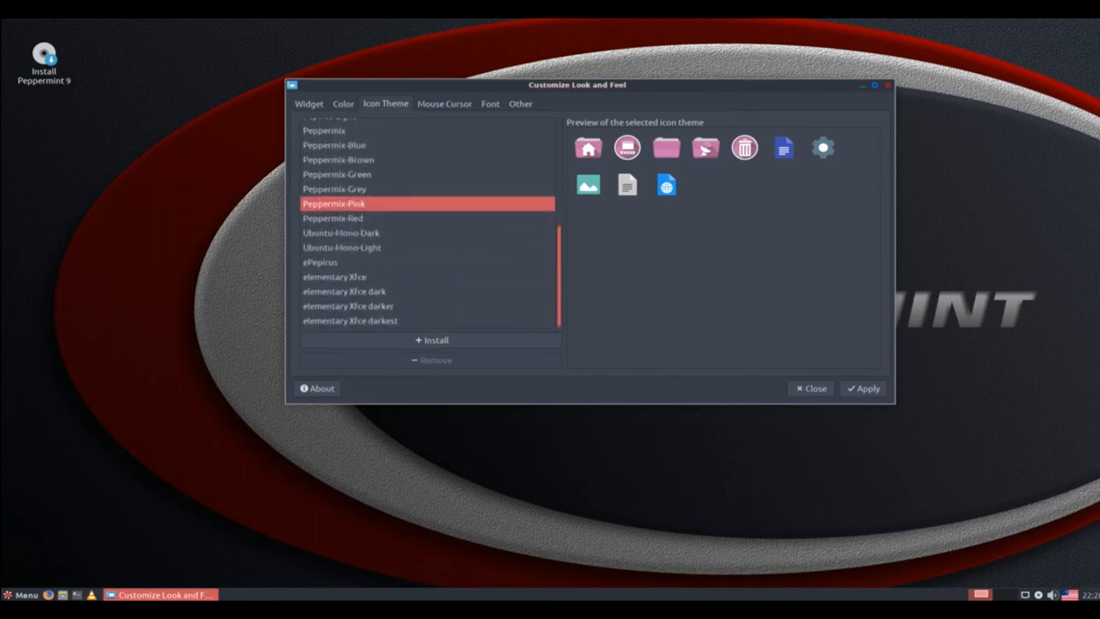
pyautogui.click(347, 275)
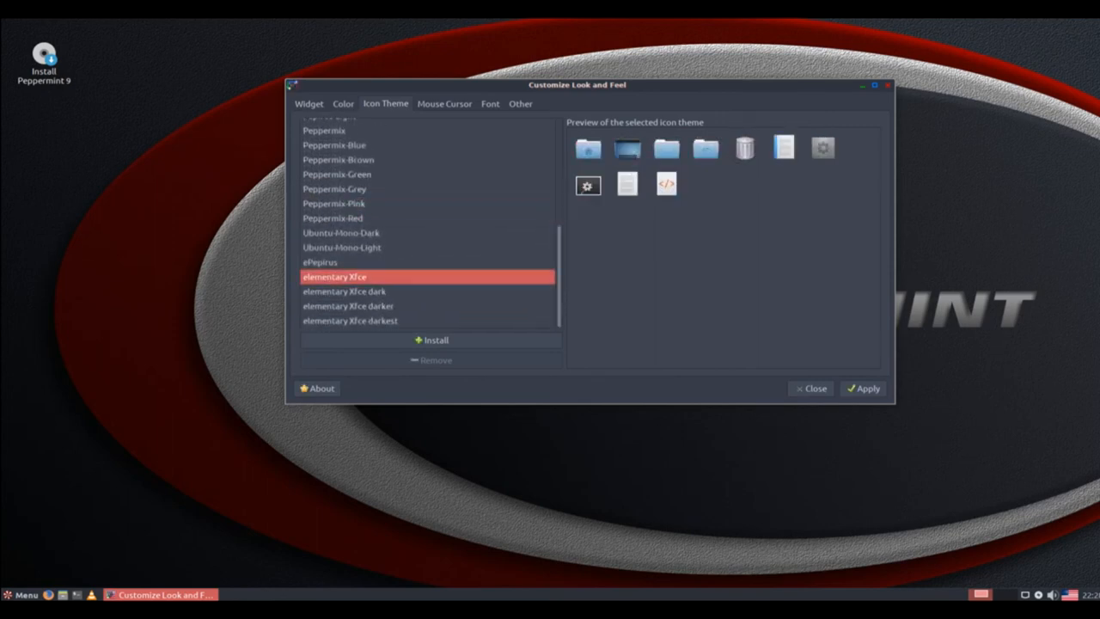
pyautogui.click(352, 292)
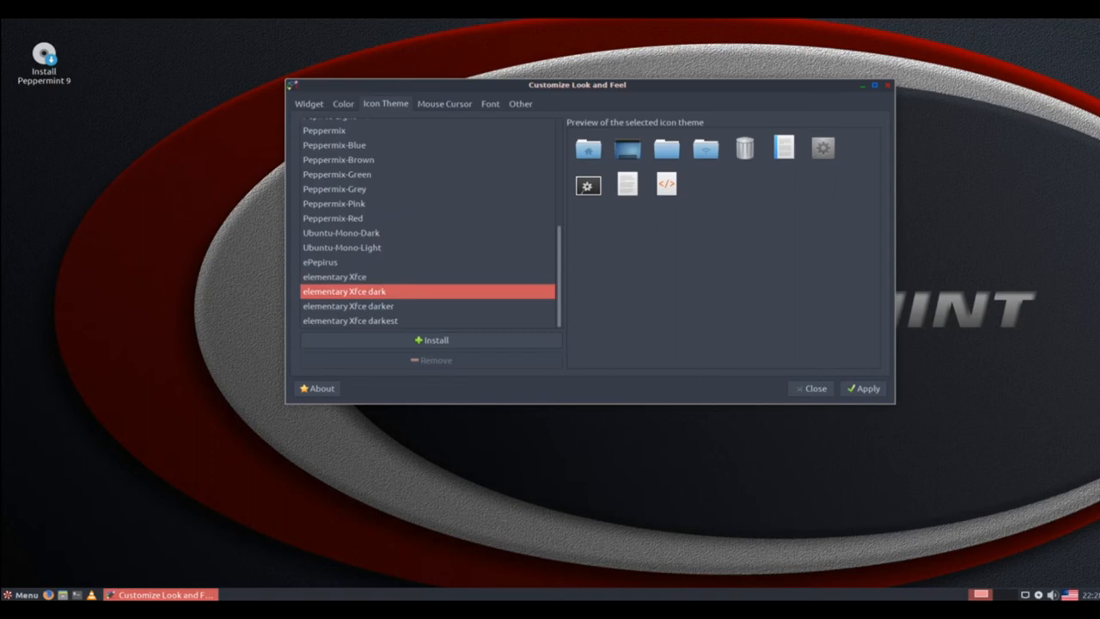
pyautogui.click(359, 276)
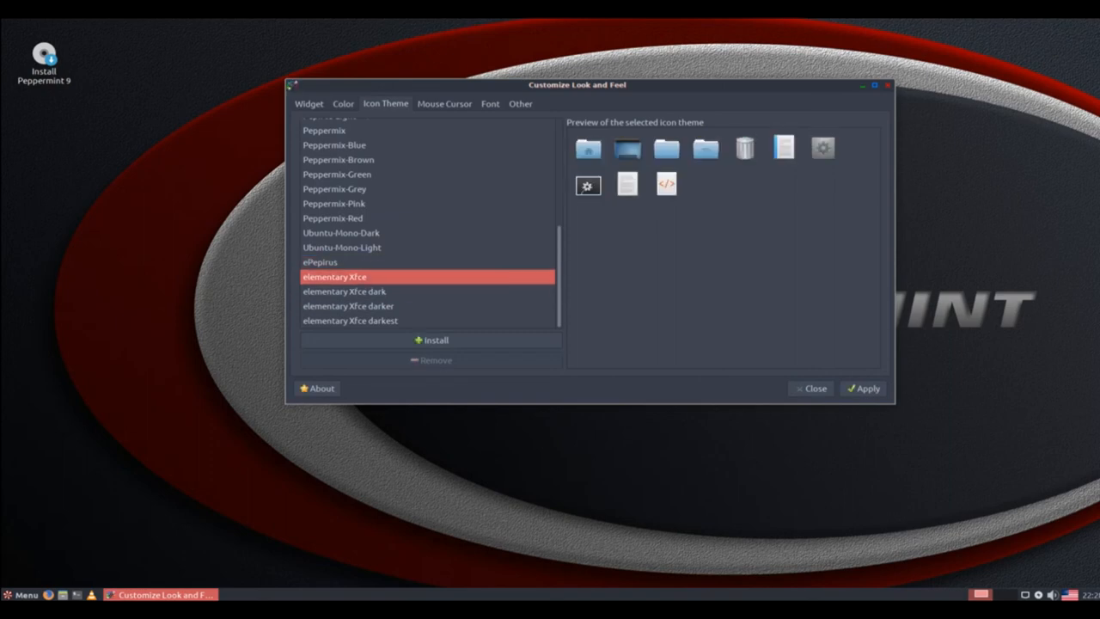
pyautogui.click(364, 173)
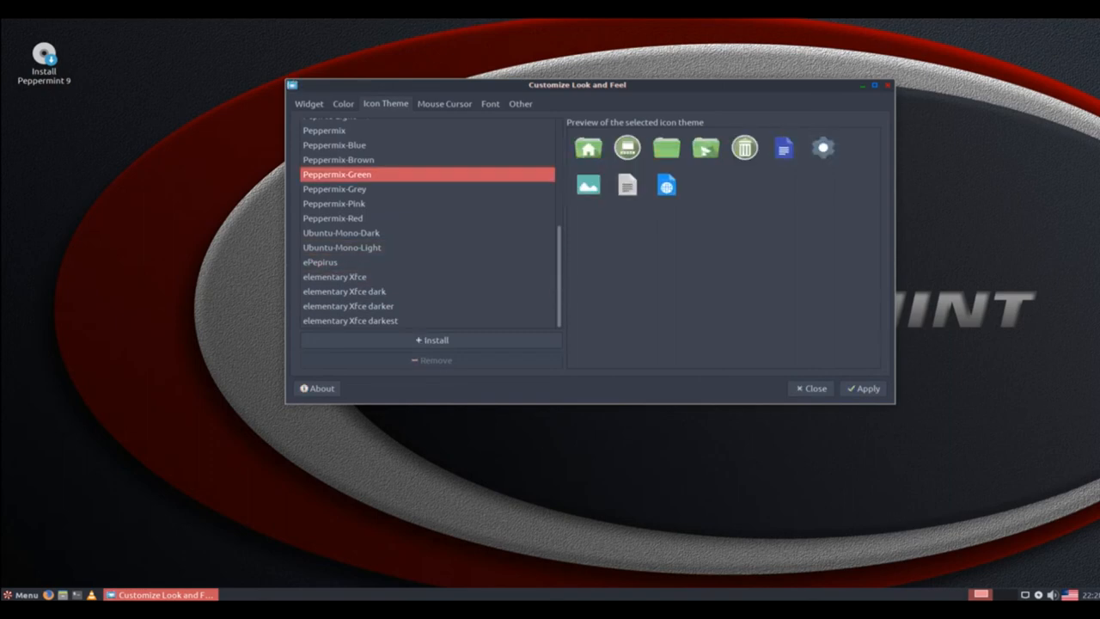
# - Review the Mouse Cursor, Font and Other pages, then return to the Widget styles
pyautogui.click(443, 104)
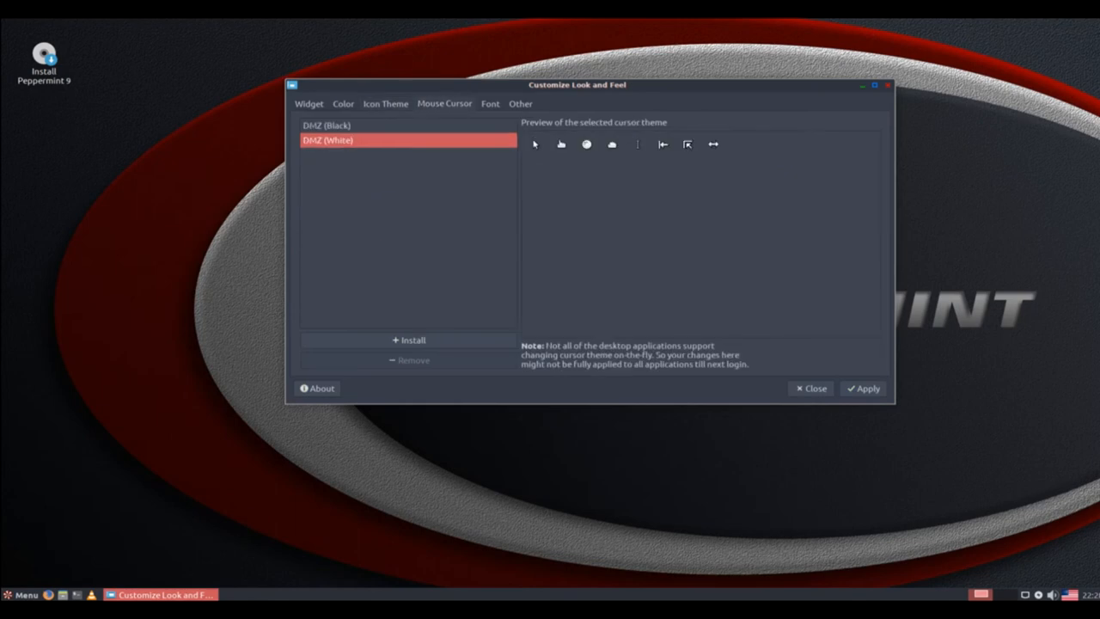
pyautogui.click(488, 104)
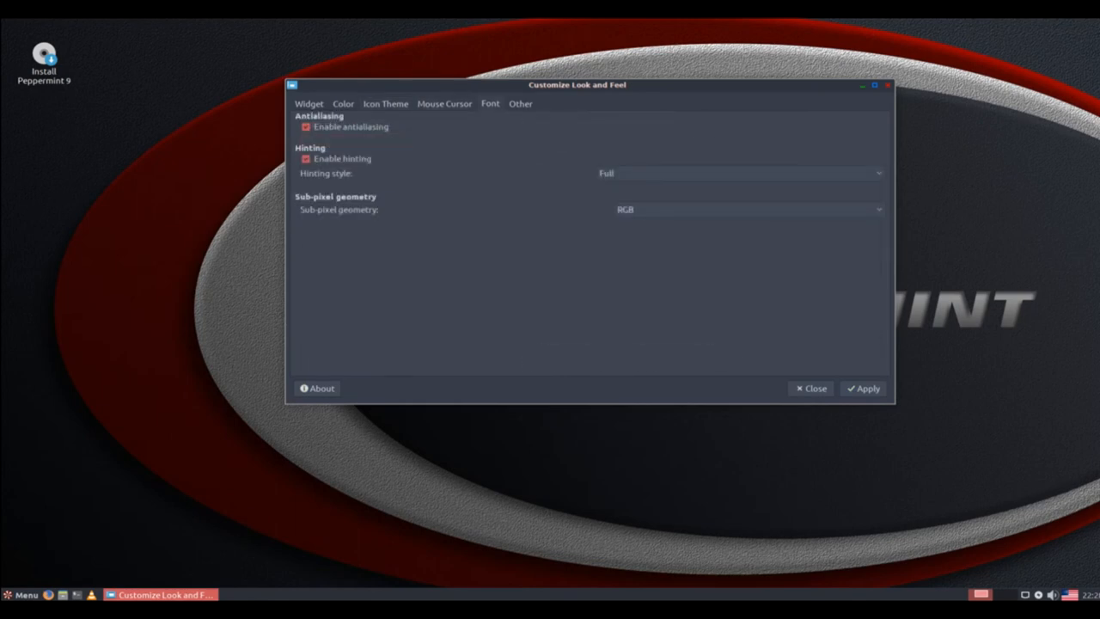
pyautogui.click(521, 103)
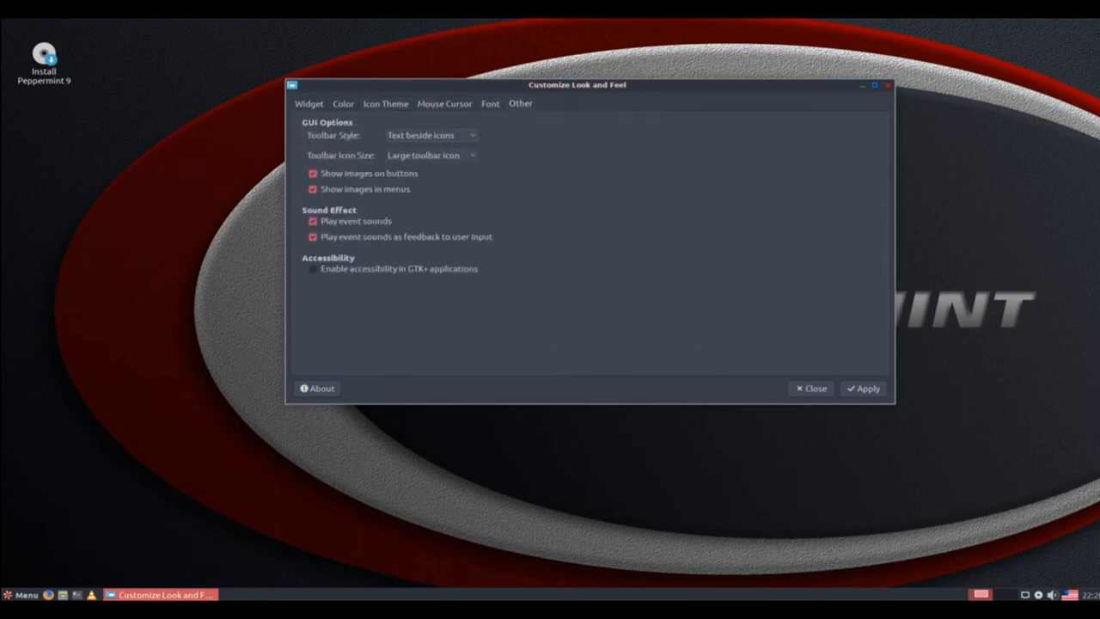
pyautogui.click(310, 104)
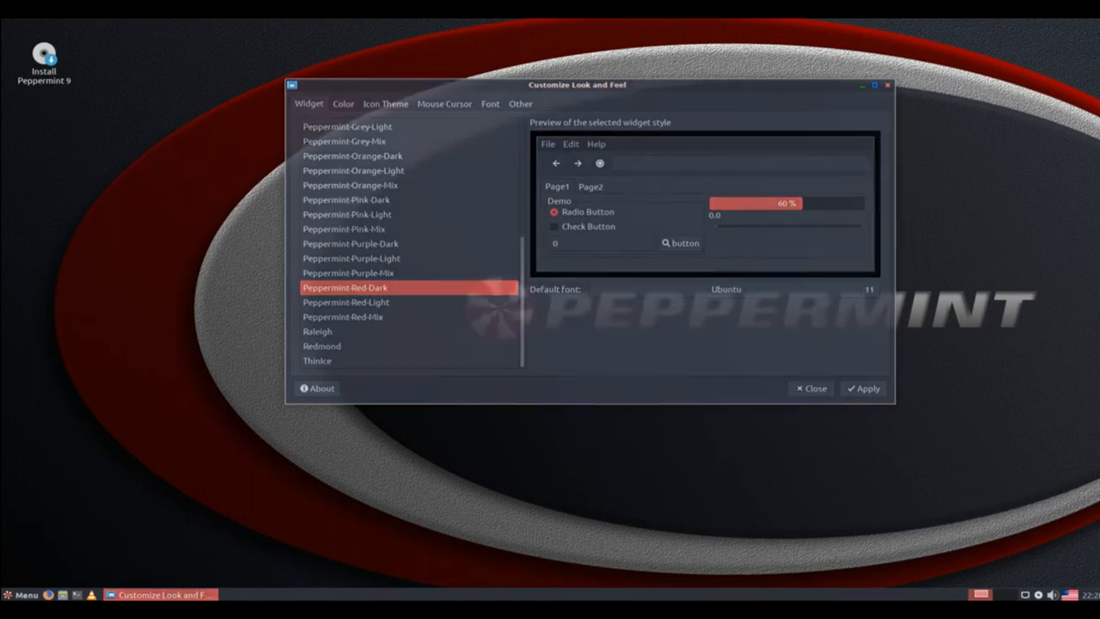
# - Launch the Peppermint Settings Panel from the menu and scroll into the Control Center
pyautogui.click(24, 595)
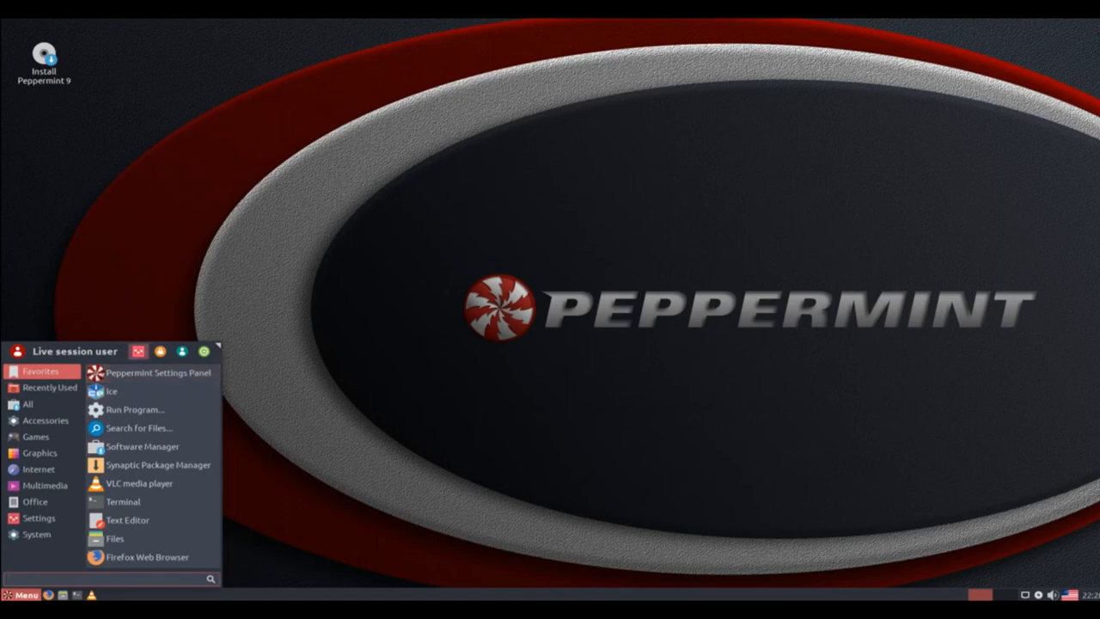
pyautogui.click(158, 375)
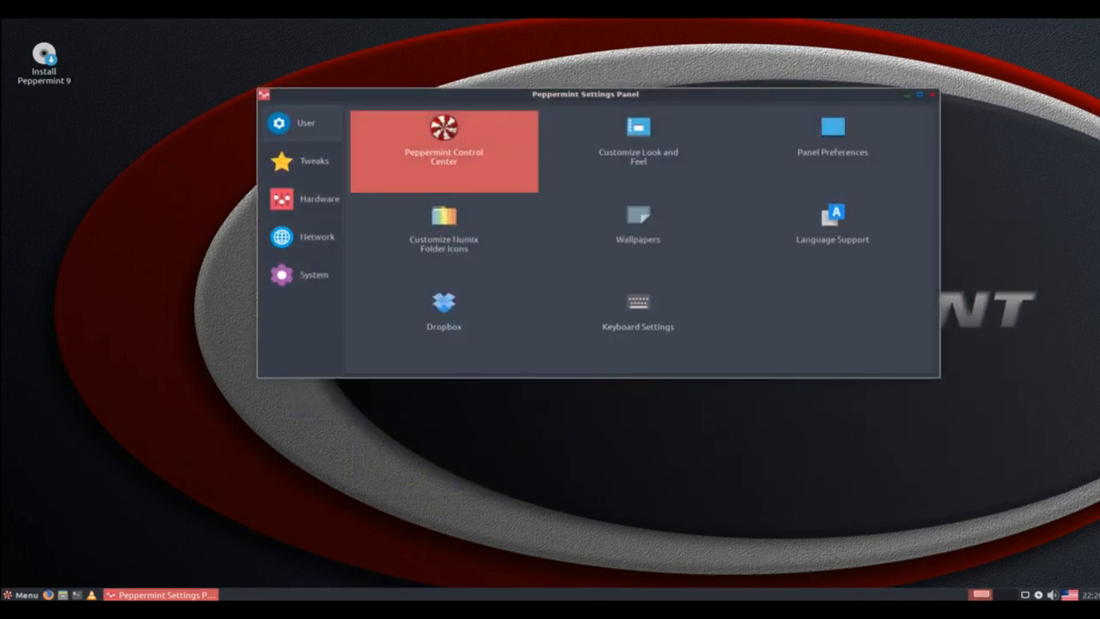
pyautogui.moveTo(638, 238)
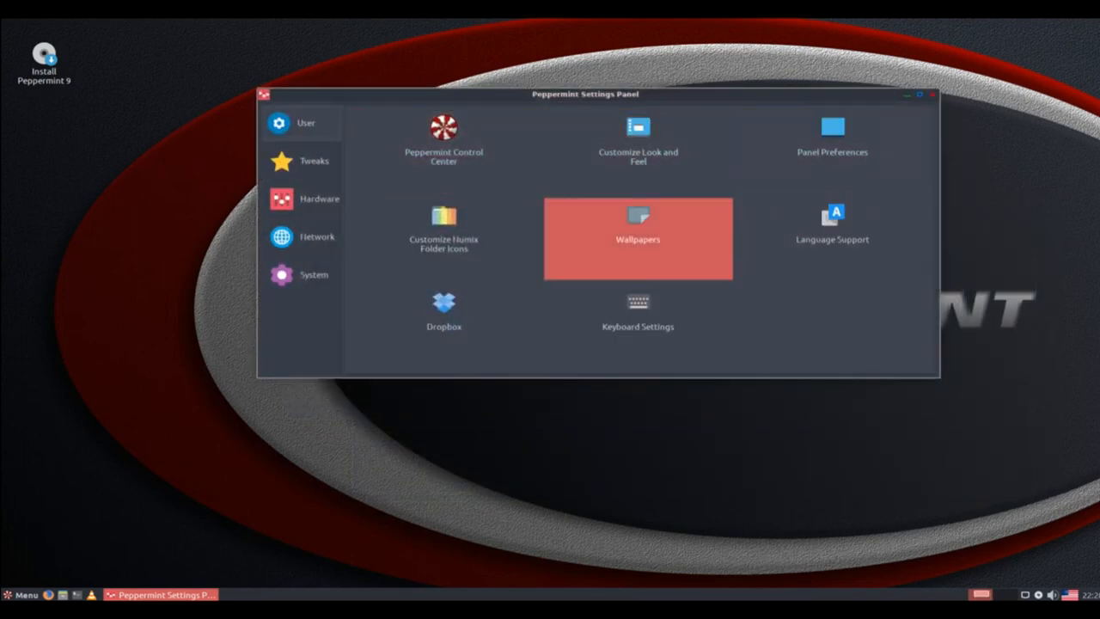
pyautogui.moveTo(444, 151)
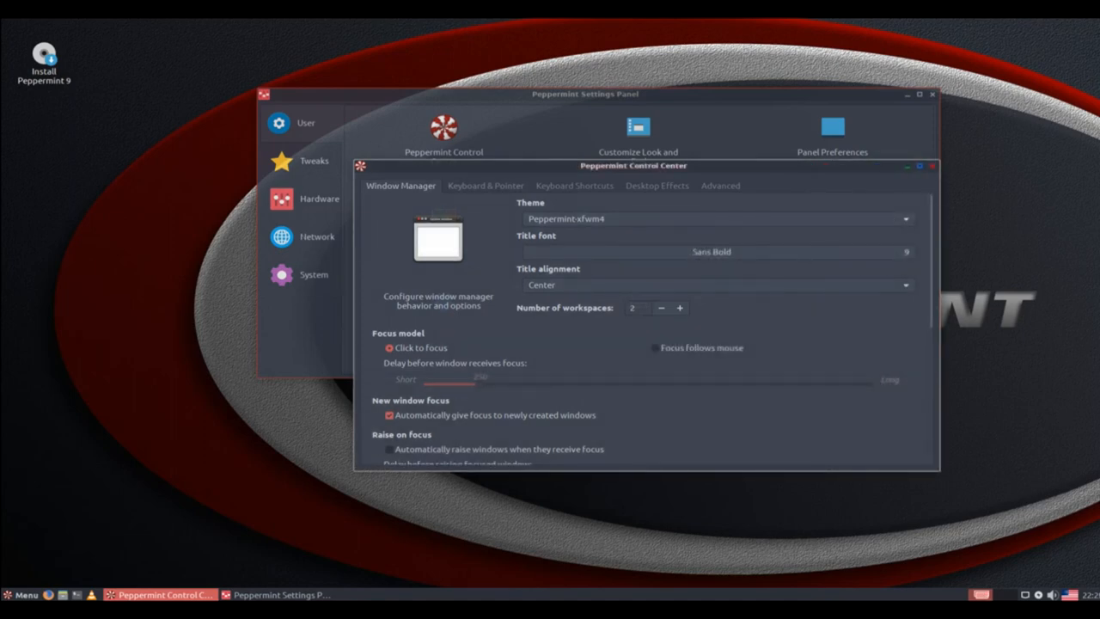
pyautogui.scroll(-3)
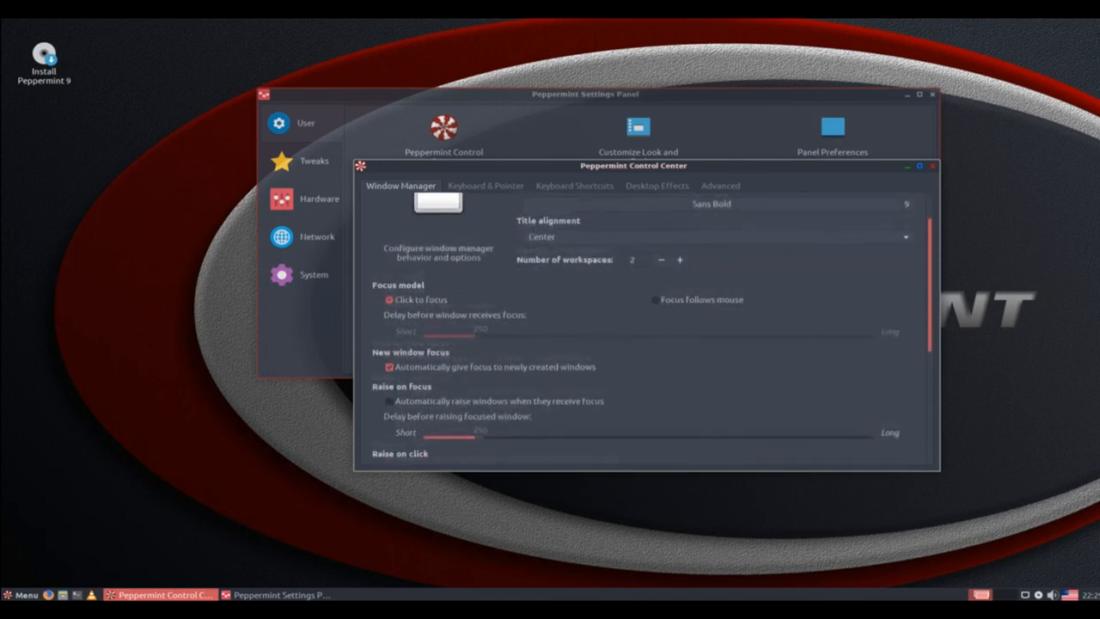
pyautogui.scroll(-3)
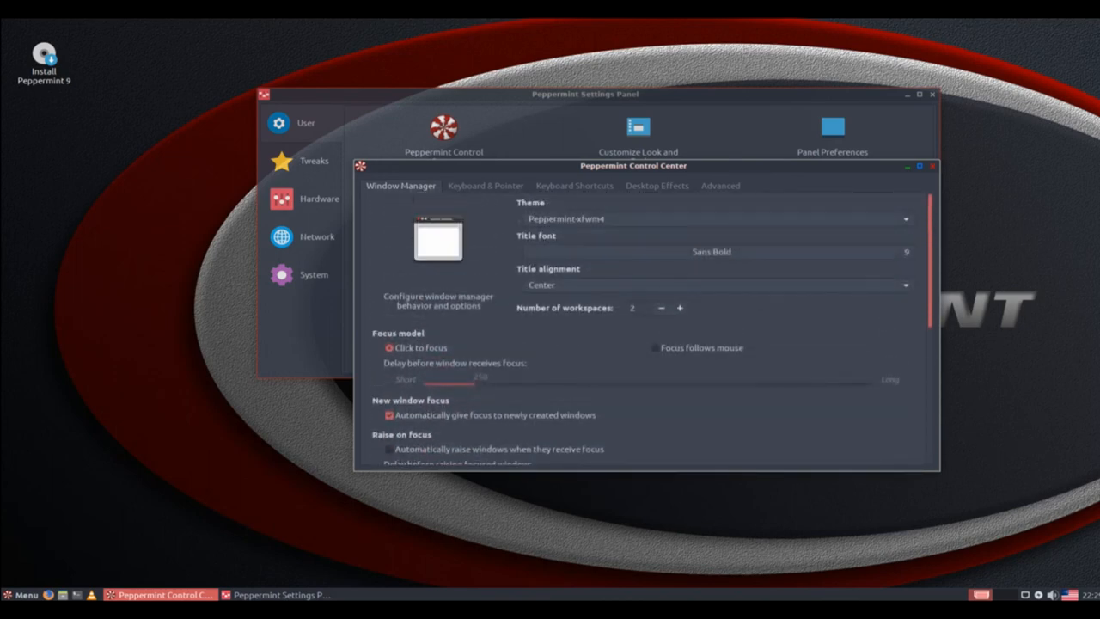
# - View the Control Center's keyboard, shortcuts and effects pages, return to window manager and close it
pyautogui.click(484, 185)
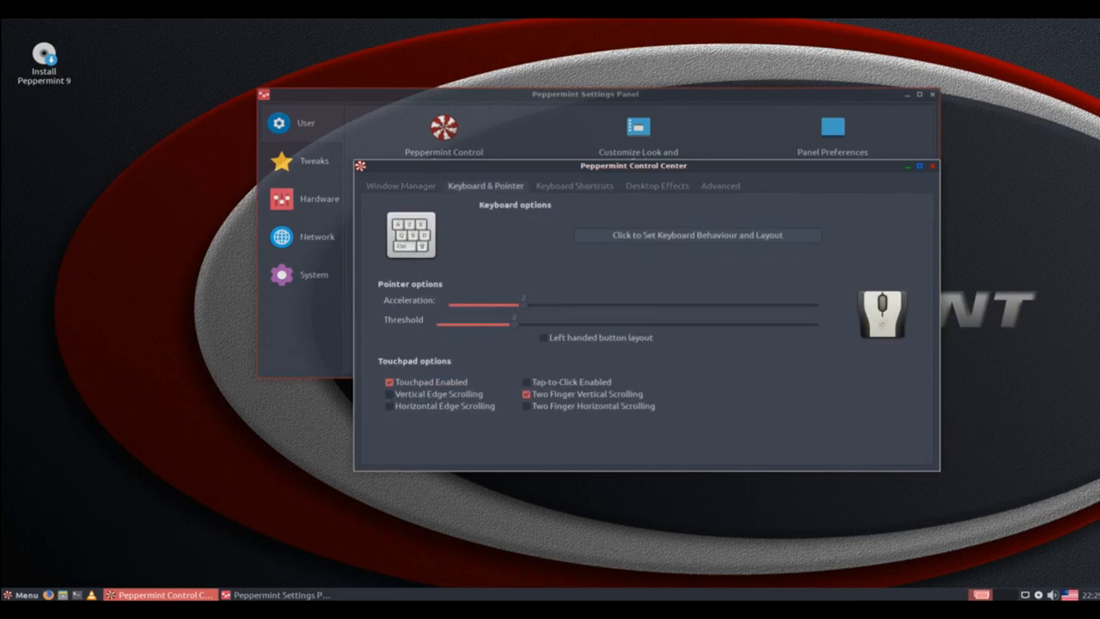
pyautogui.click(575, 186)
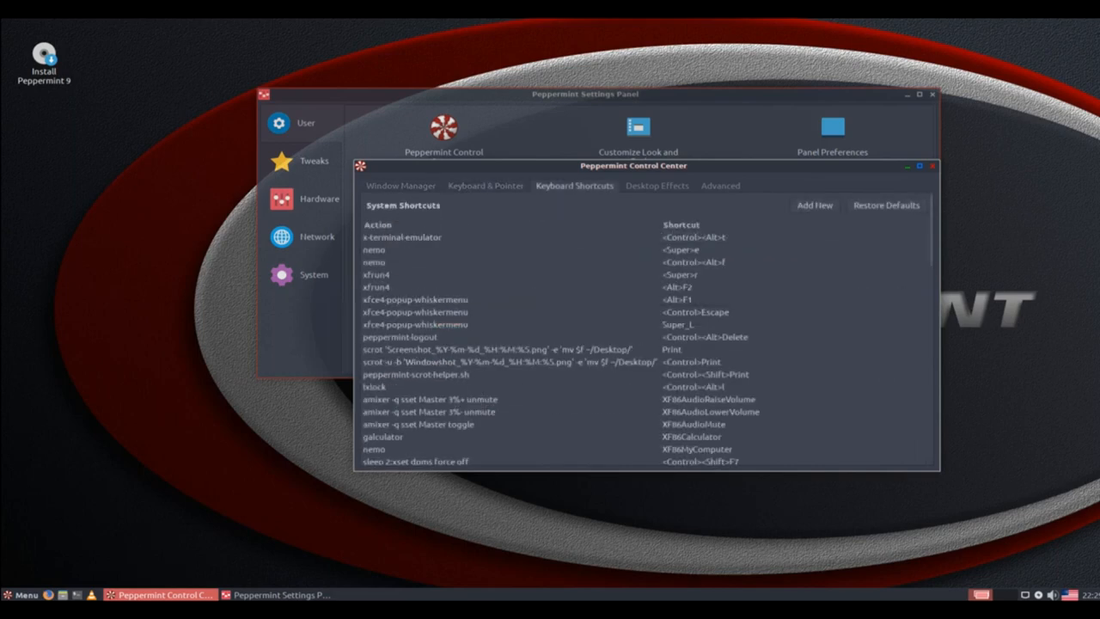
pyautogui.click(657, 186)
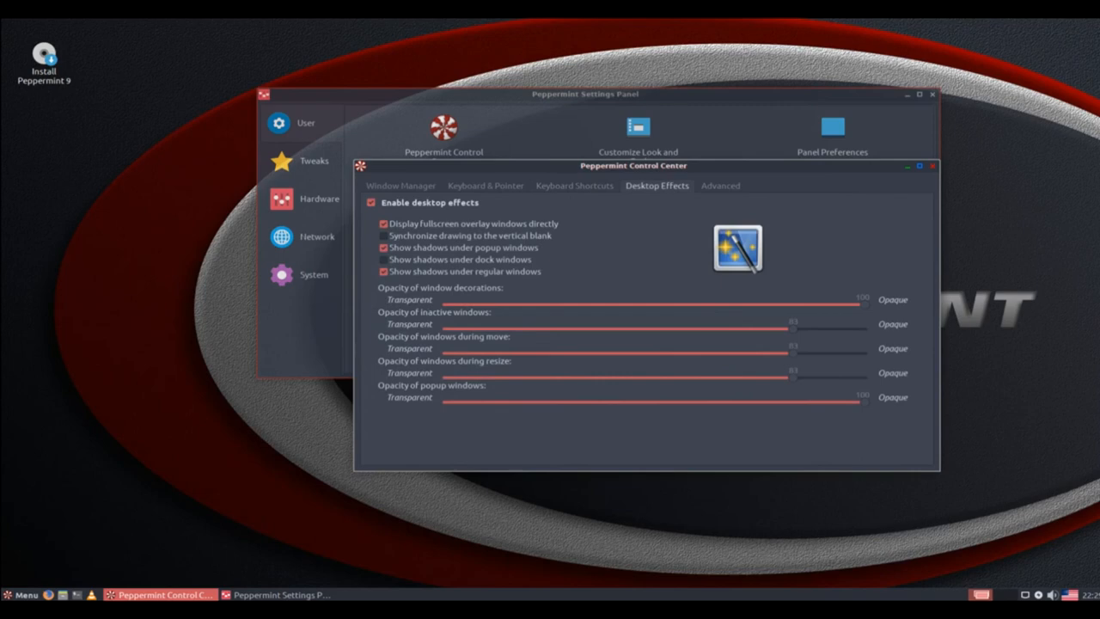
pyautogui.click(402, 186)
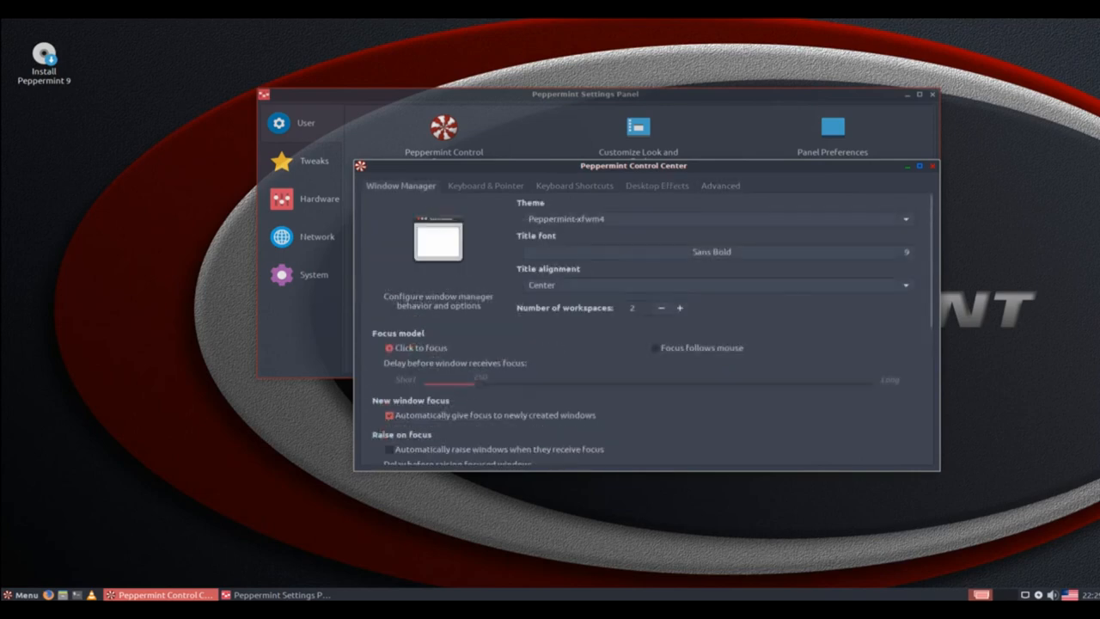
pyautogui.click(931, 165)
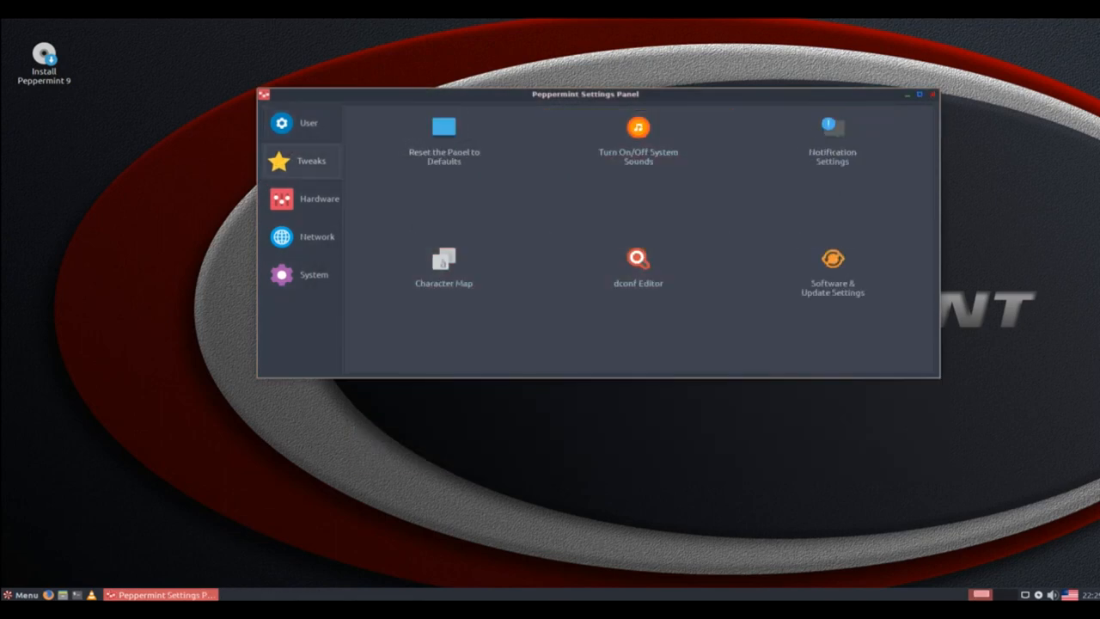
# - Show the Network tools in the Settings Panel and close the panel
pyautogui.click(320, 199)
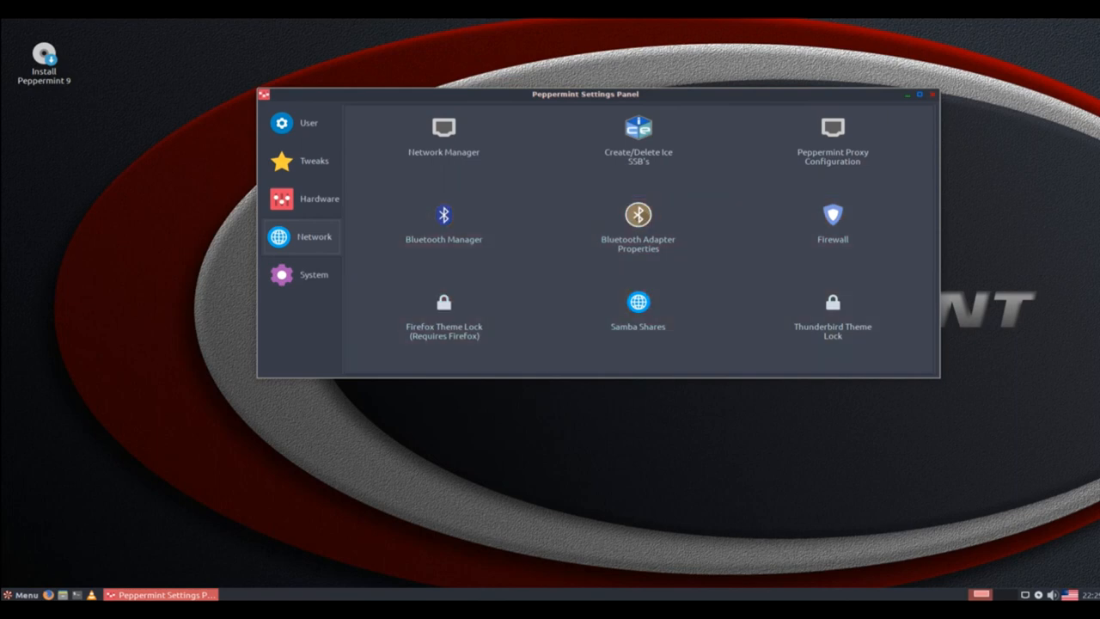
pyautogui.click(310, 275)
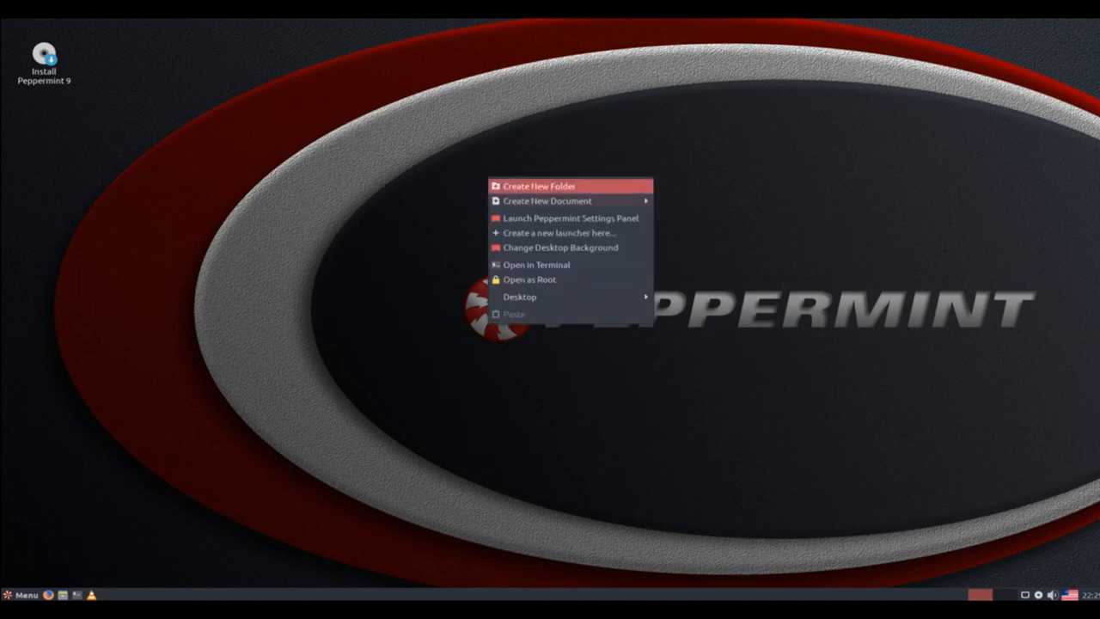
# - Open a terminal from the desktop menu and run uname to print the kernel version
pyautogui.click(537, 264)
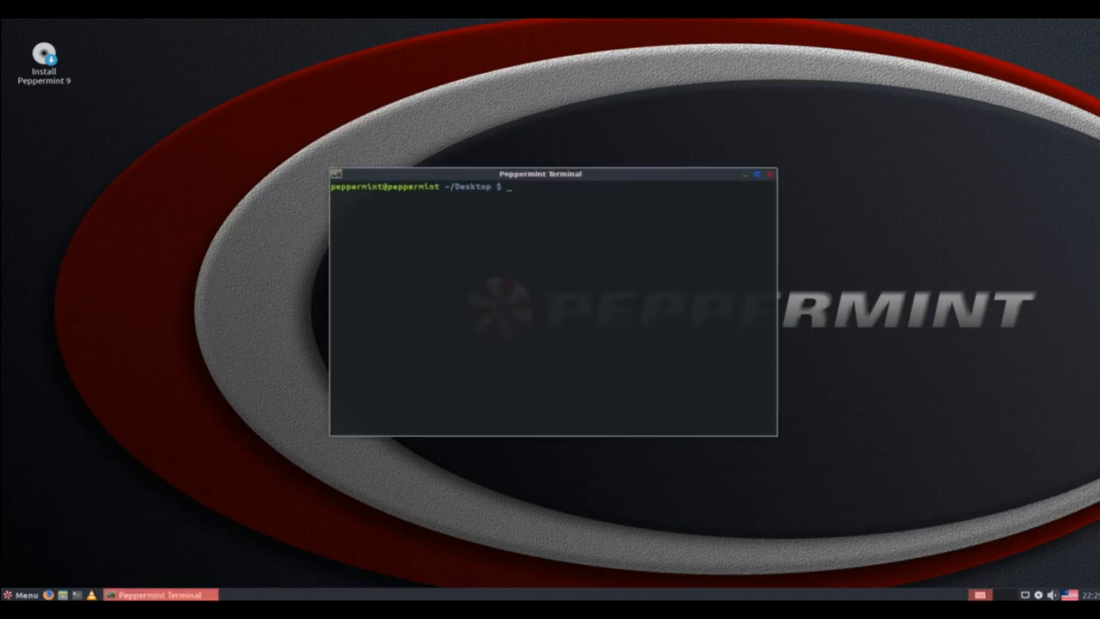
pyautogui.write('uname -a')
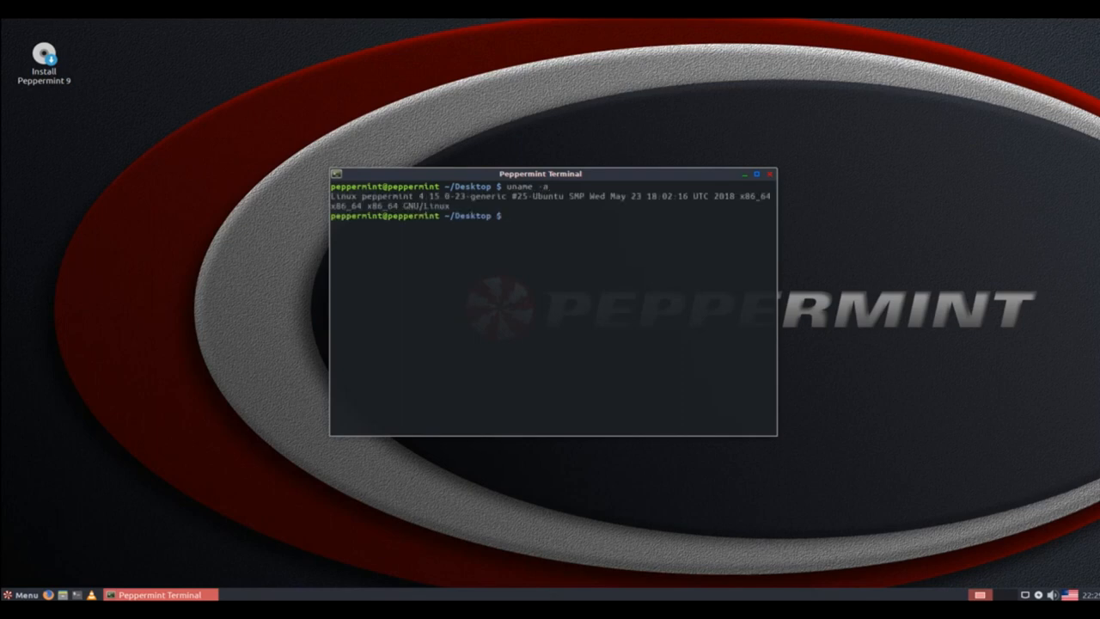
pyautogui.write('unam')
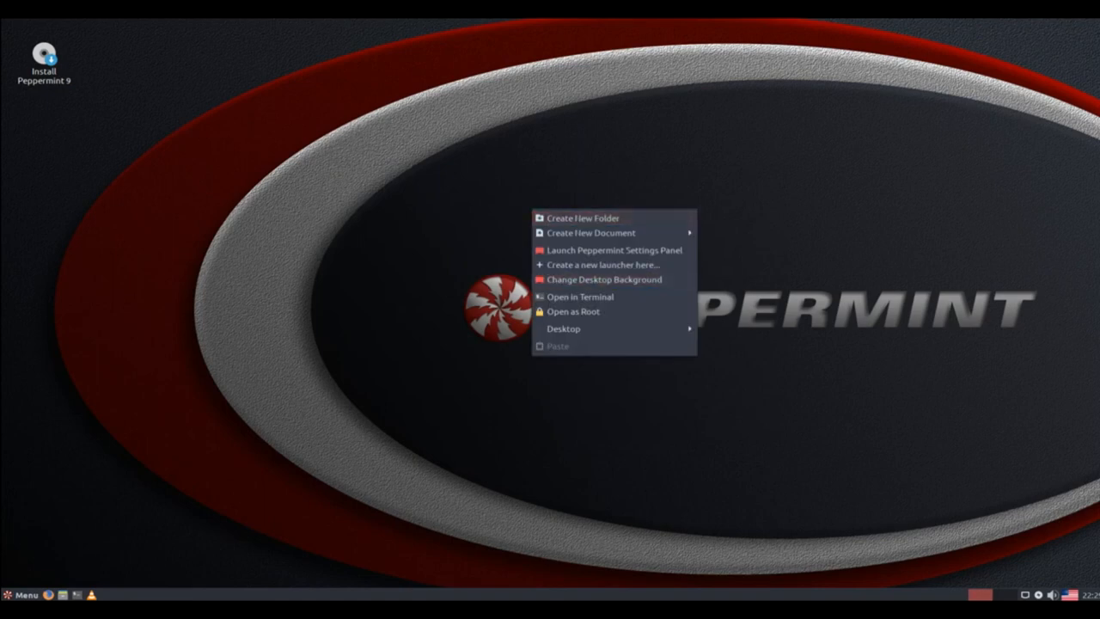
# - Reopen Change Desktop Background and browse the wallpapers down to St_Marys_Lighthouse and Sunset
pyautogui.click(606, 280)
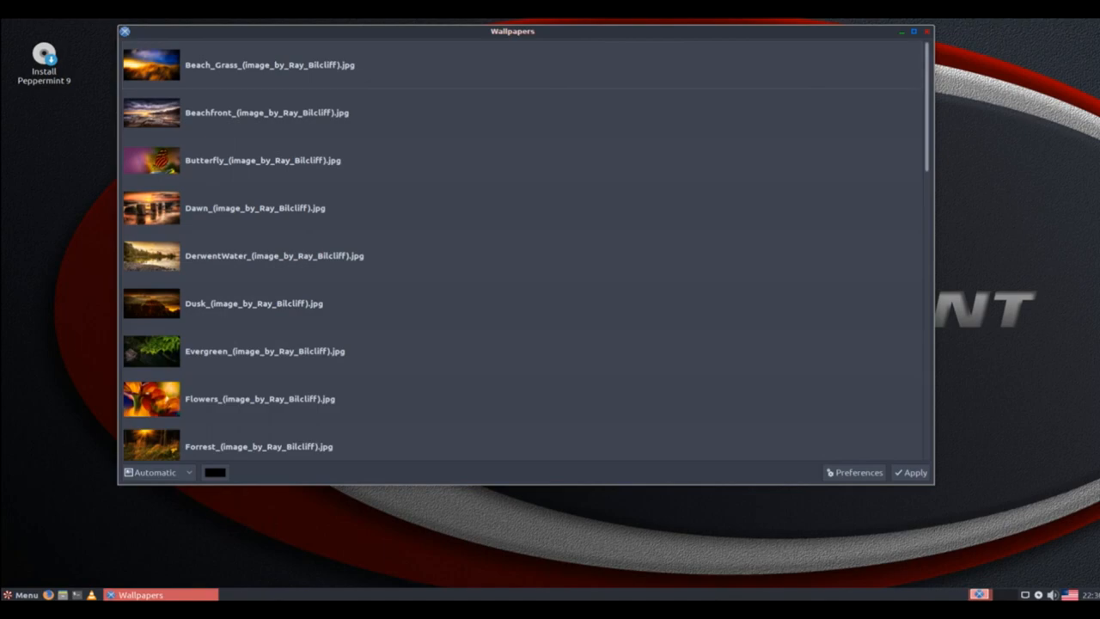
pyautogui.scroll(-3)
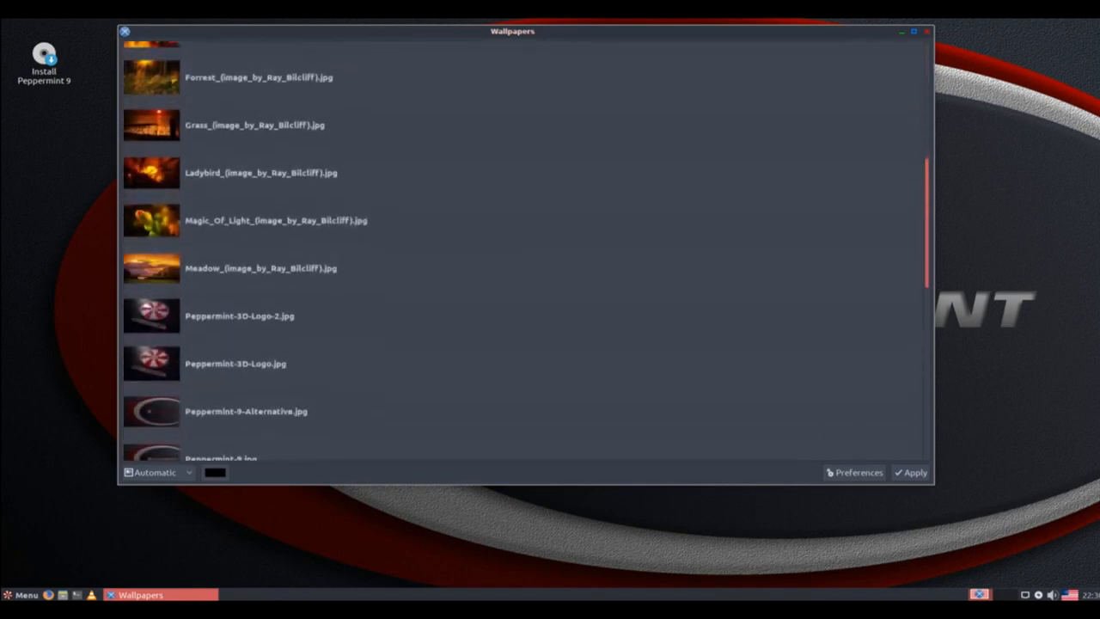
pyautogui.scroll(-3)
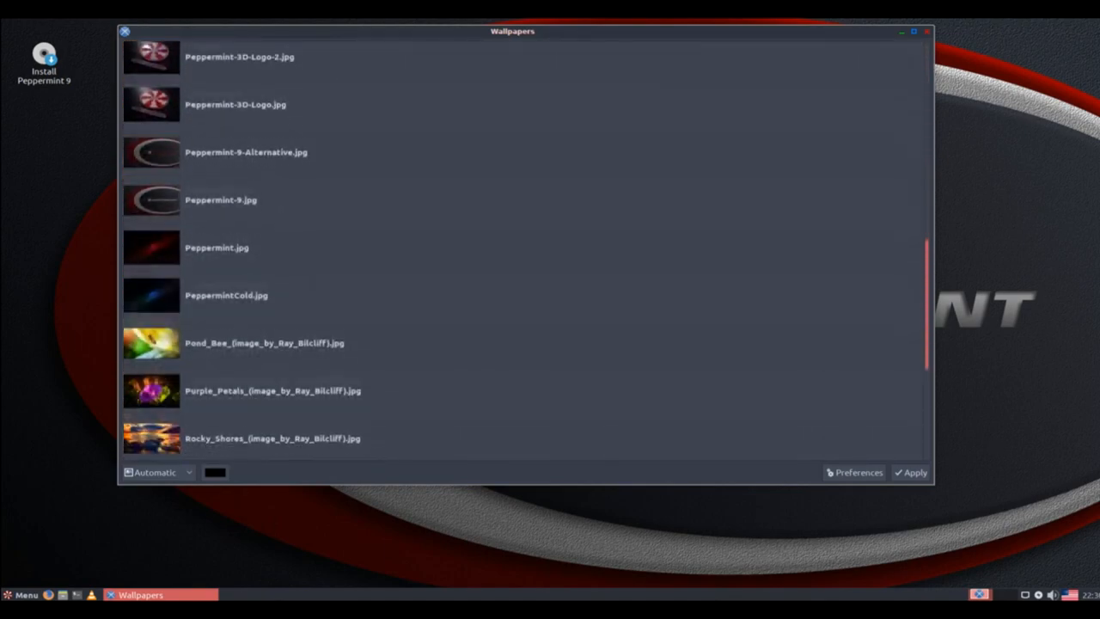
pyautogui.scroll(-3)
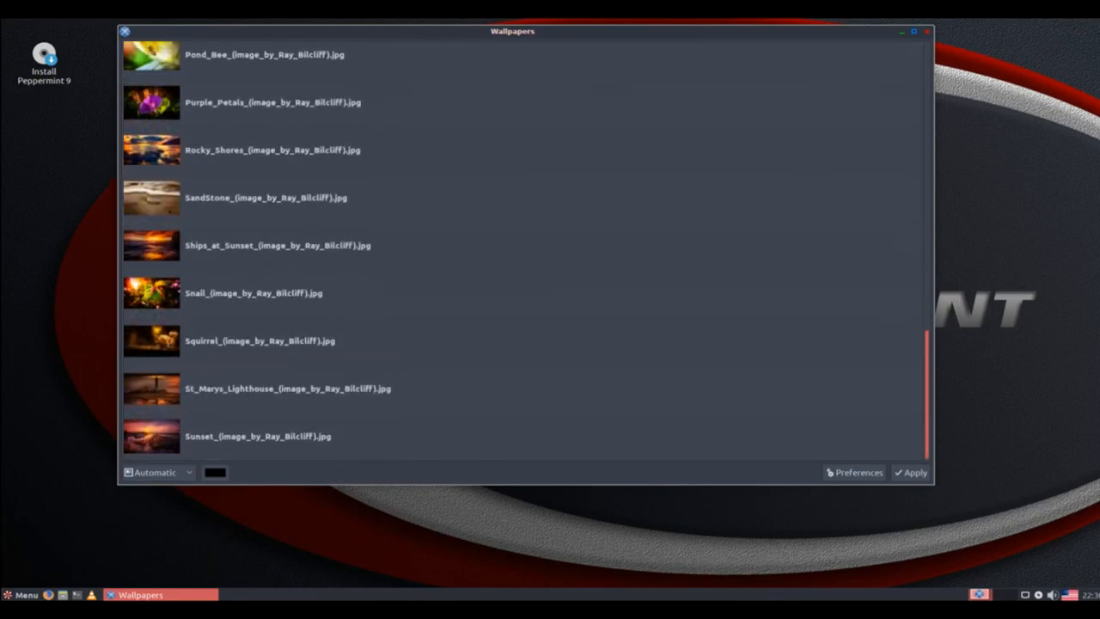